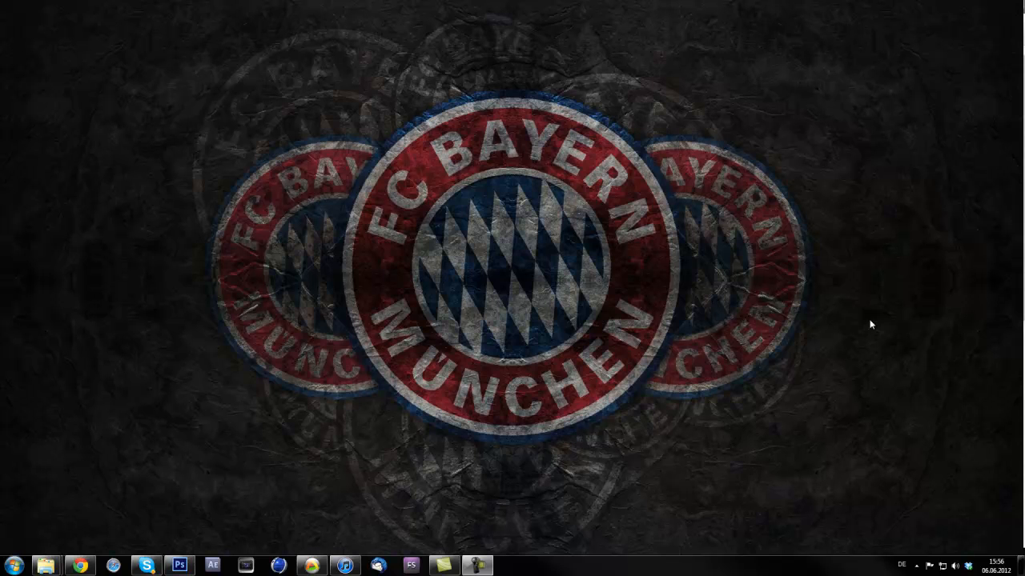
mouse_move(384, 261)
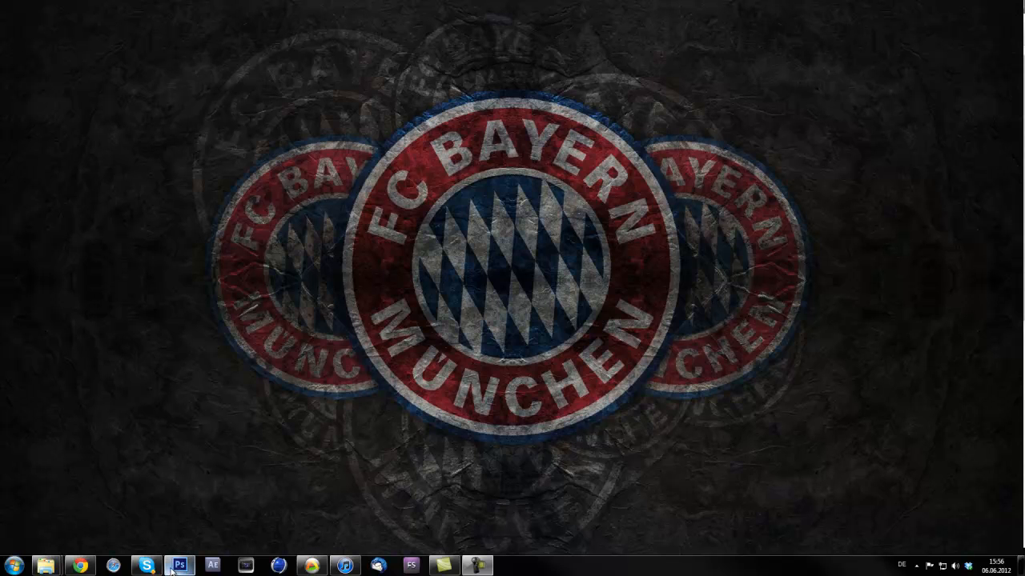
Bring up the TUTORIAL document and rasterize its type layer.
click(179, 566)
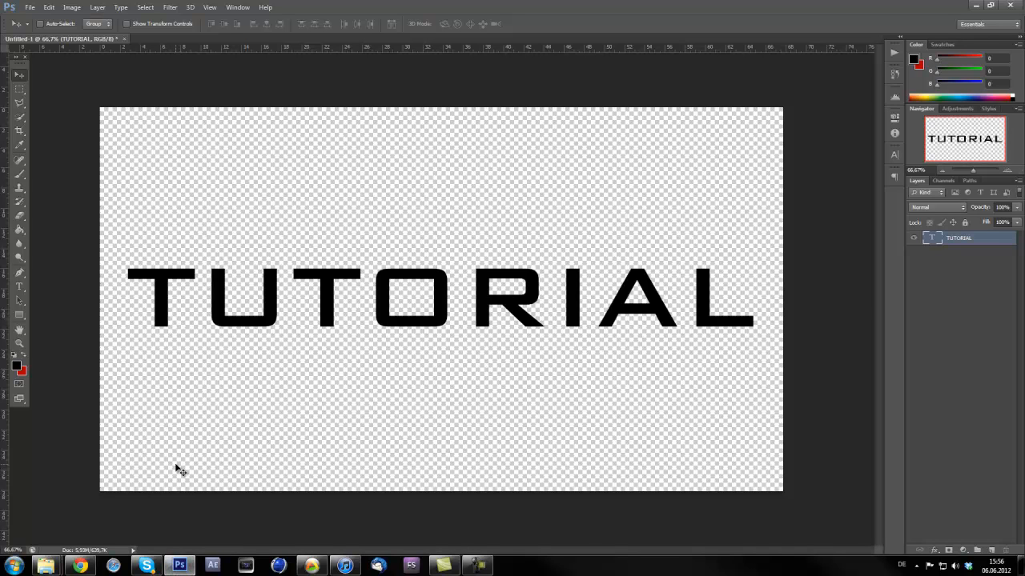
mouse_move(242, 318)
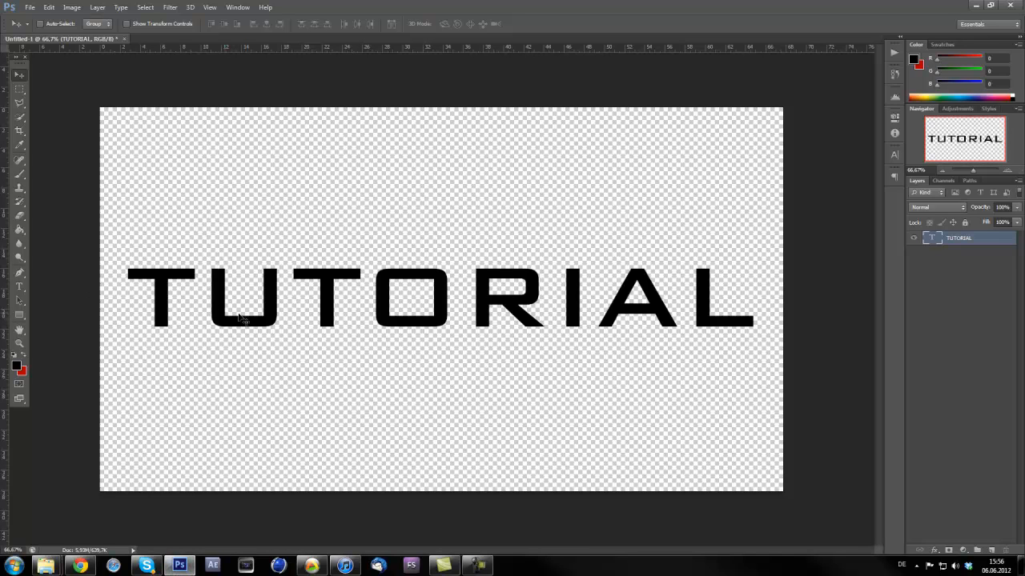
mouse_move(404, 360)
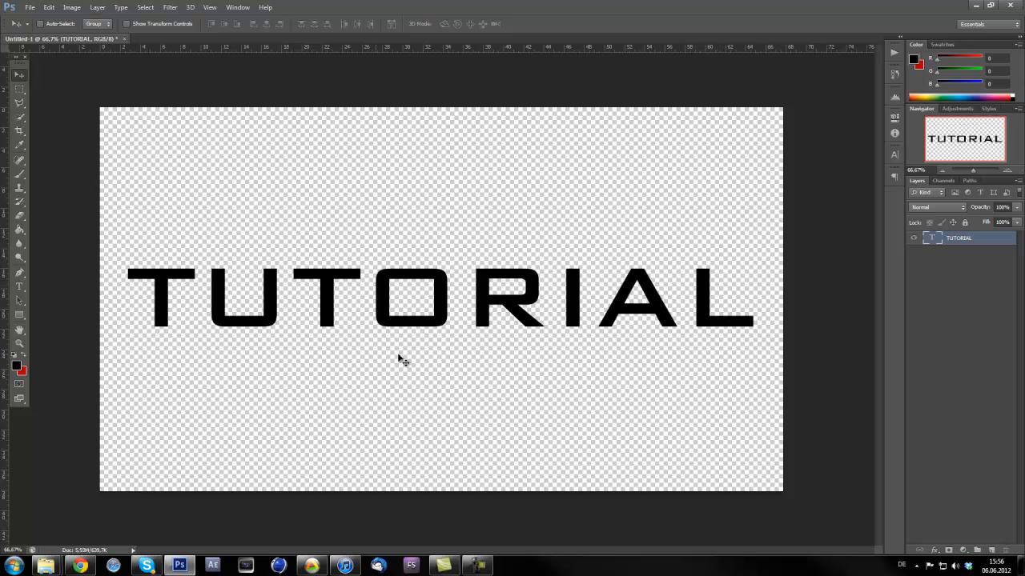
mouse_move(428, 316)
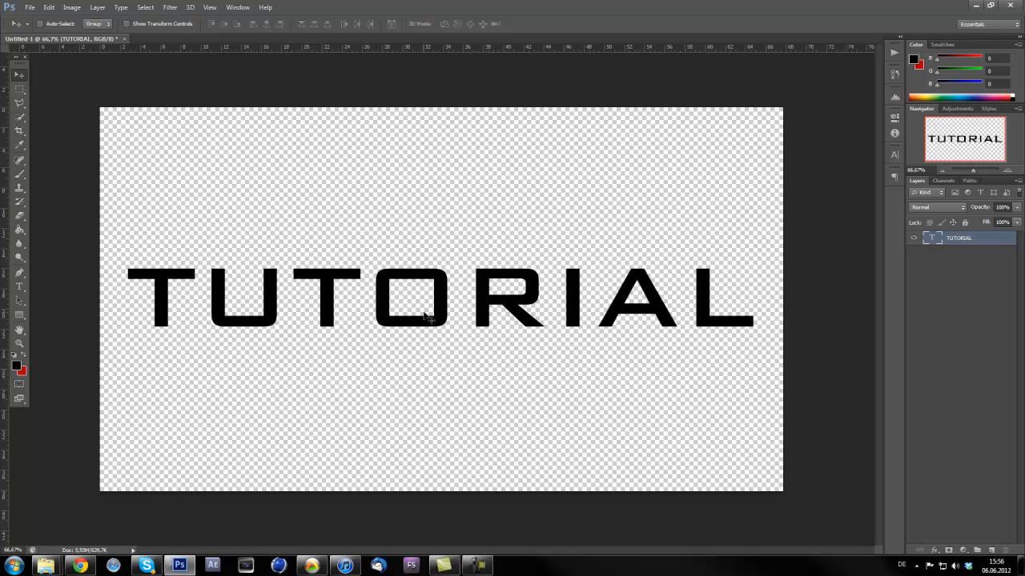
mouse_move(533, 290)
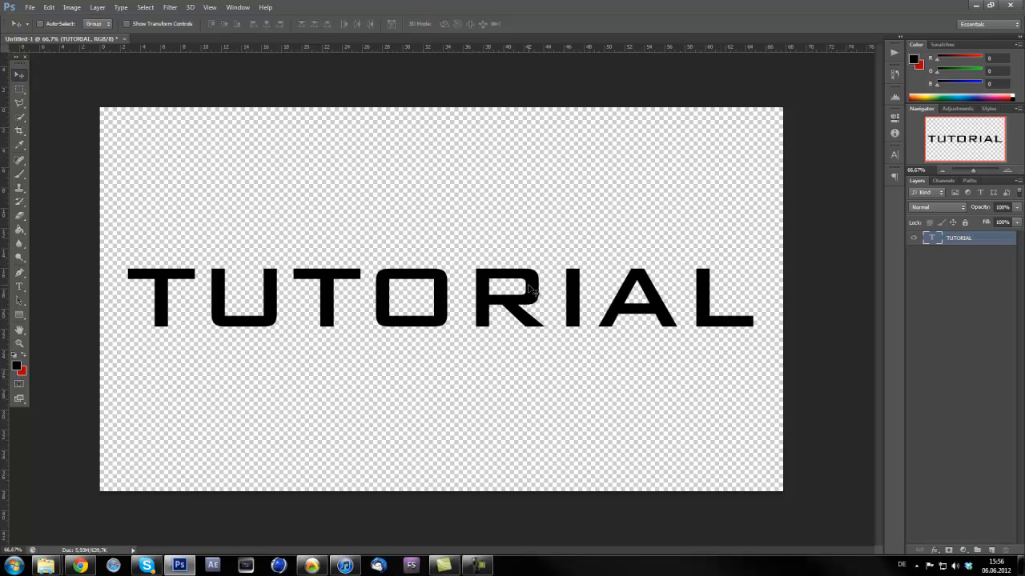
mouse_move(228, 223)
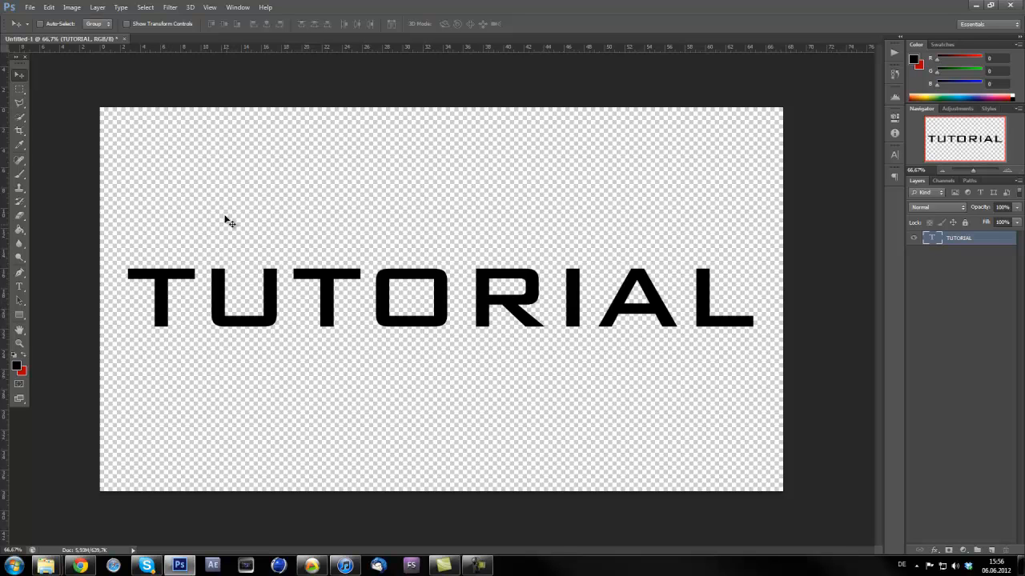
mouse_move(208, 348)
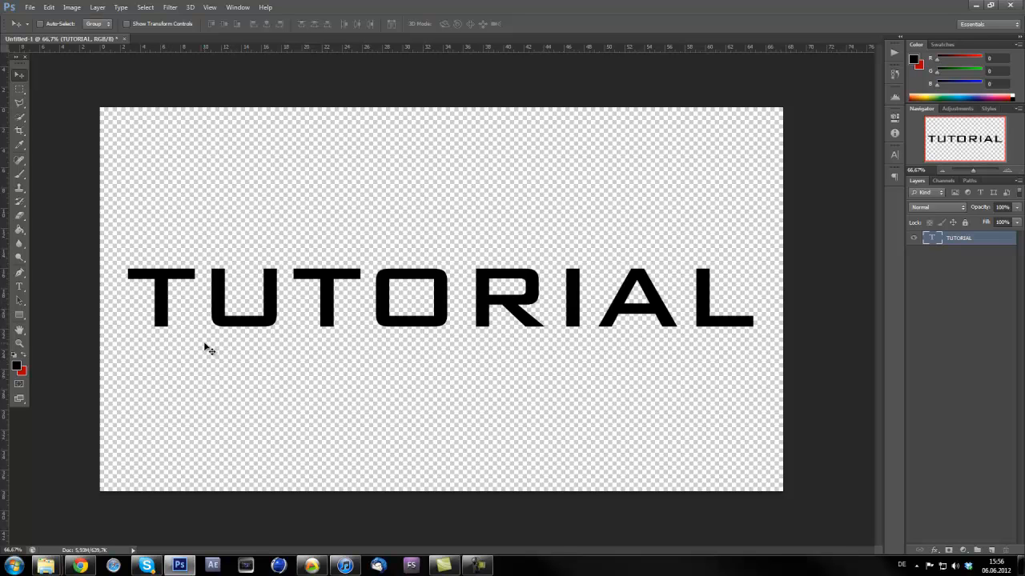
mouse_move(175, 336)
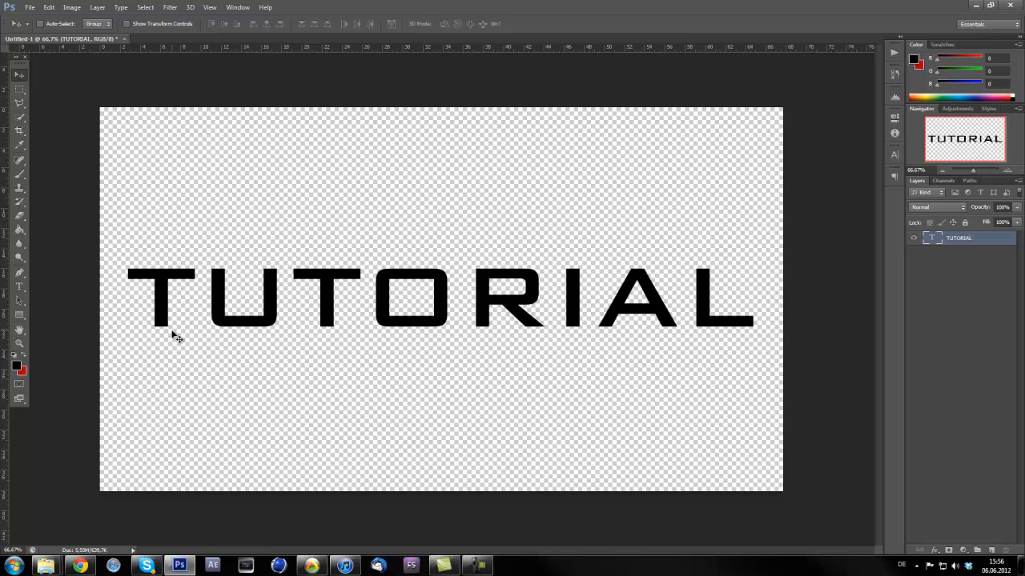
mouse_move(4, 248)
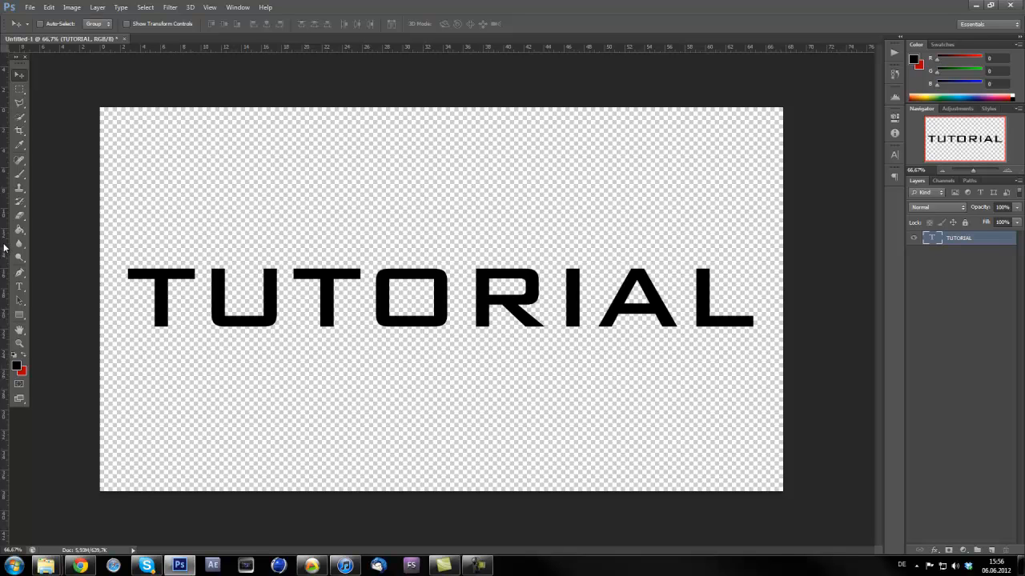
mouse_move(19, 272)
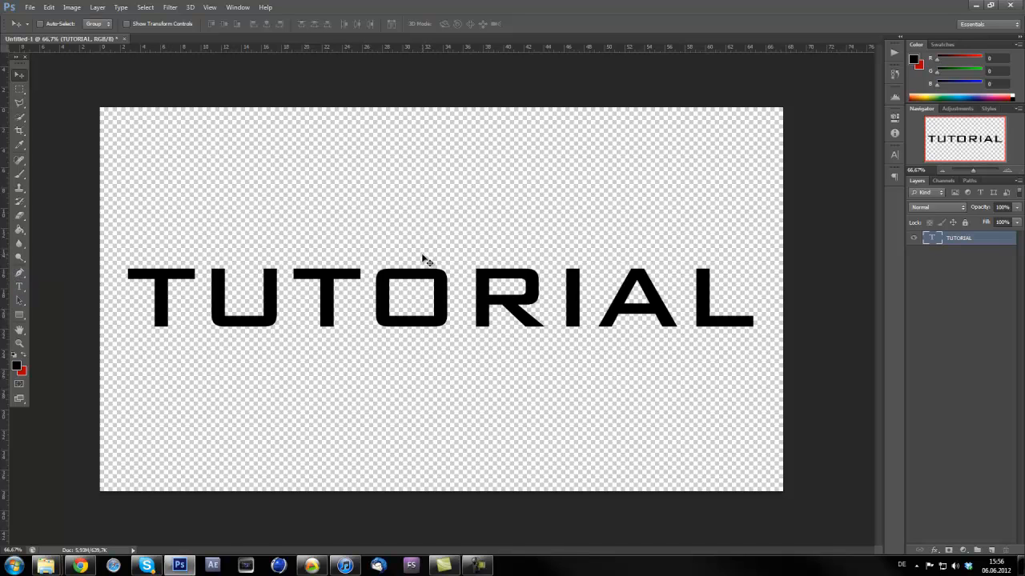
mouse_move(778, 240)
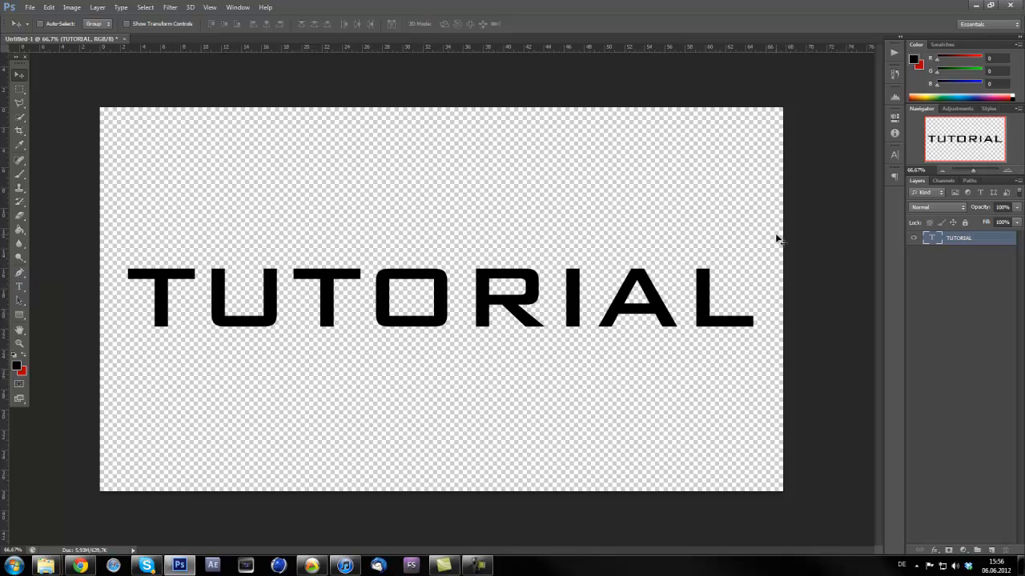
mouse_move(749, 264)
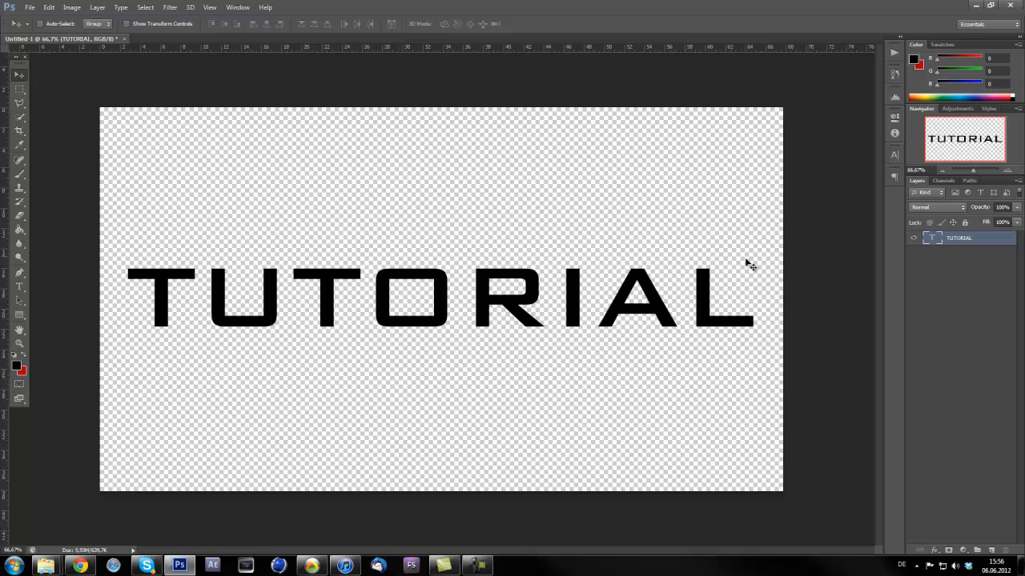
mouse_move(973, 252)
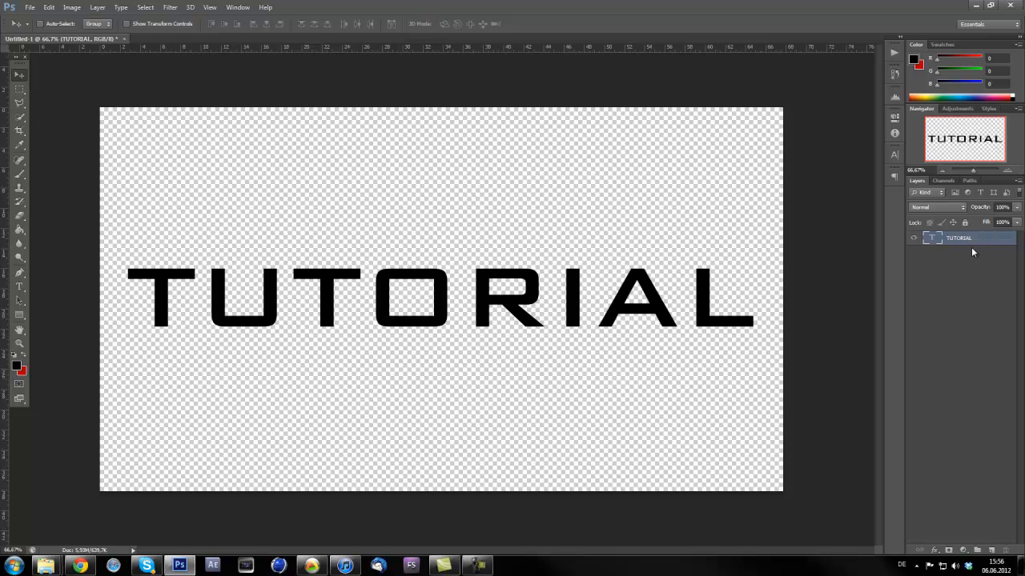
right_click(958, 237)
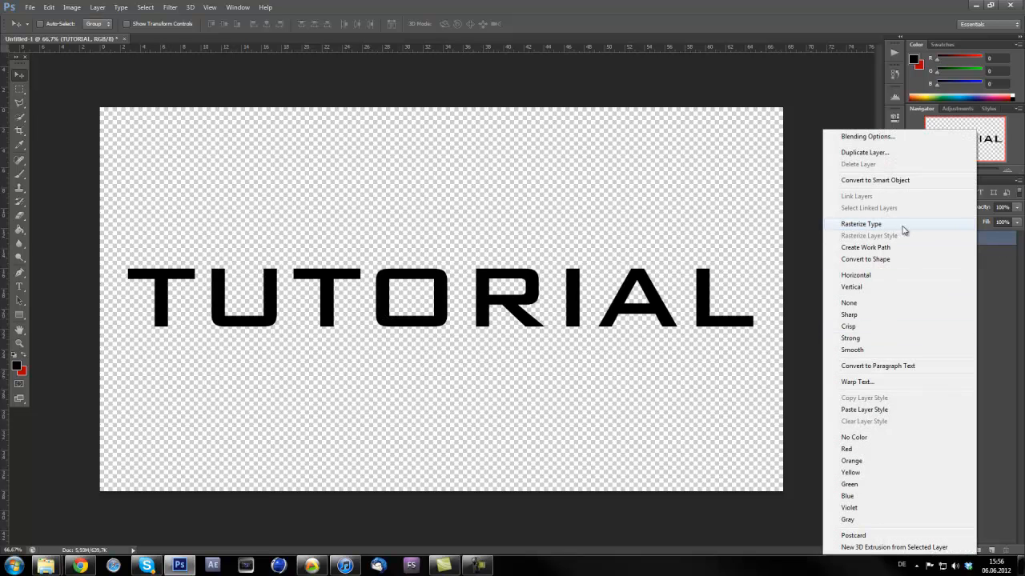
click(860, 224)
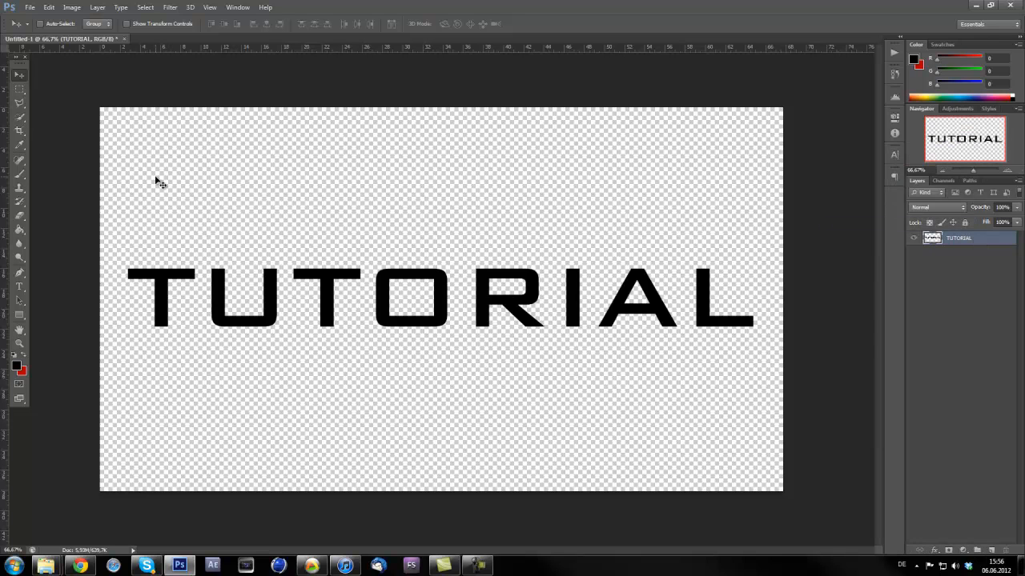
right_click(20, 75)
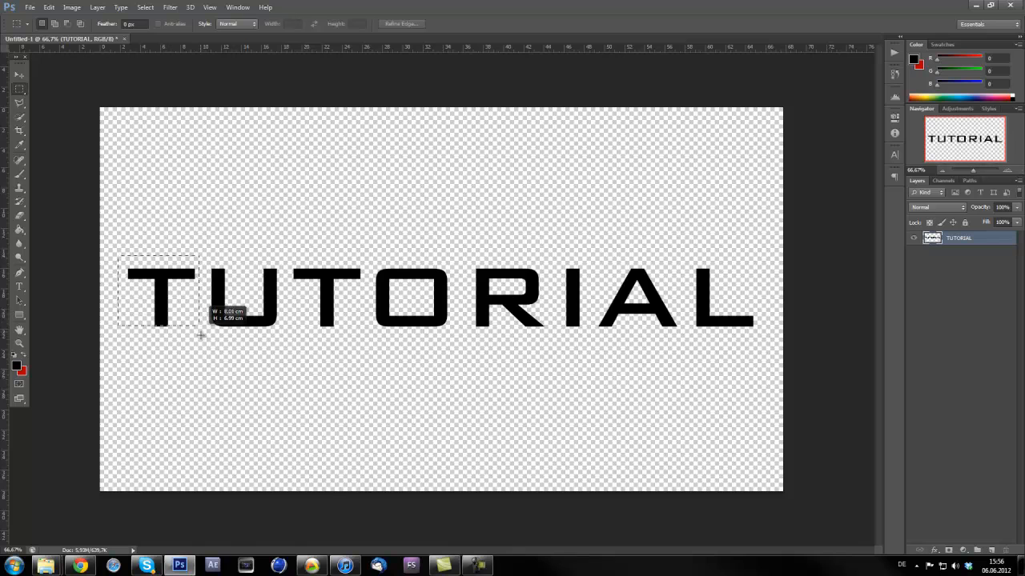
Cut the first T and the remaining letters onto their own layers.
right_click(201, 336)
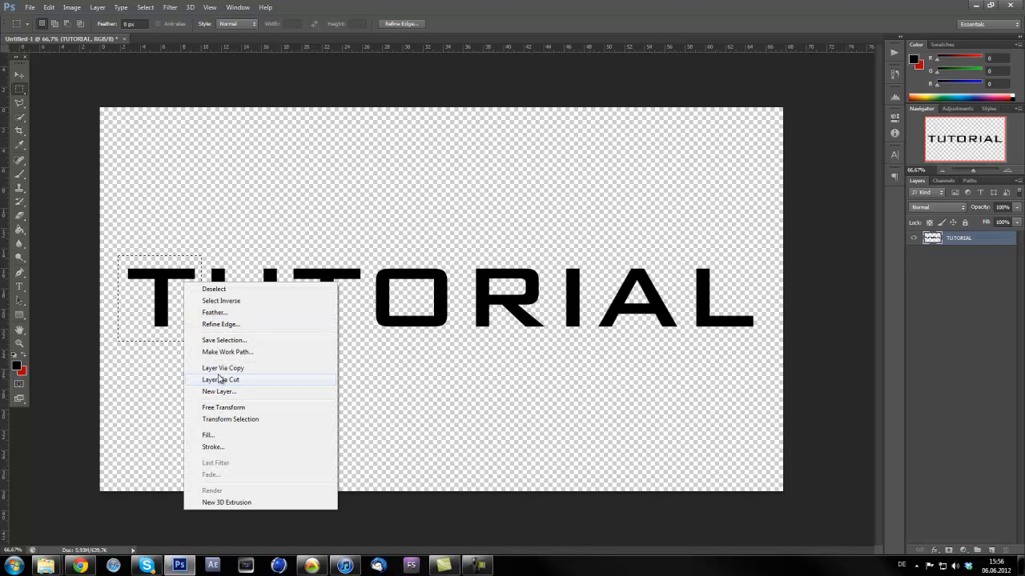
click(220, 379)
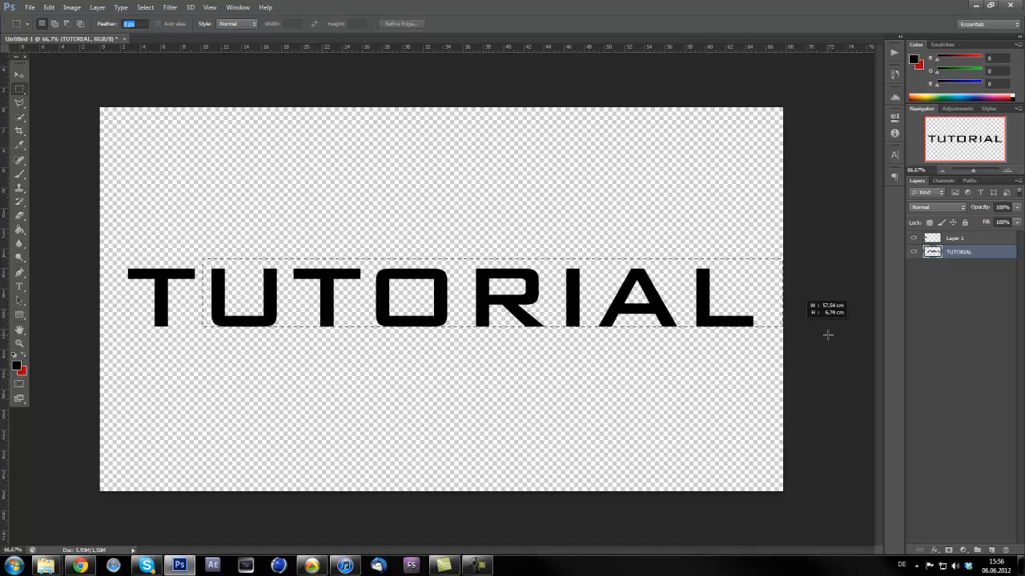
right_click(440, 300)
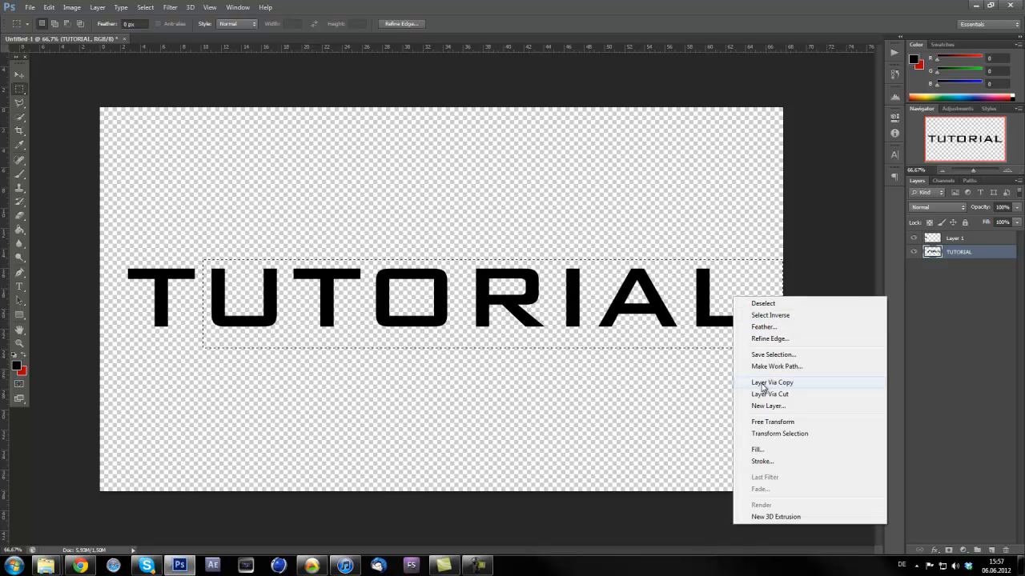
click(771, 382)
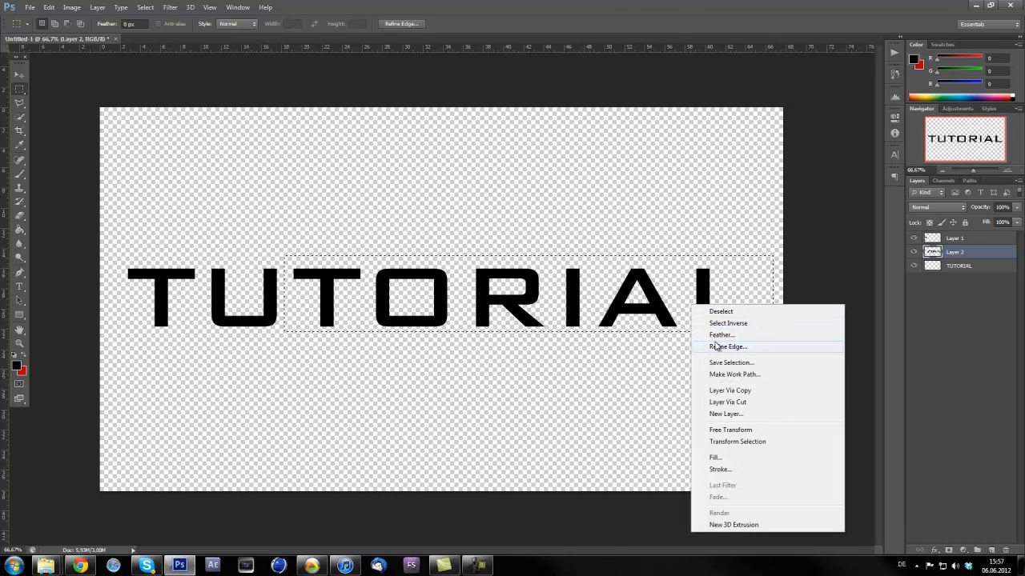
click(727, 402)
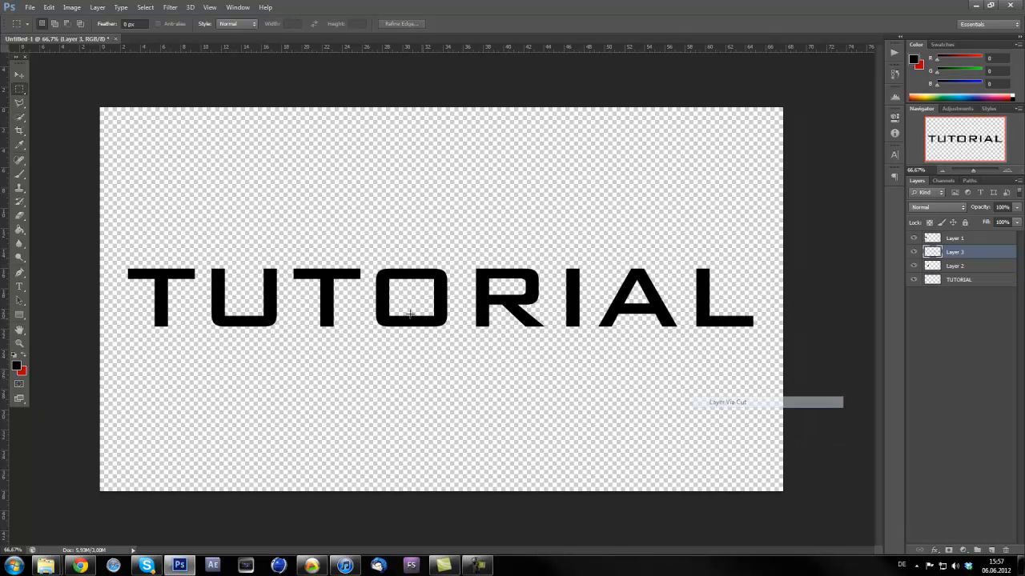
Cut O through A, R onward, and A-L onto new layers and order Layers 1–8.
drag(368, 276, 648, 332)
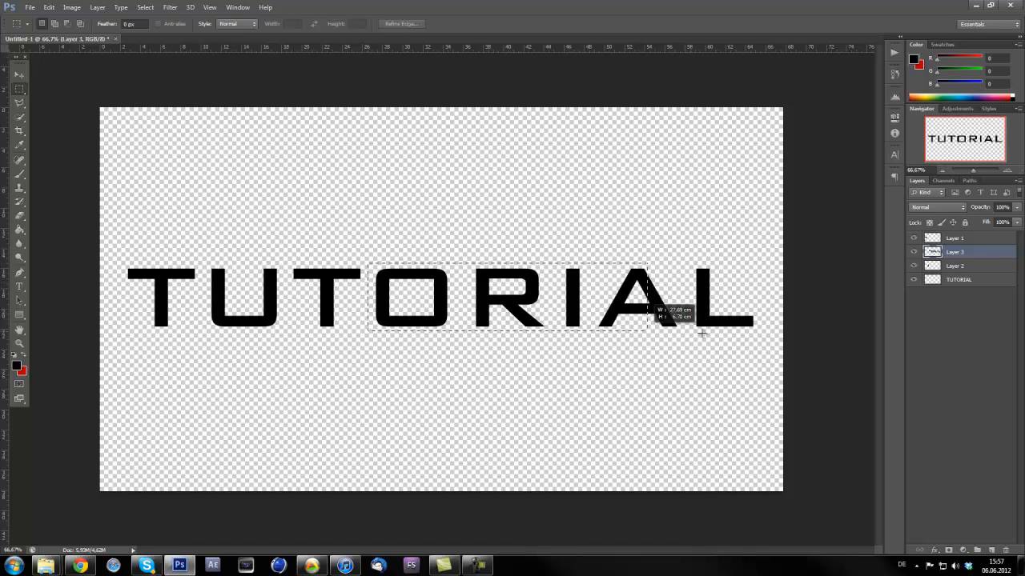
right_click(657, 312)
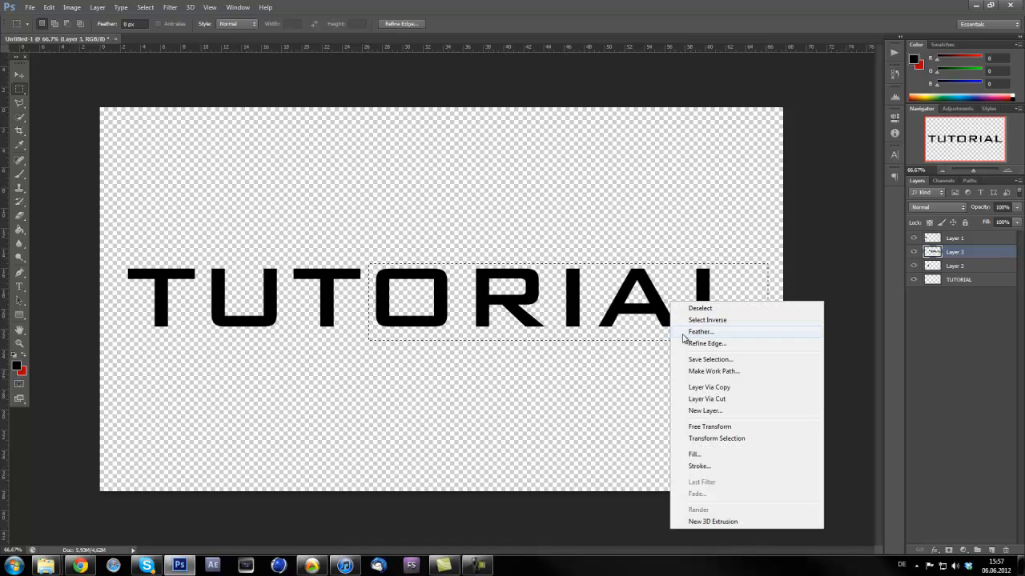
click(706, 399)
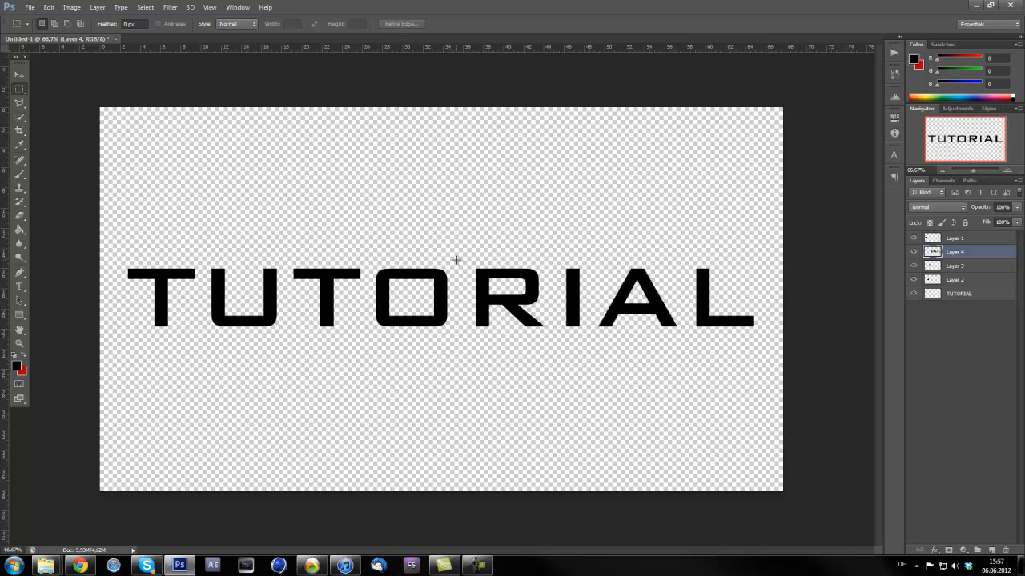
right_click(709, 331)
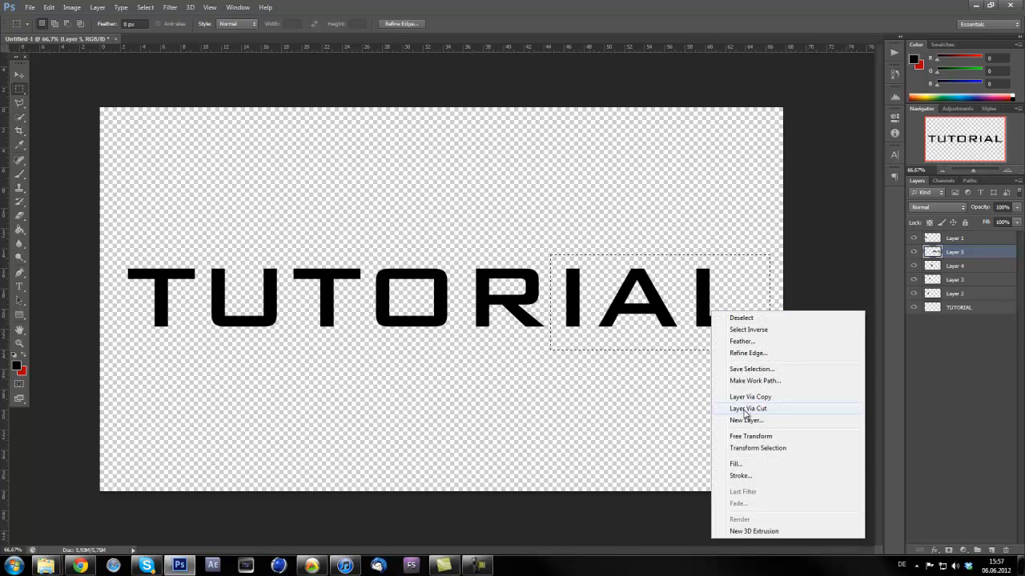
click(747, 408)
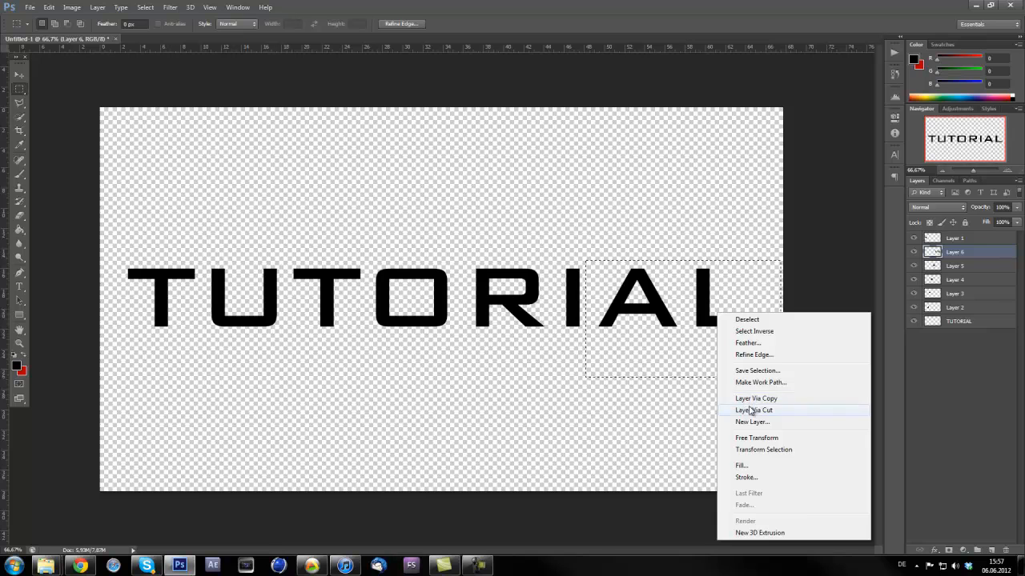
click(753, 409)
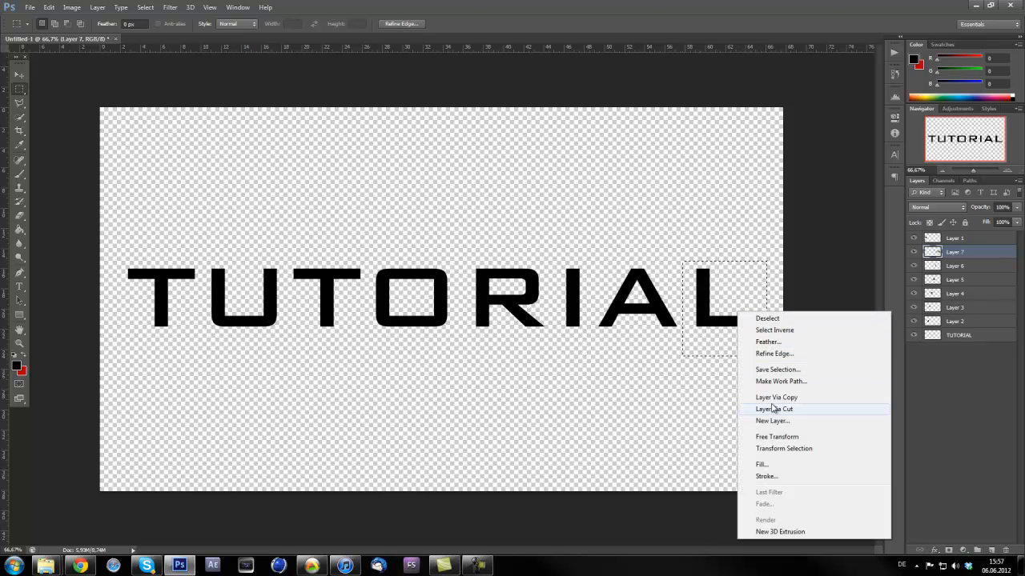
click(774, 409)
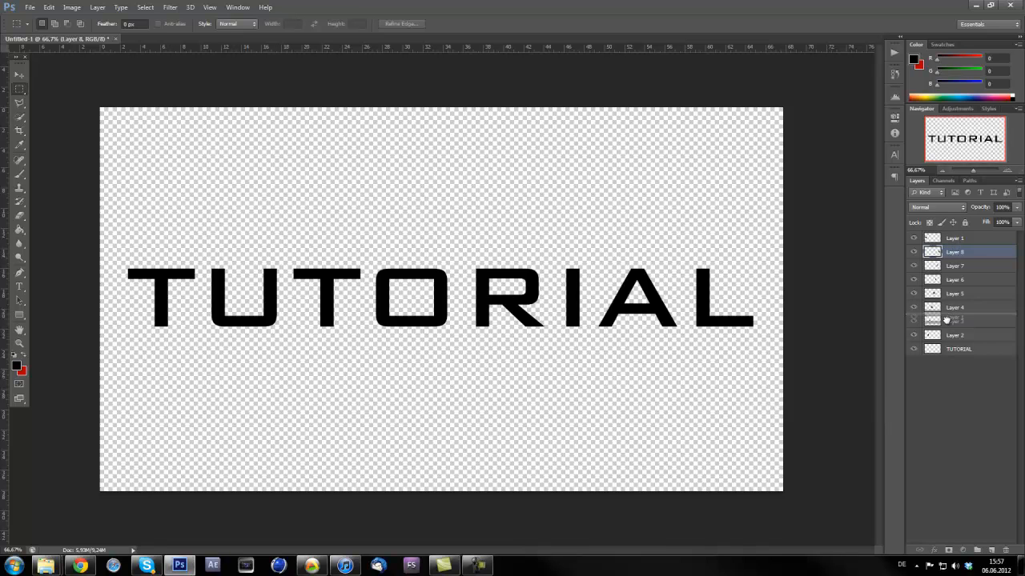
click(957, 335)
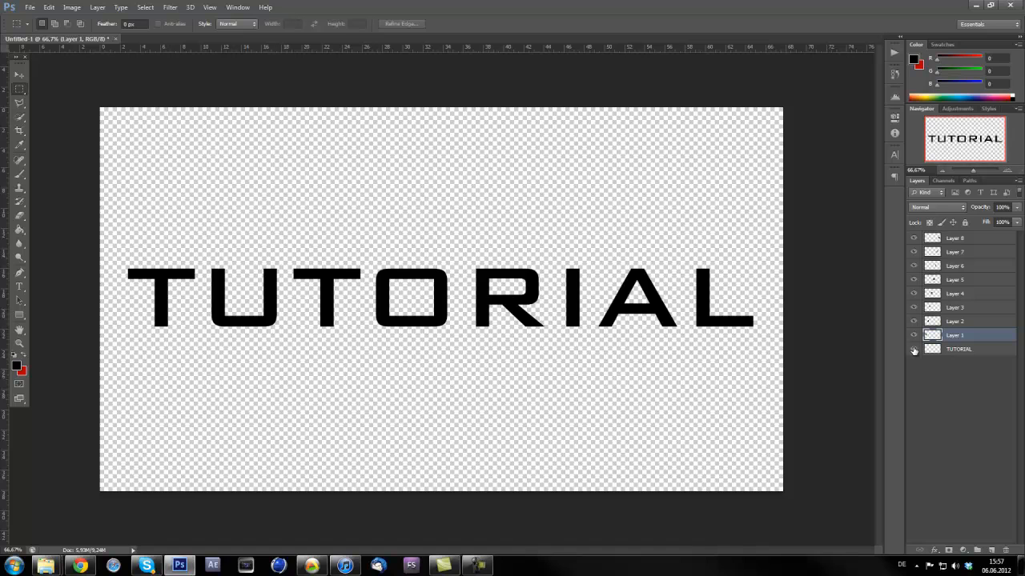
Delete the TUTORIAL text layer and toggle Layer 1 and Layer 2 visibility off and on.
click(913, 350)
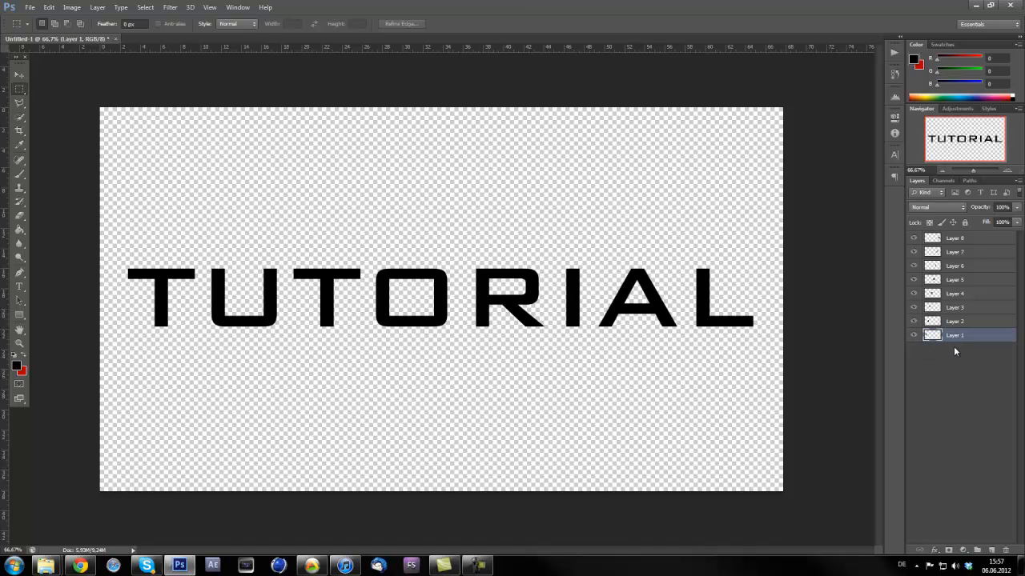
click(912, 334)
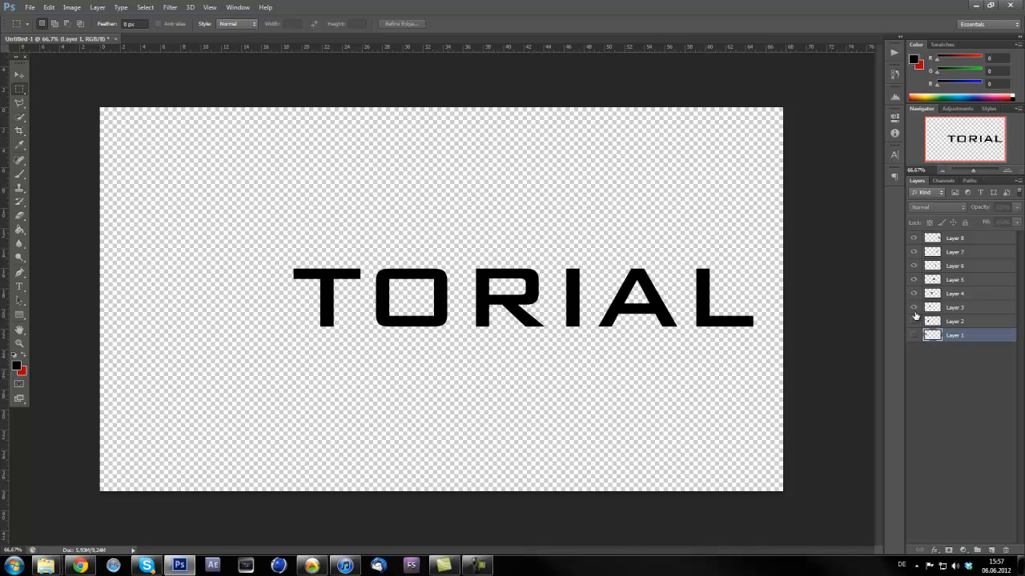
click(913, 238)
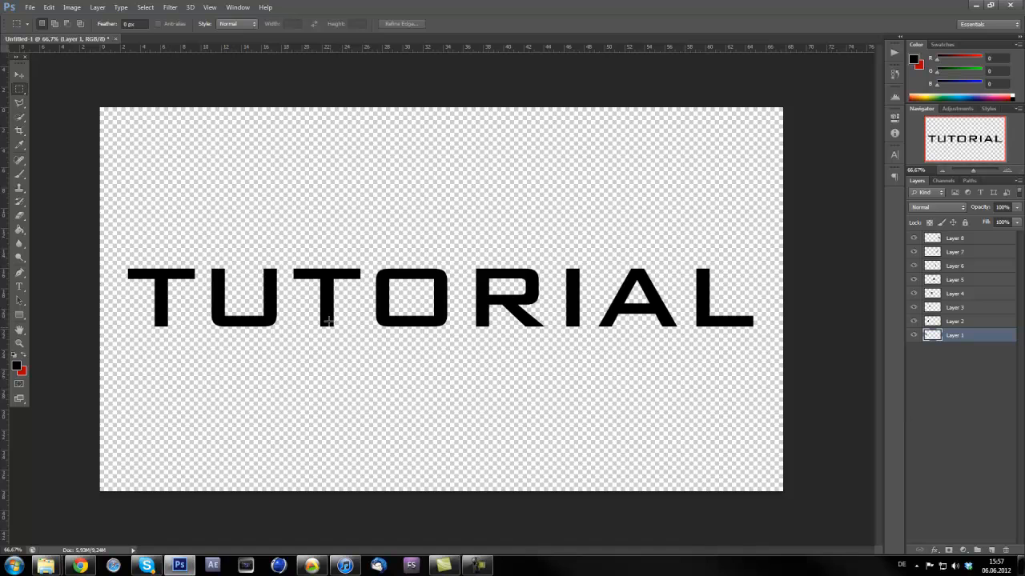
With the Move tool, overlap the T and U letters and select the U's Layer 2.
click(19, 60)
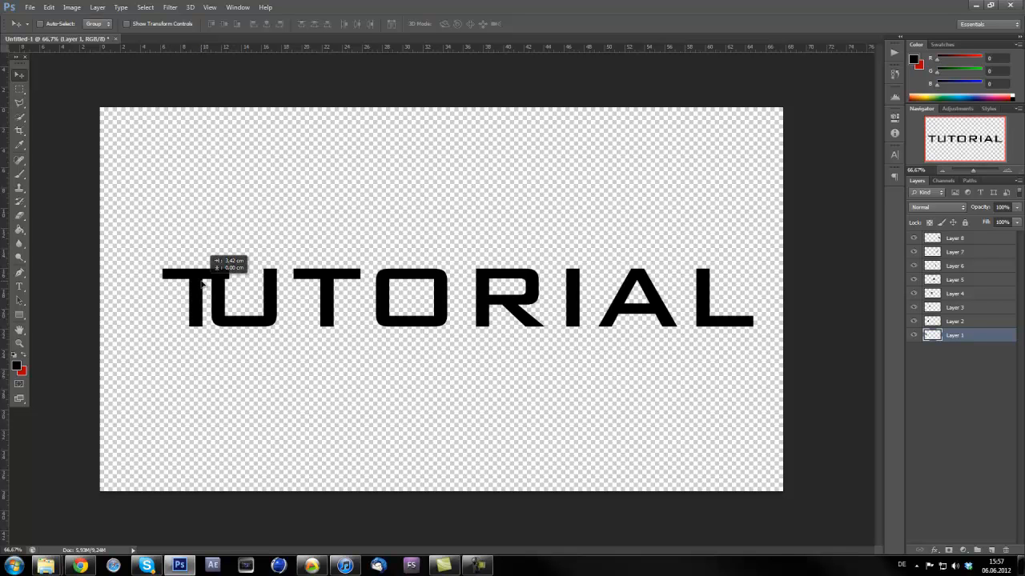
mouse_move(960, 308)
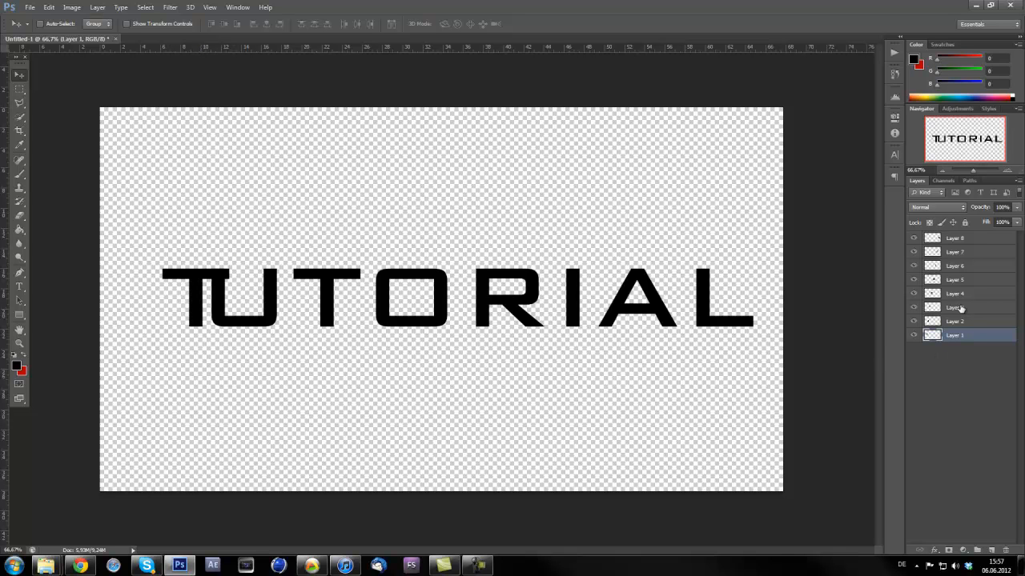
click(954, 321)
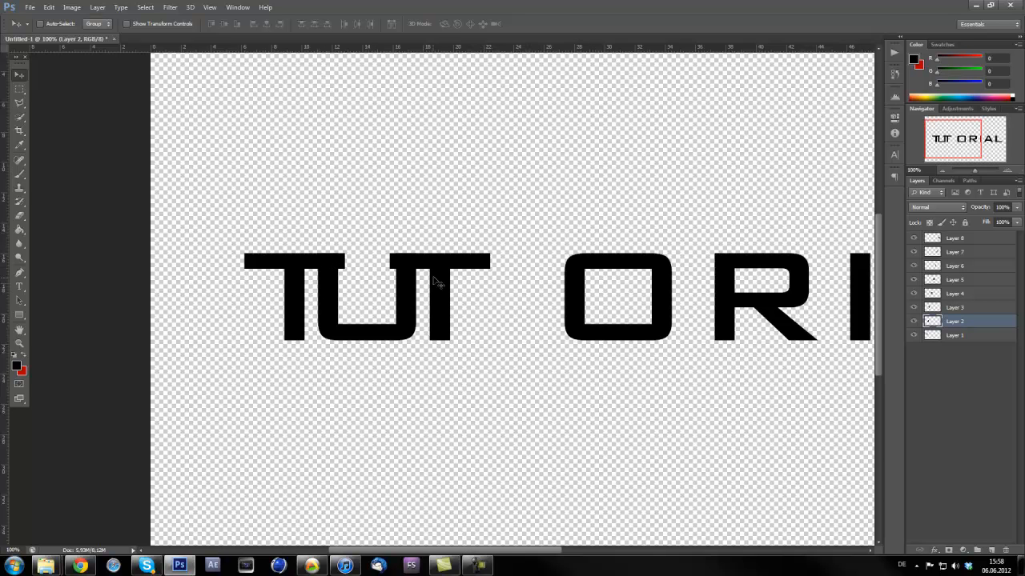
mouse_move(22, 264)
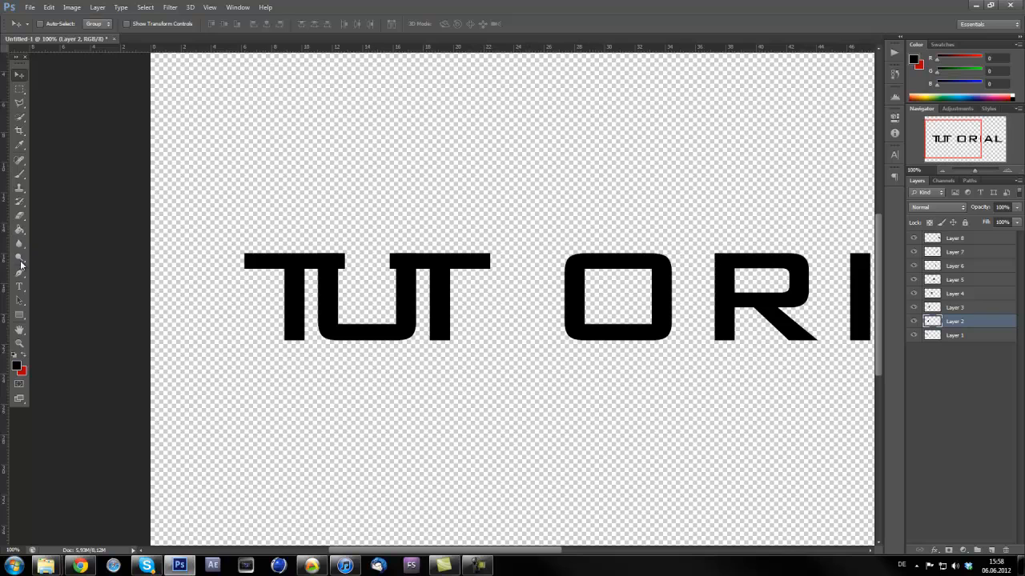
Draw a slanted Pen path around the U's right stem and convert it to a selection.
click(19, 272)
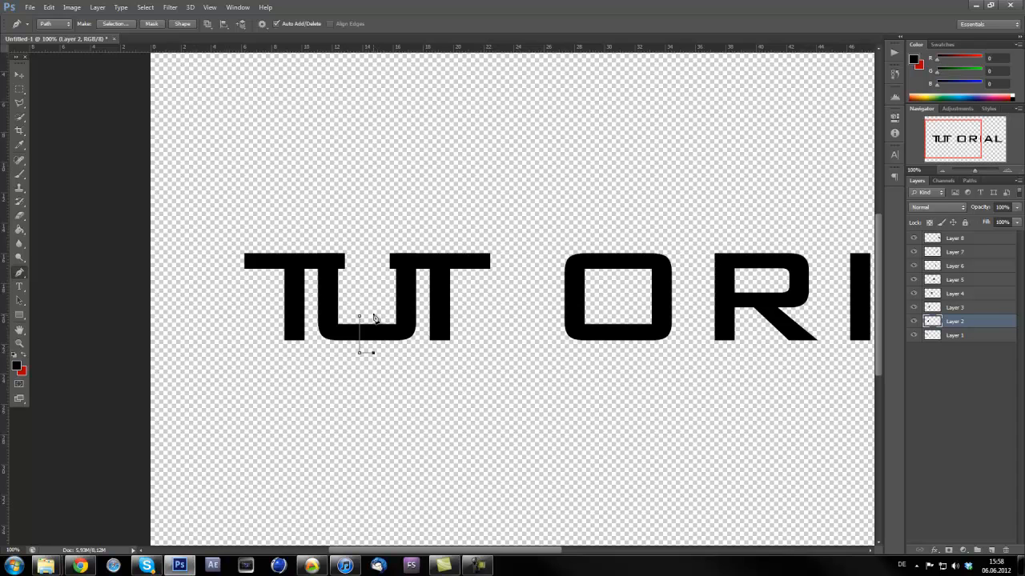
right_click(368, 319)
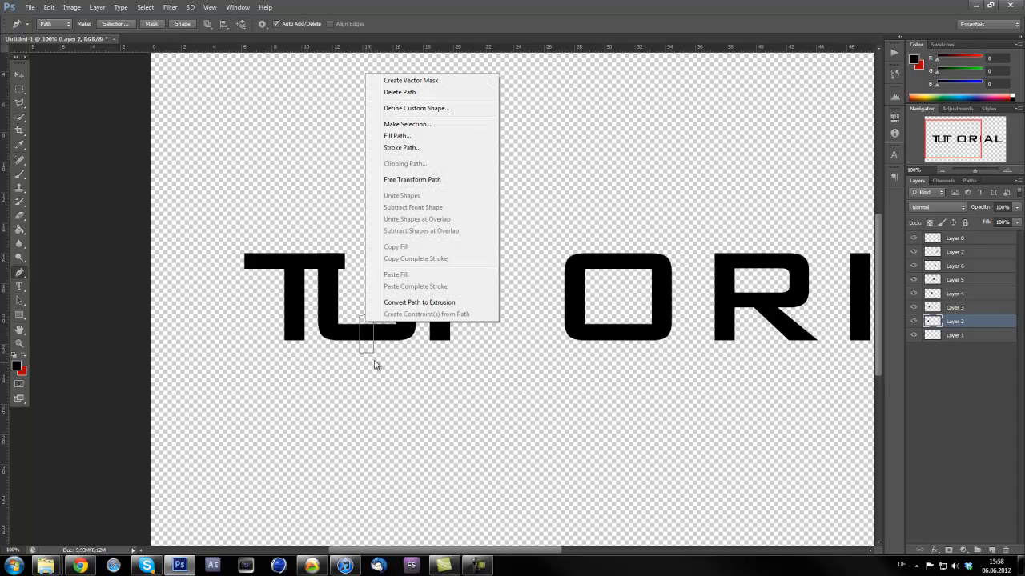
click(408, 123)
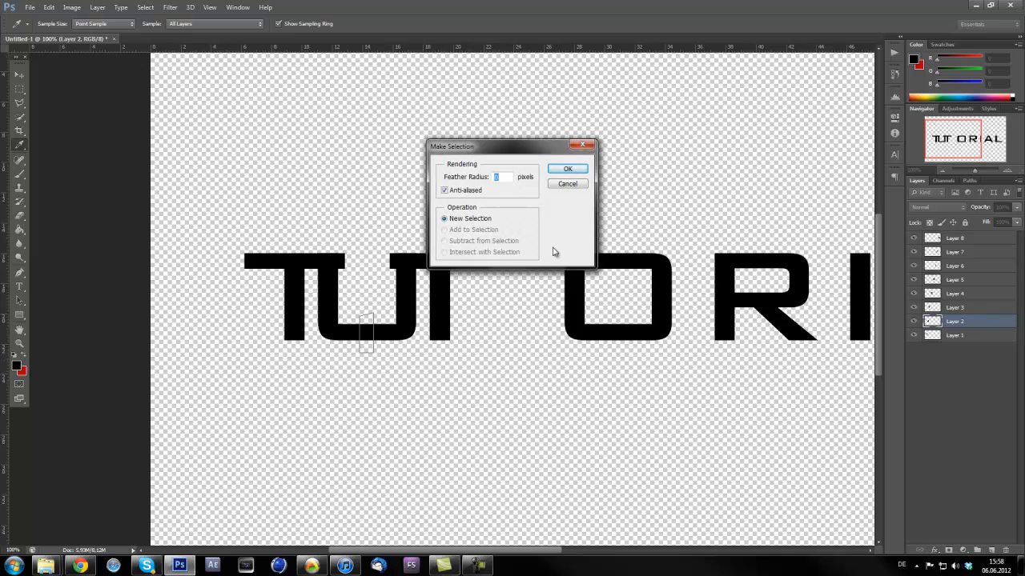
click(568, 169)
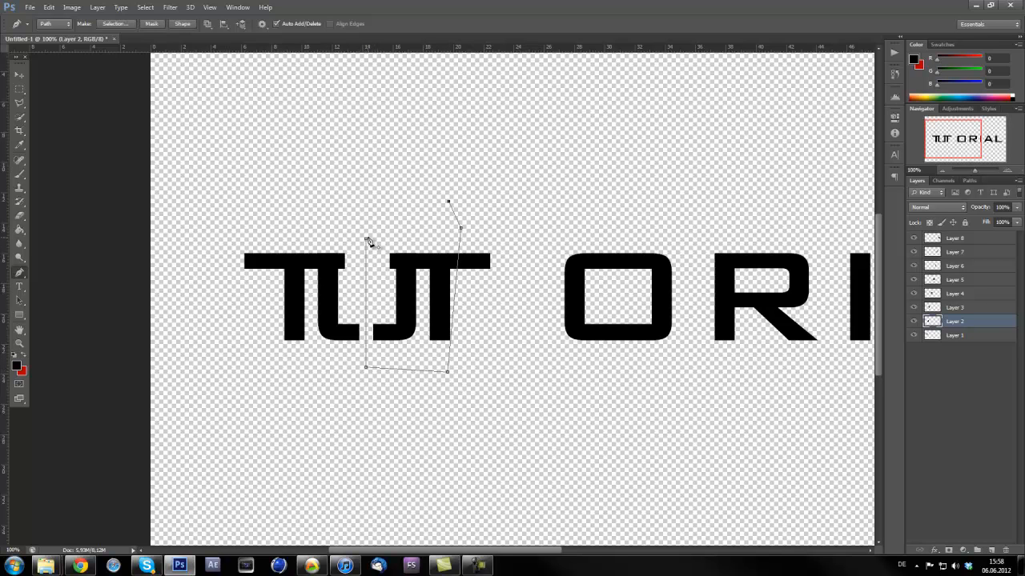
right_click(432, 353)
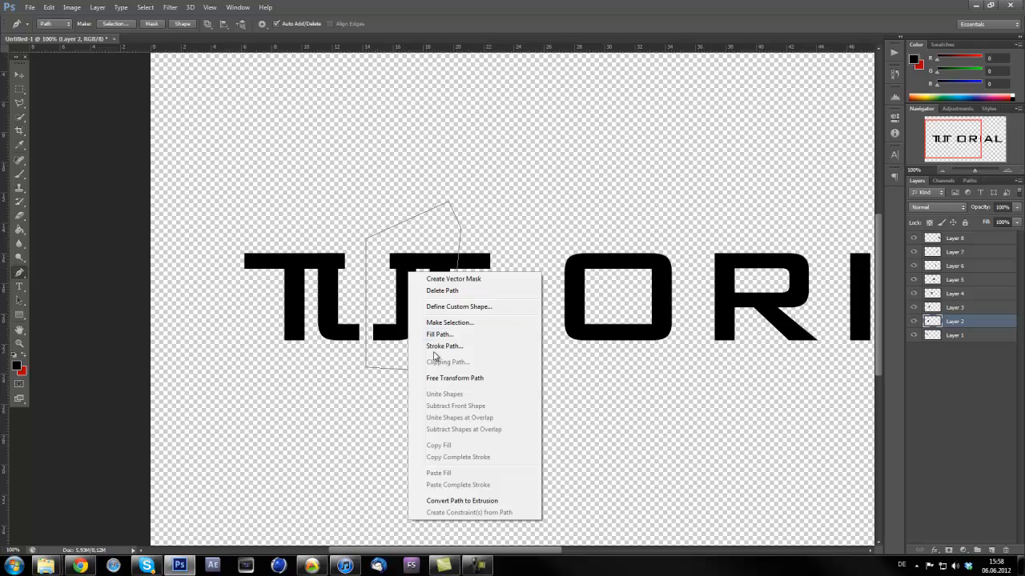
click(450, 322)
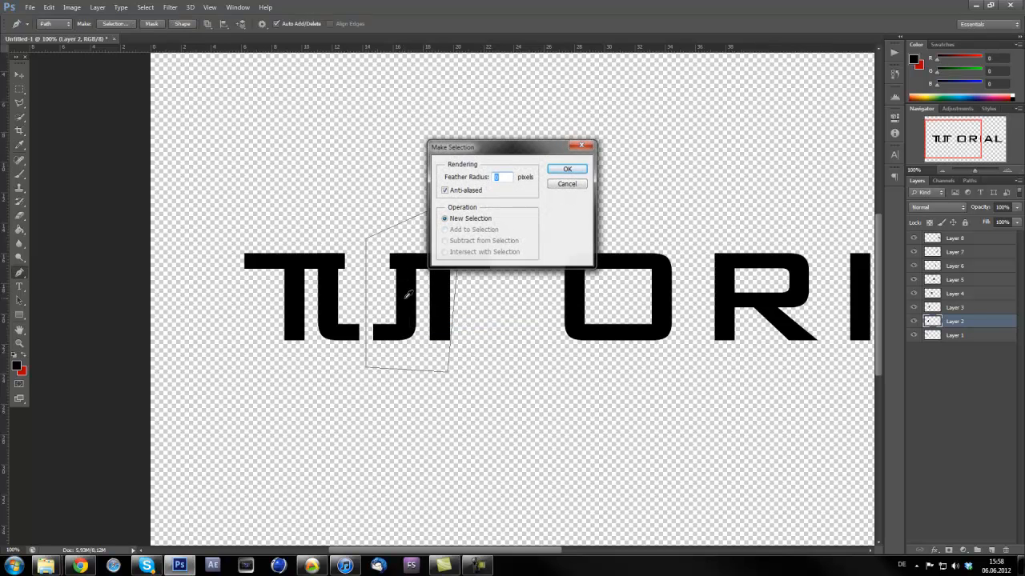
click(567, 169)
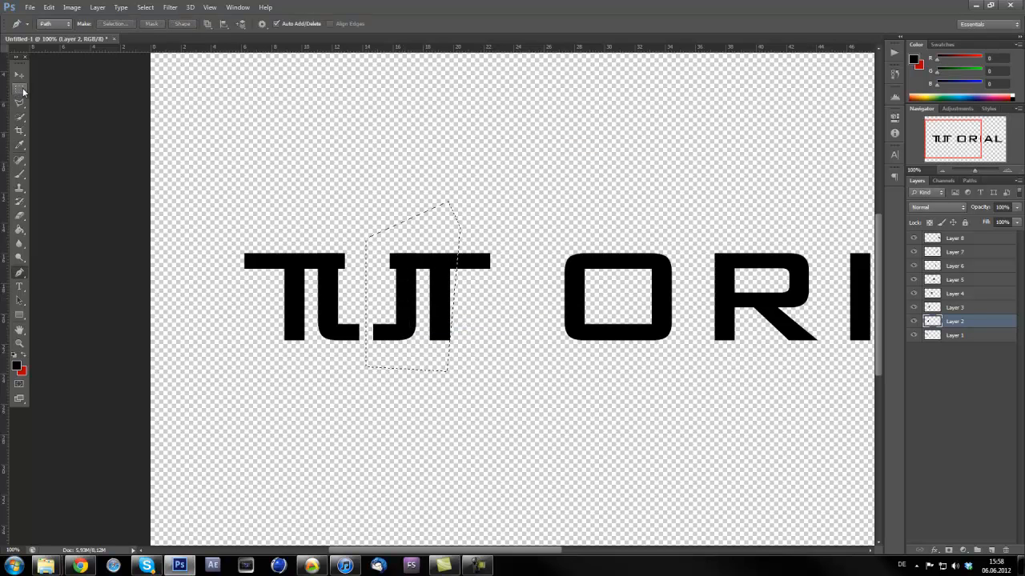
click(20, 91)
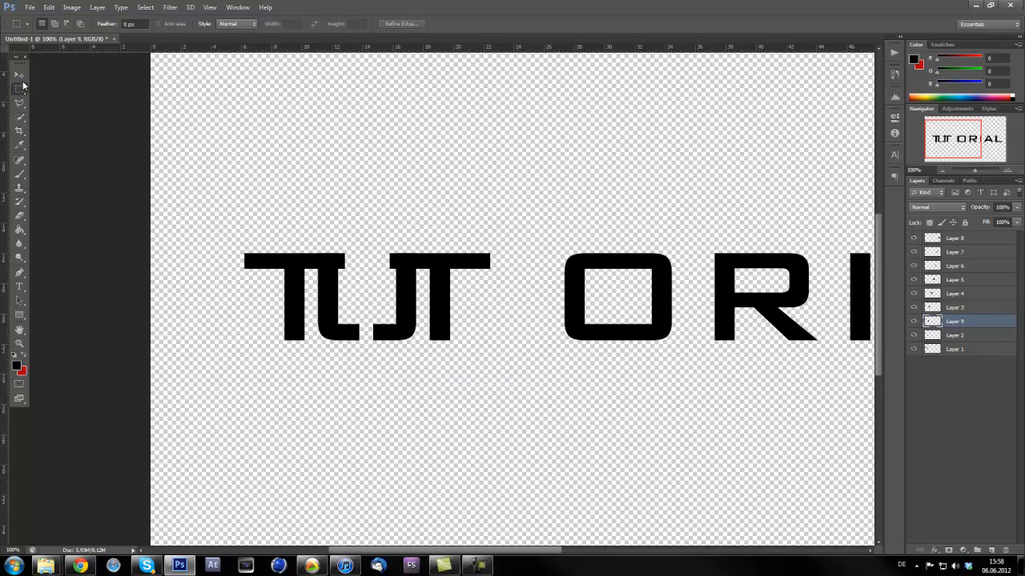
Shift Layer 3 and Layer 9 left onto the U, then merge the U pieces.
click(19, 75)
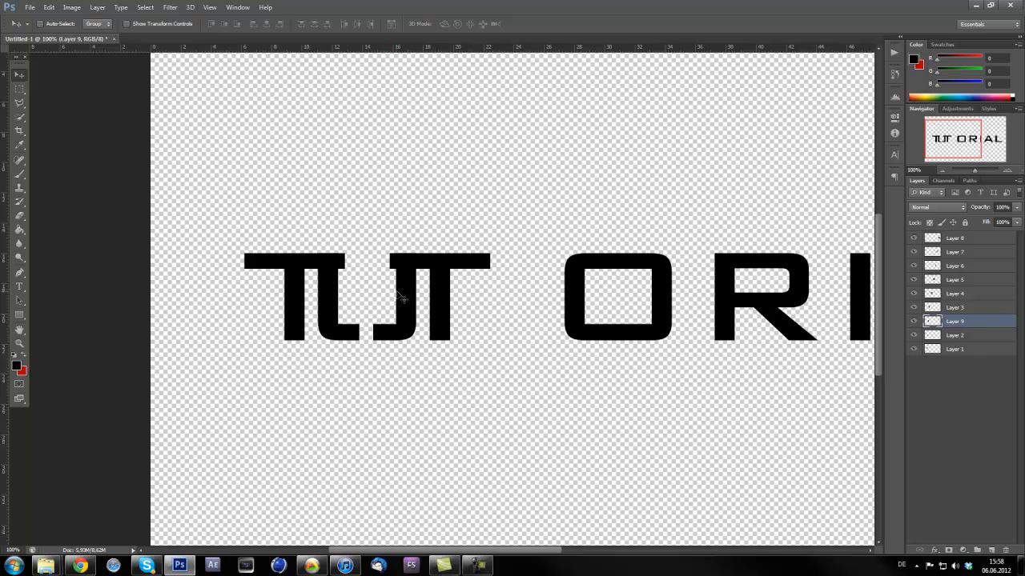
click(956, 306)
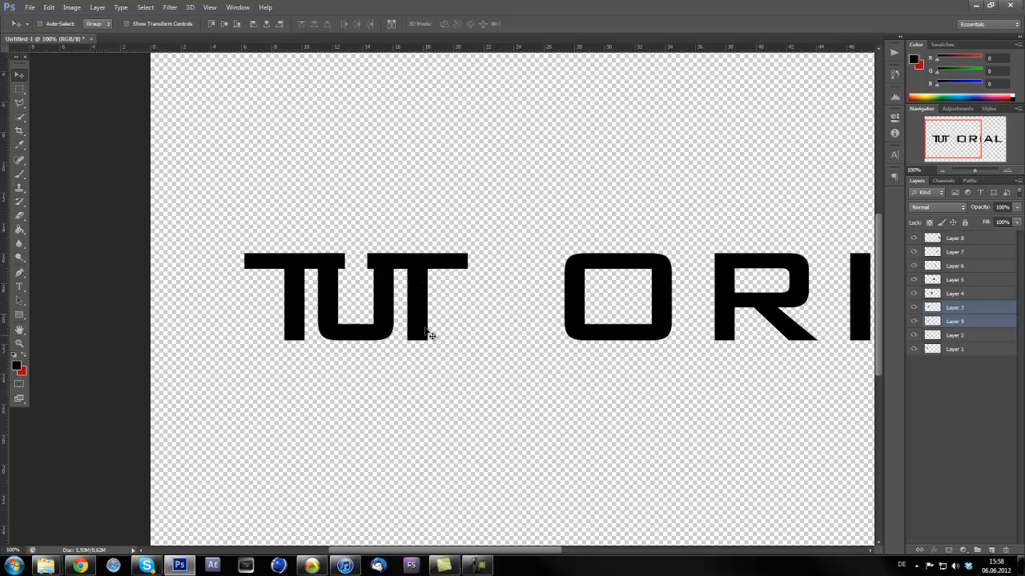
drag(429, 334, 414, 262)
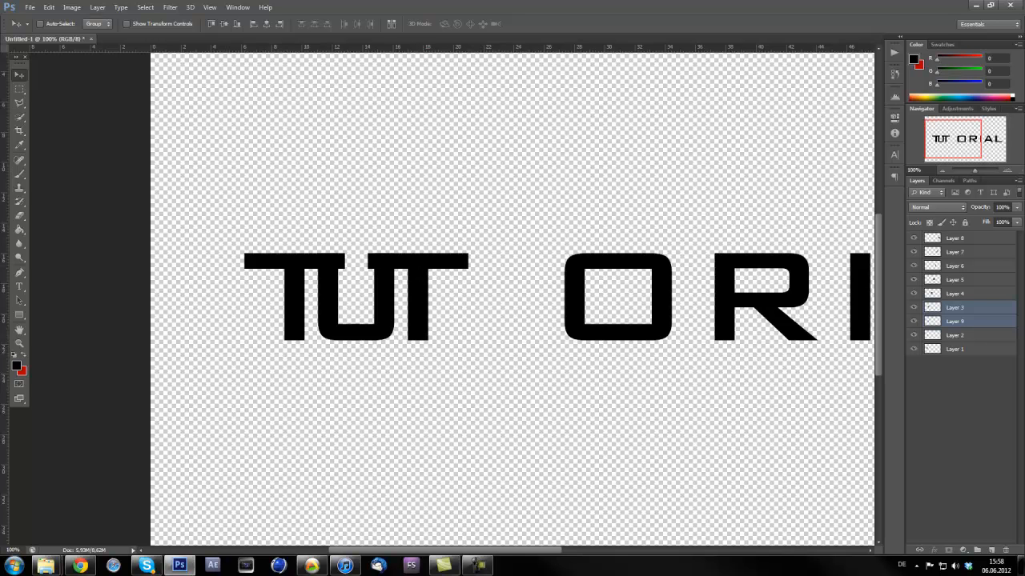
click(954, 321)
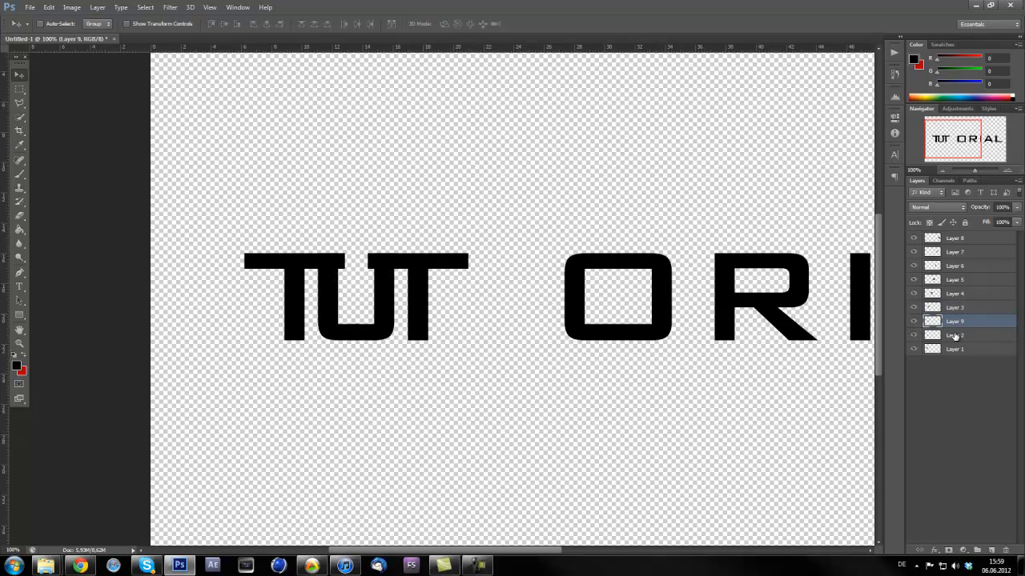
right_click(955, 335)
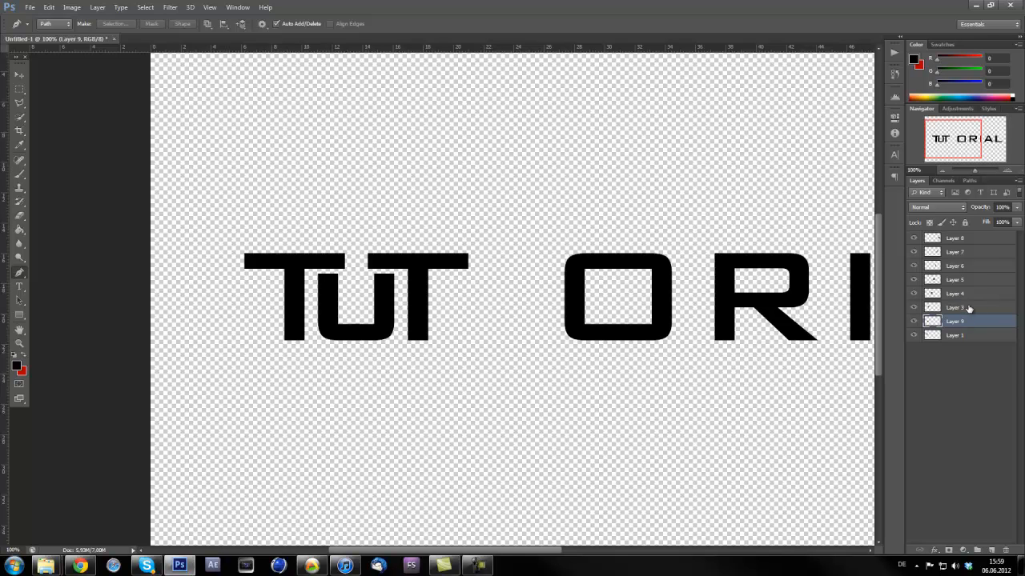
Turn the second T's slanted path into a selection.
click(955, 307)
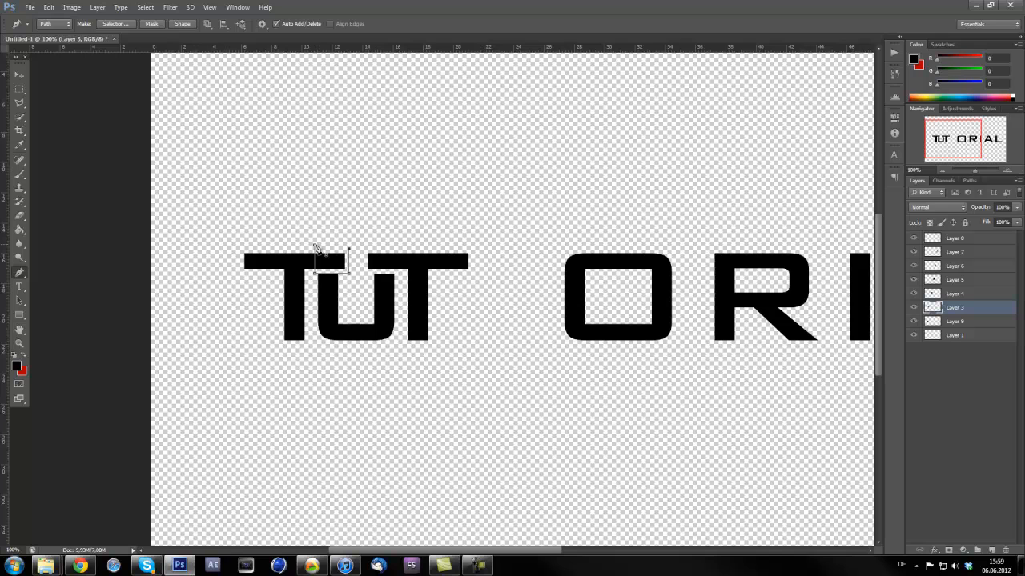
right_click(328, 256)
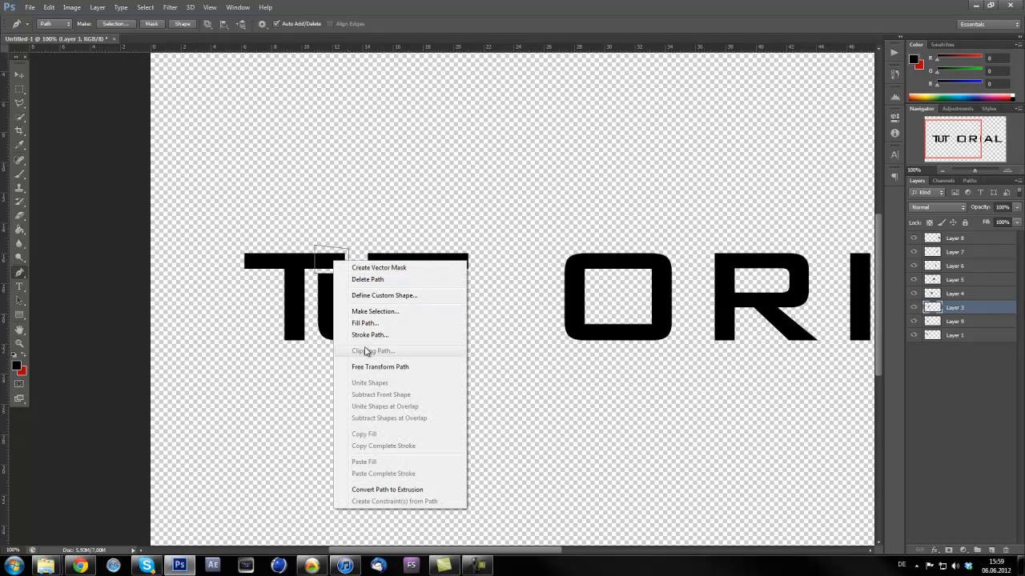
click(375, 311)
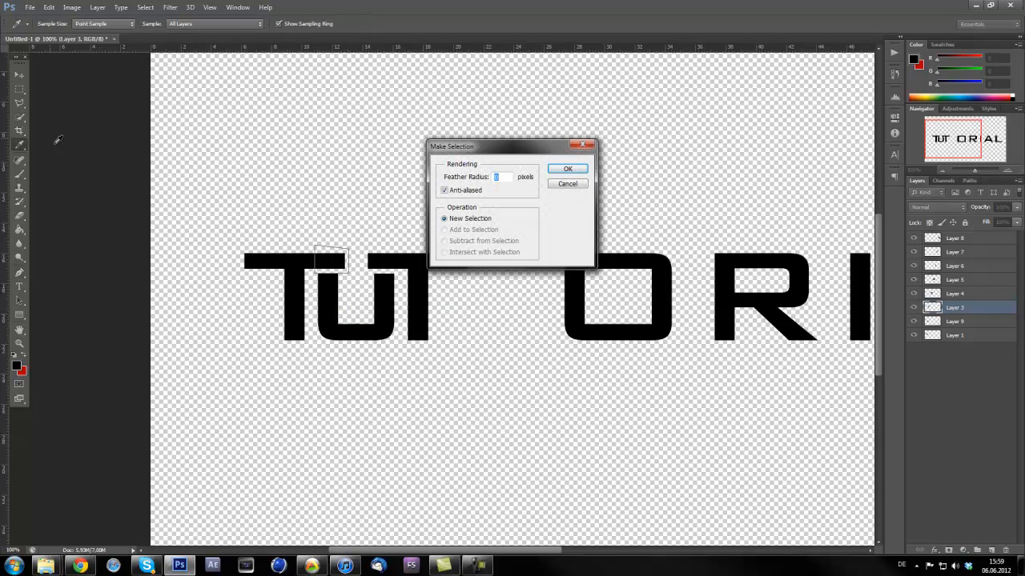
click(567, 169)
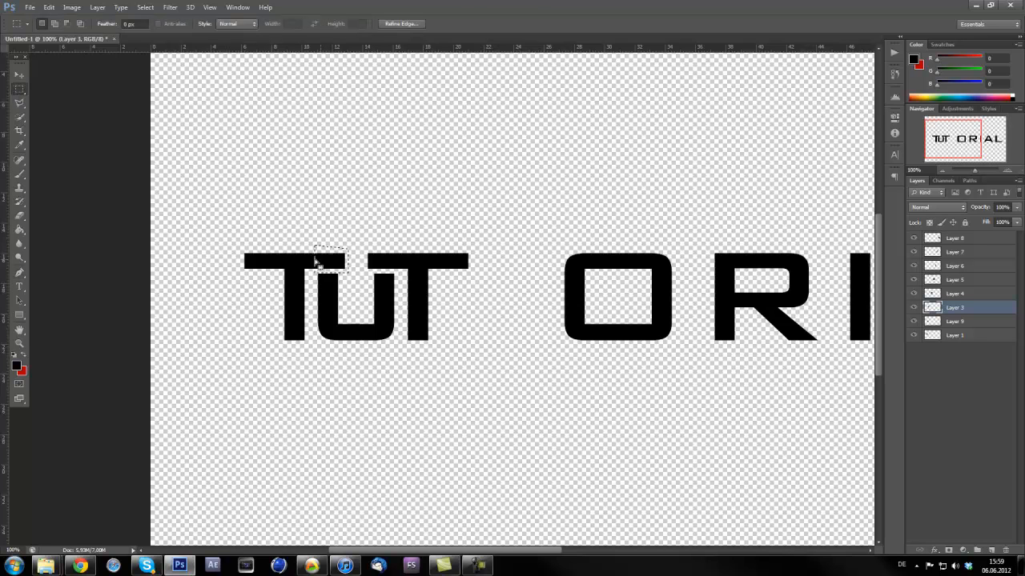
Cut the selected part onto new Layer 10, delete Layer 1, and select Layer 9.
right_click(327, 265)
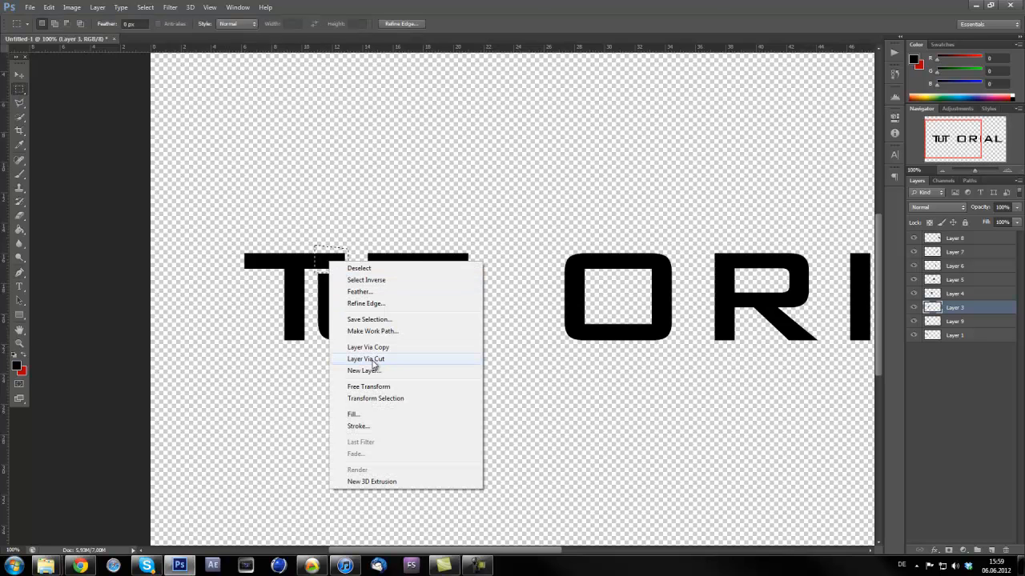
click(366, 358)
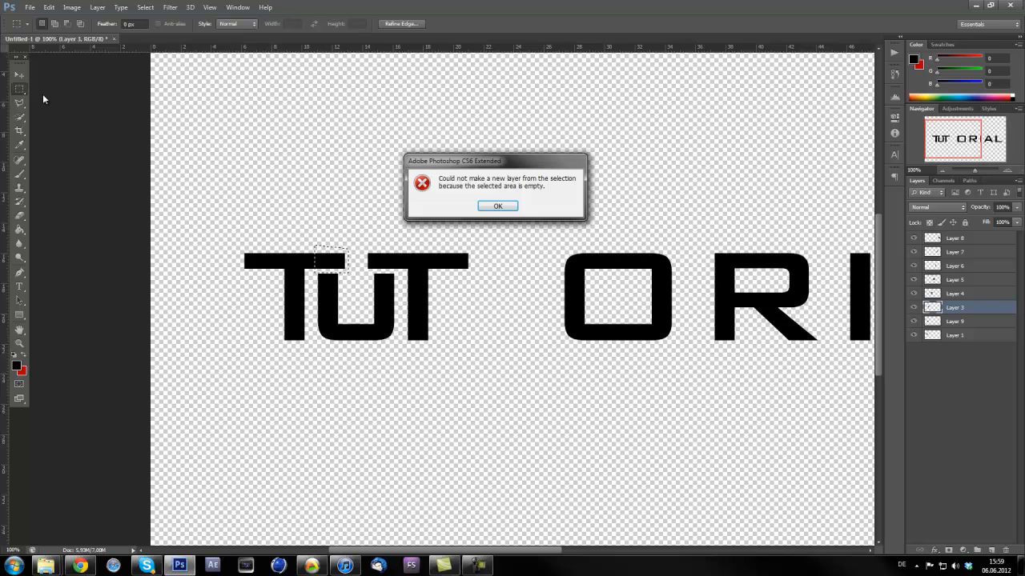
click(497, 206)
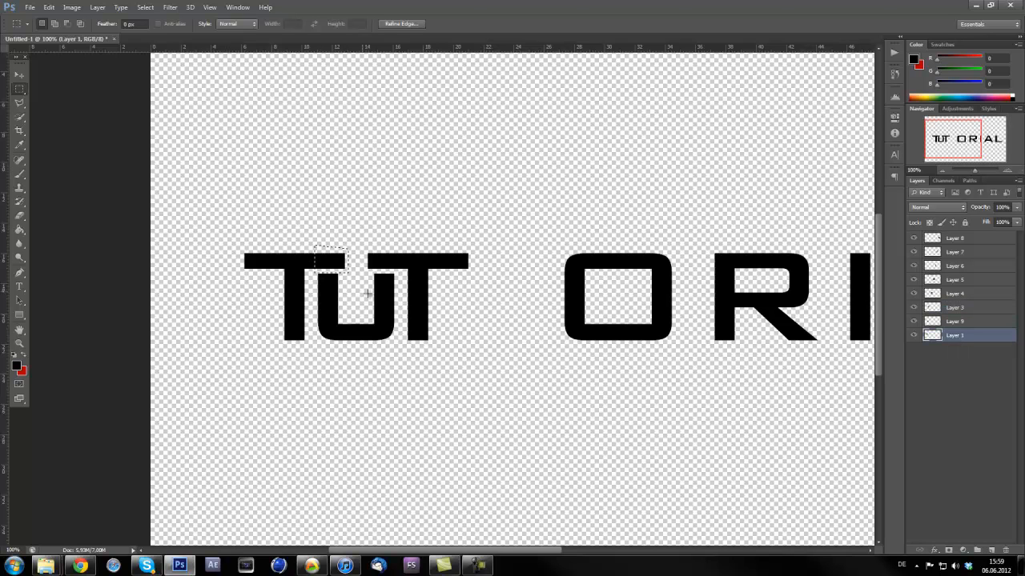
right_click(367, 293)
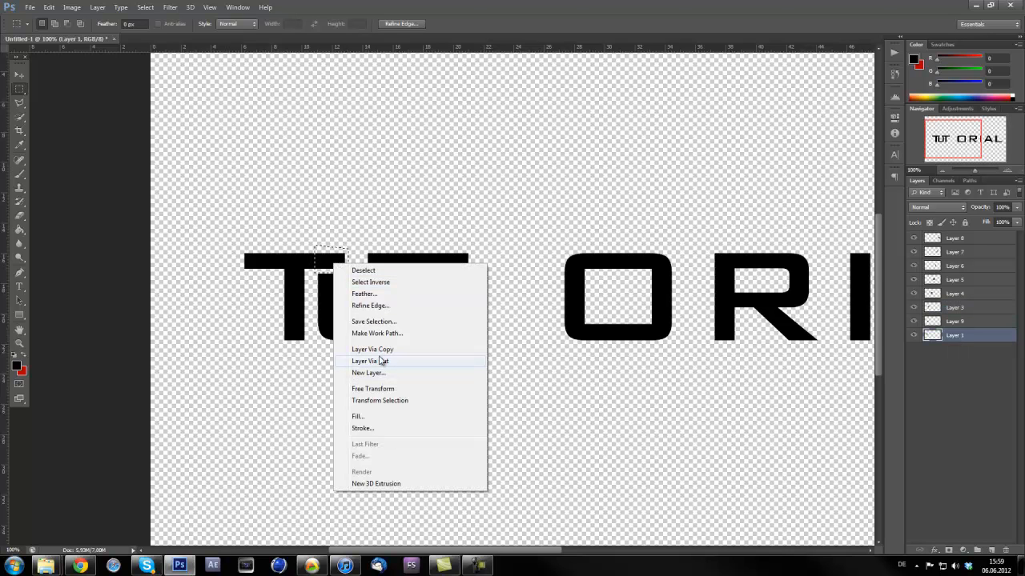
click(369, 361)
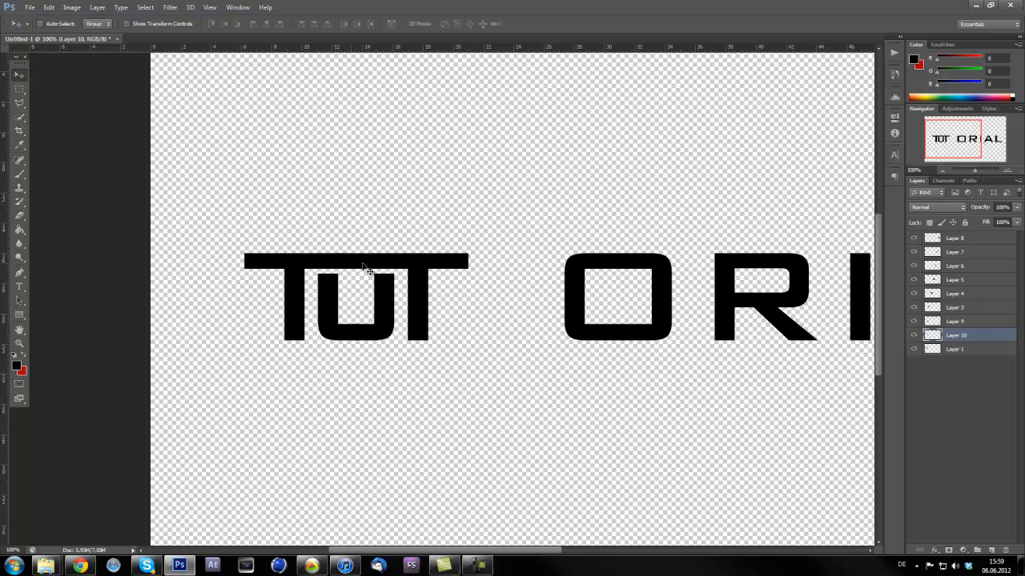
mouse_move(374, 374)
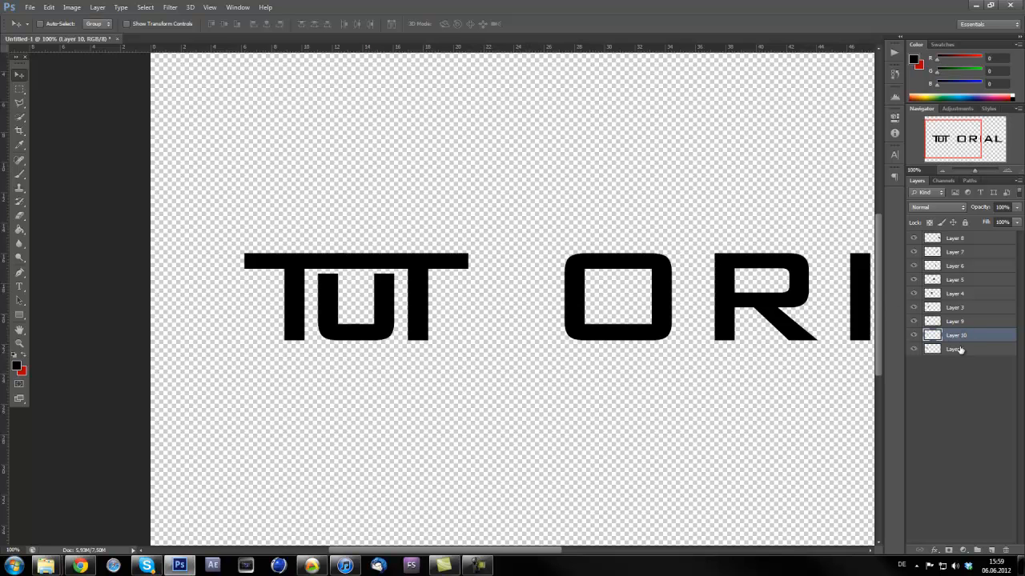
right_click(957, 349)
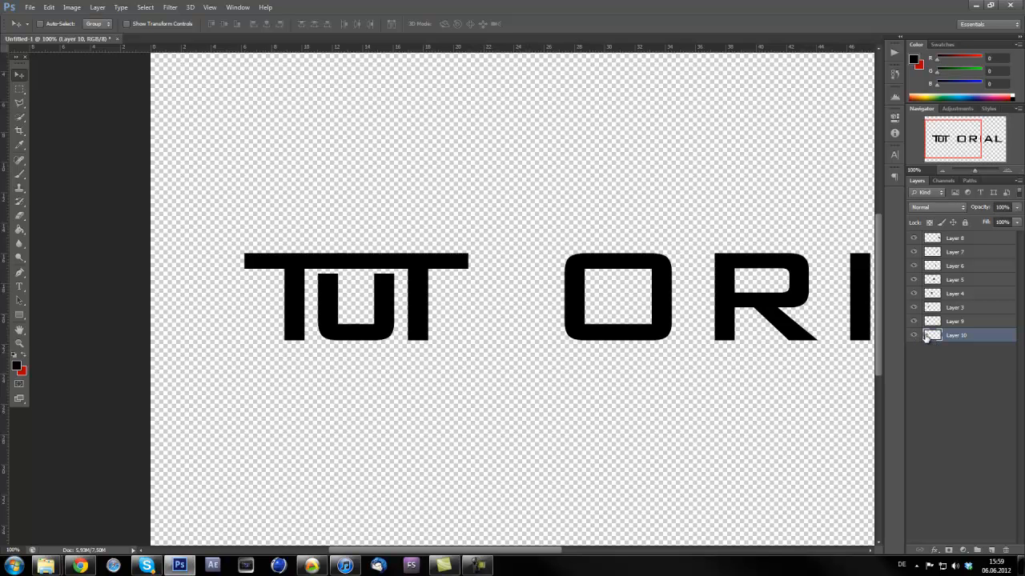
click(955, 322)
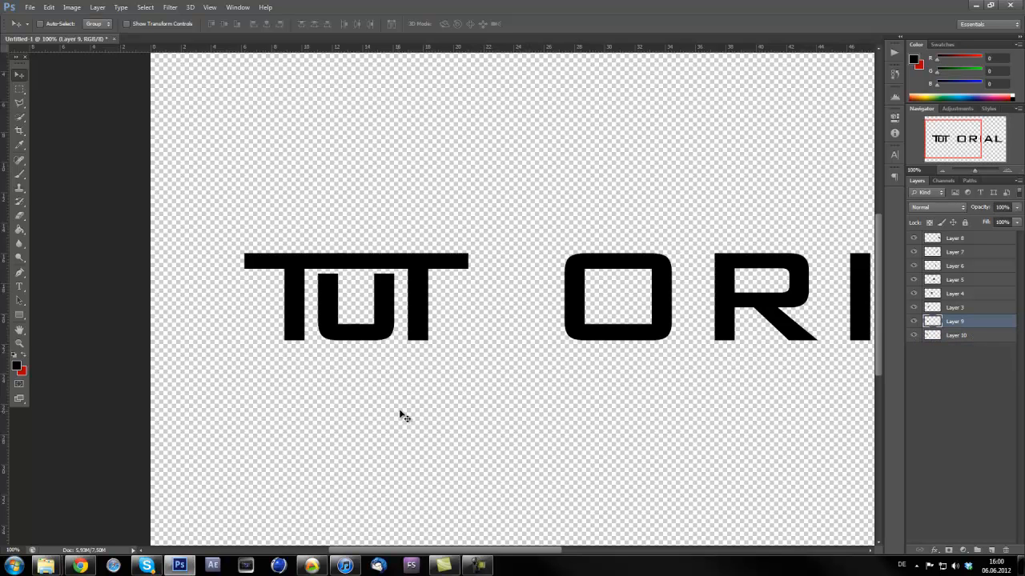
Draw a thin Pen path over the U's base on Layer 9 and open its menu.
click(19, 275)
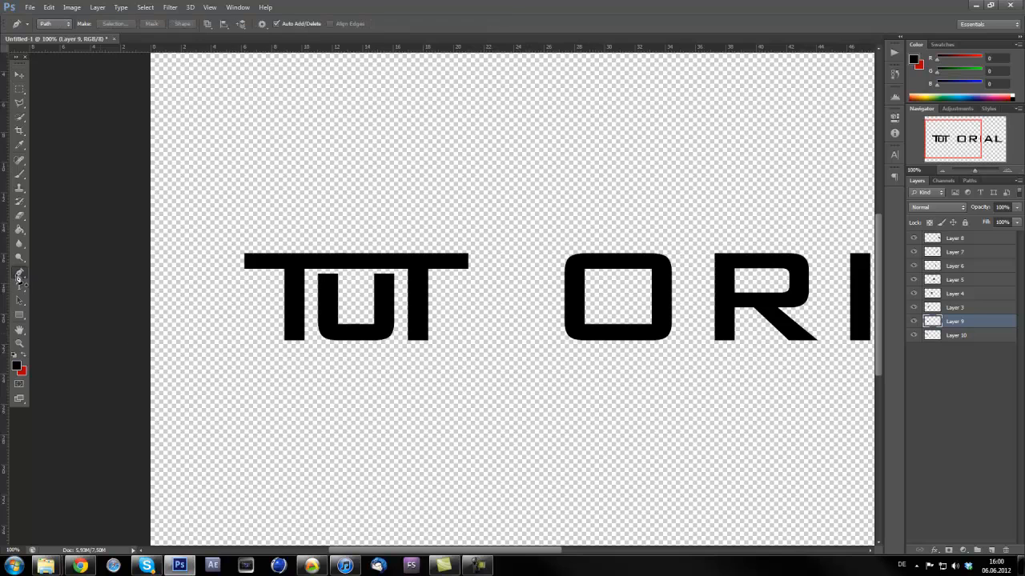
mouse_move(359, 330)
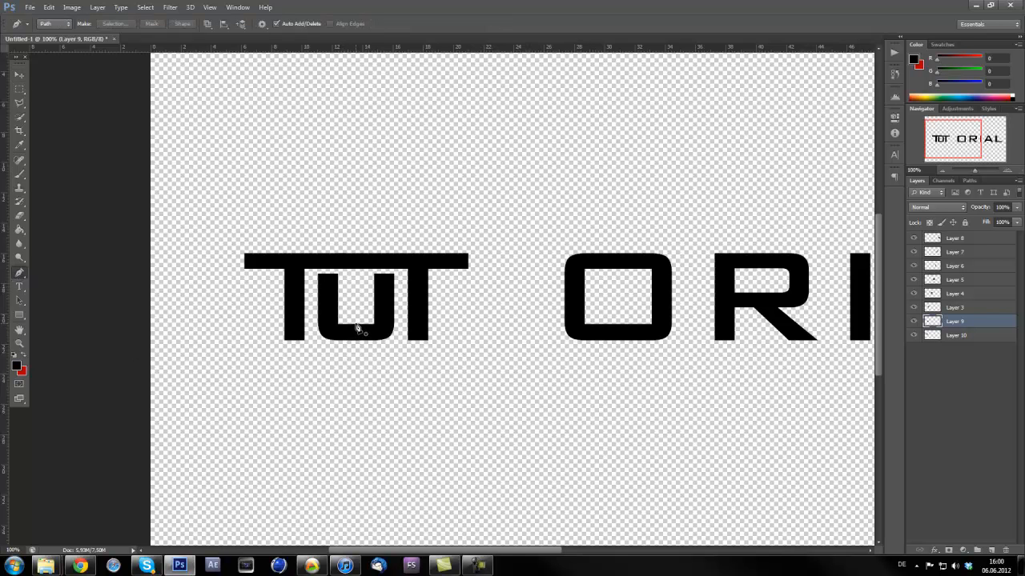
mouse_move(4, 358)
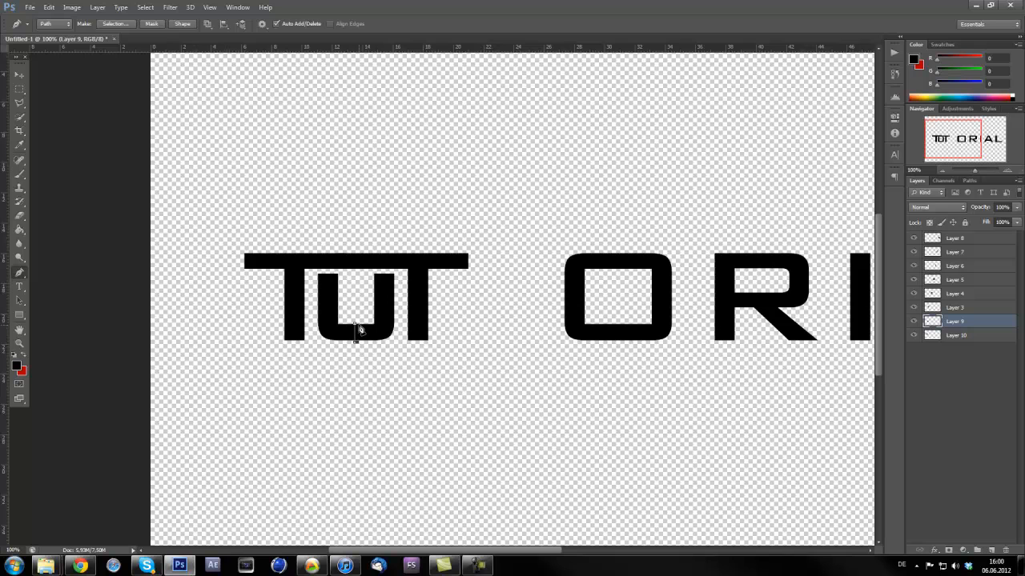
mouse_move(354, 380)
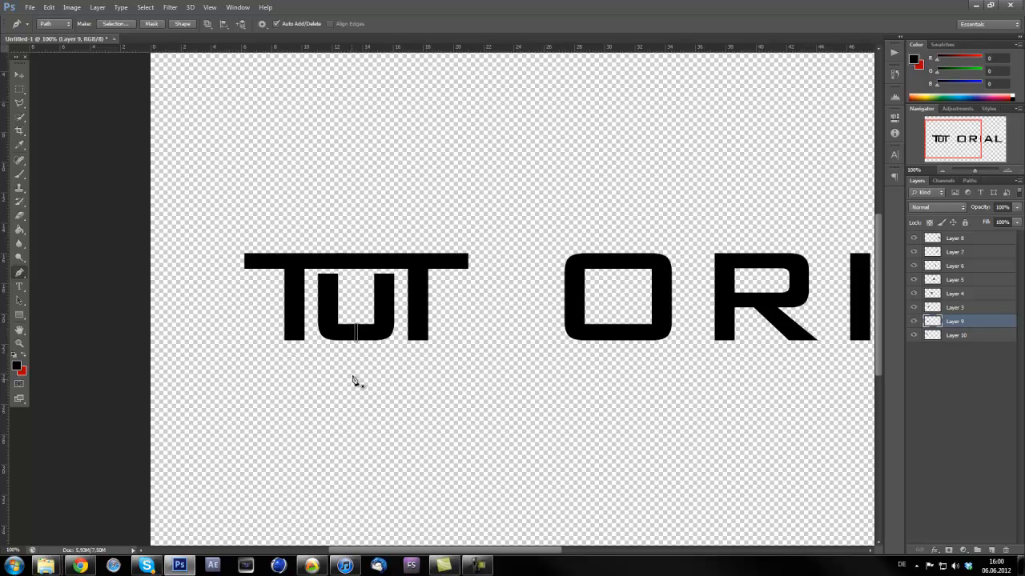
right_click(356, 380)
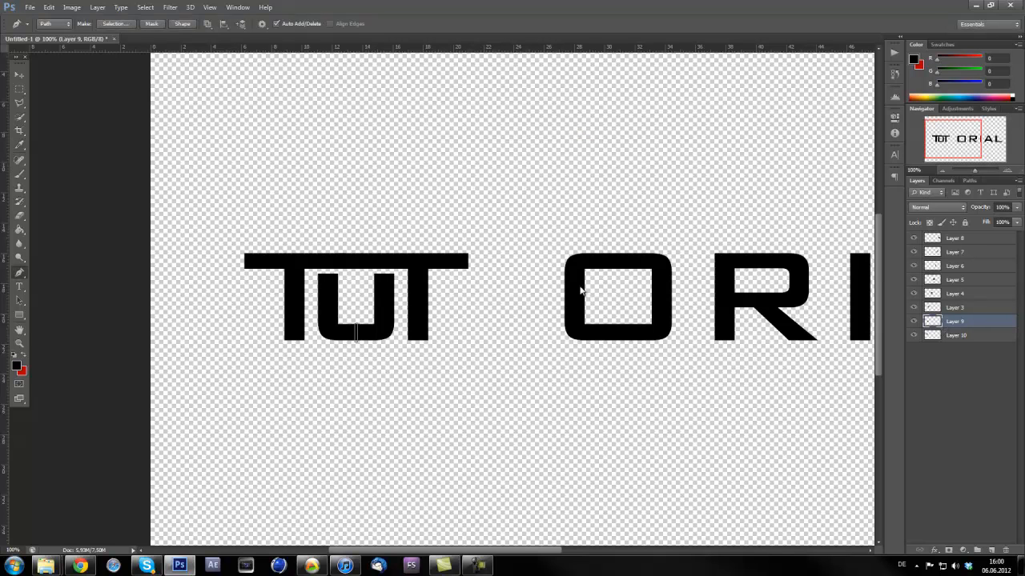
mouse_move(452, 325)
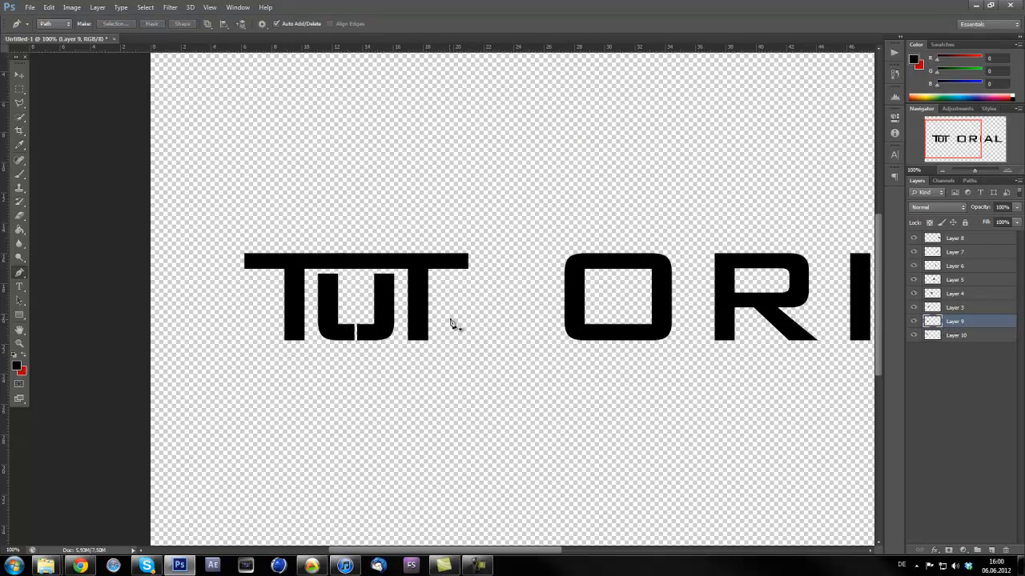
mouse_move(345, 356)
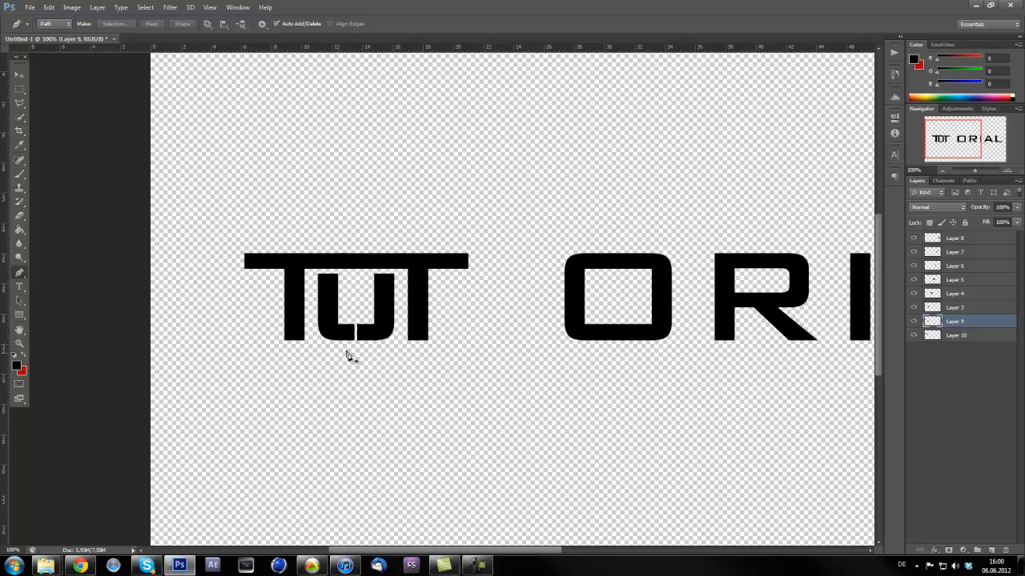
mouse_move(388, 299)
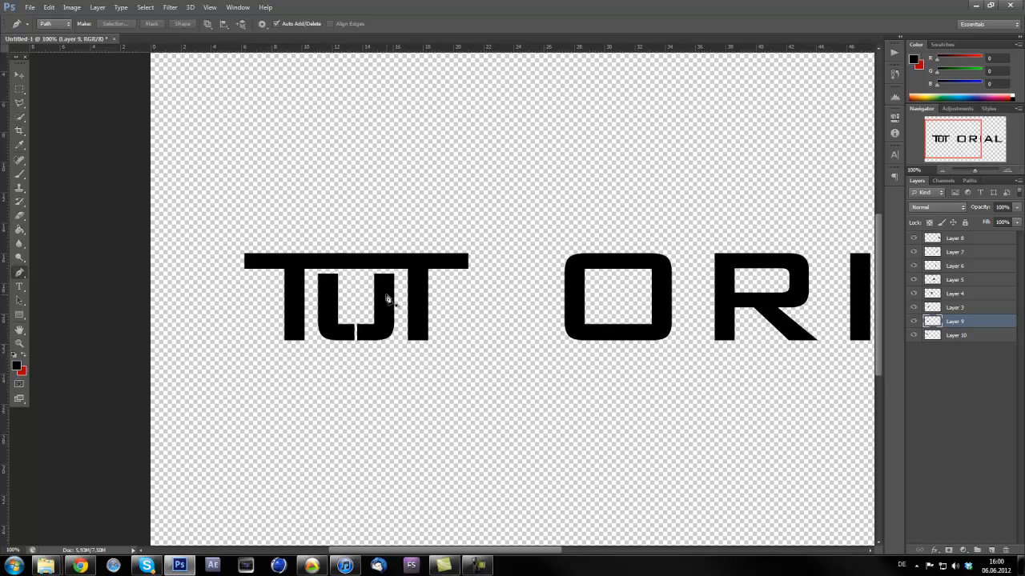
mouse_move(503, 328)
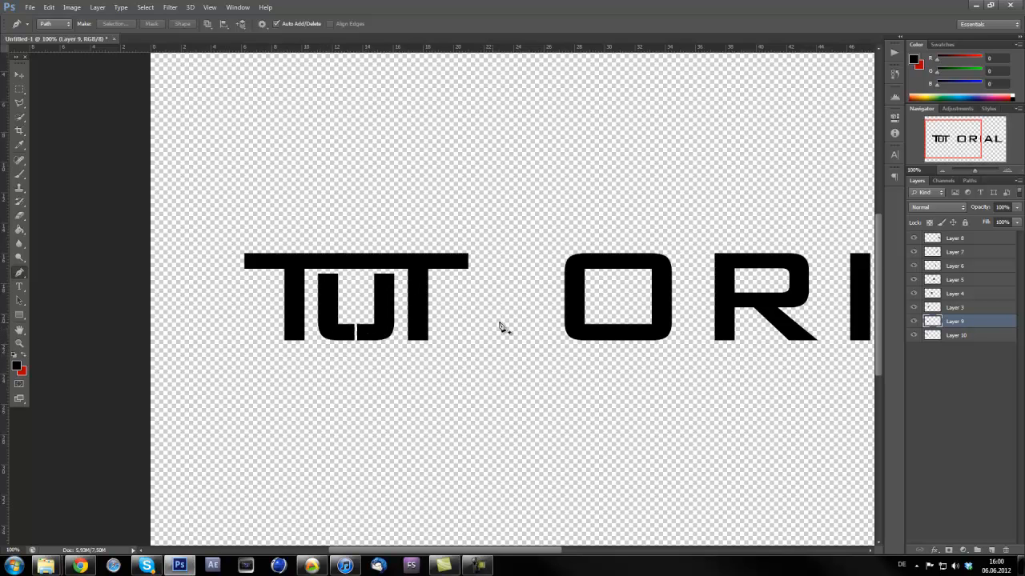
mouse_move(348, 284)
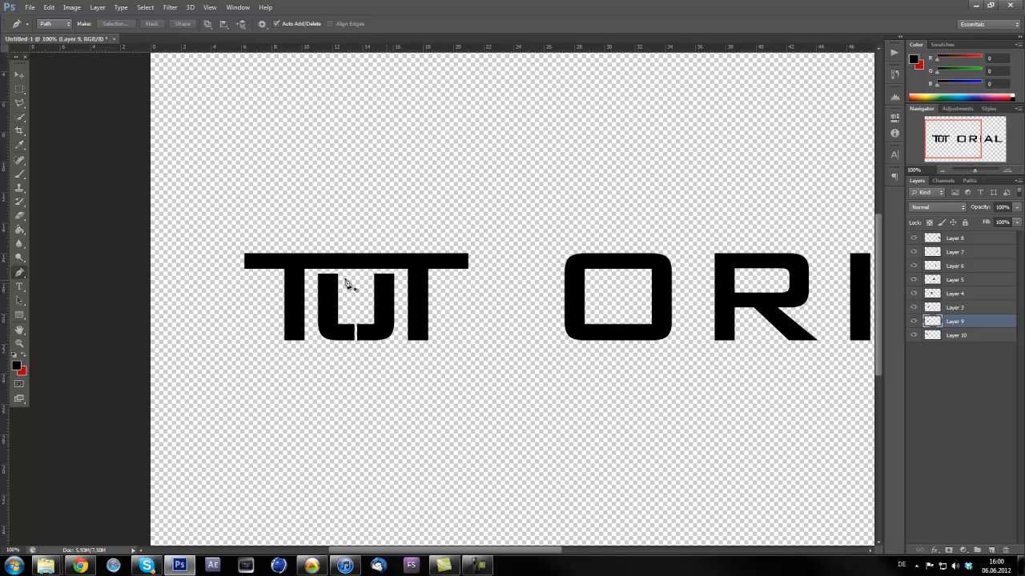
On Layer 3, add a guide under the crossbar and apply a Pen outline along it.
click(954, 306)
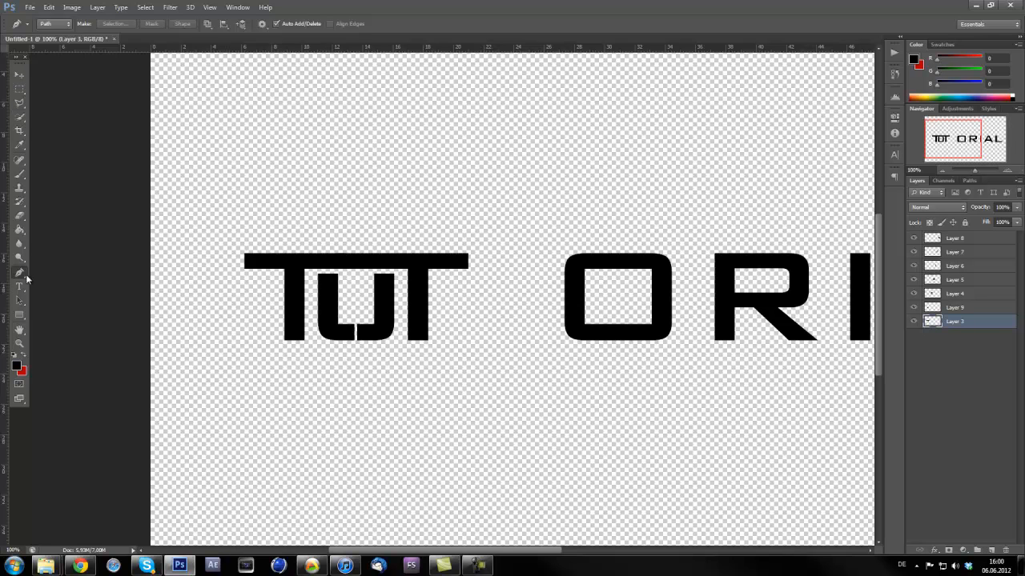
mouse_move(341, 48)
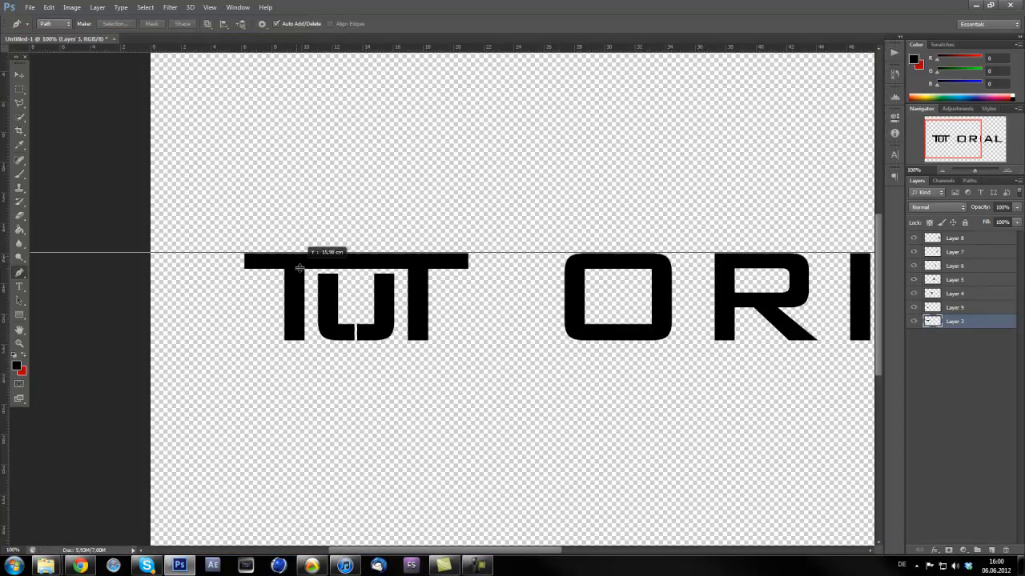
drag(300, 255, 300, 275)
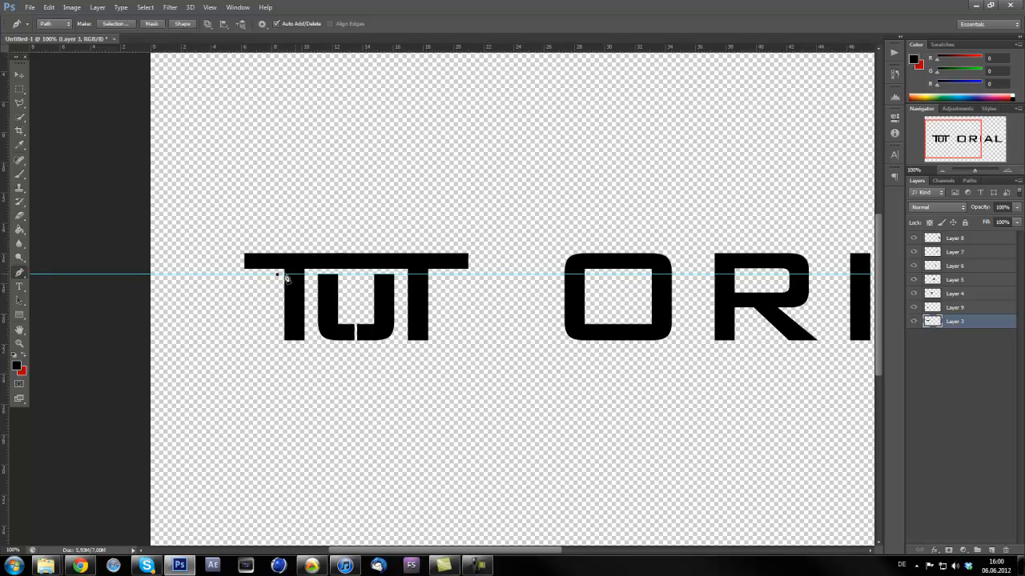
mouse_move(476, 275)
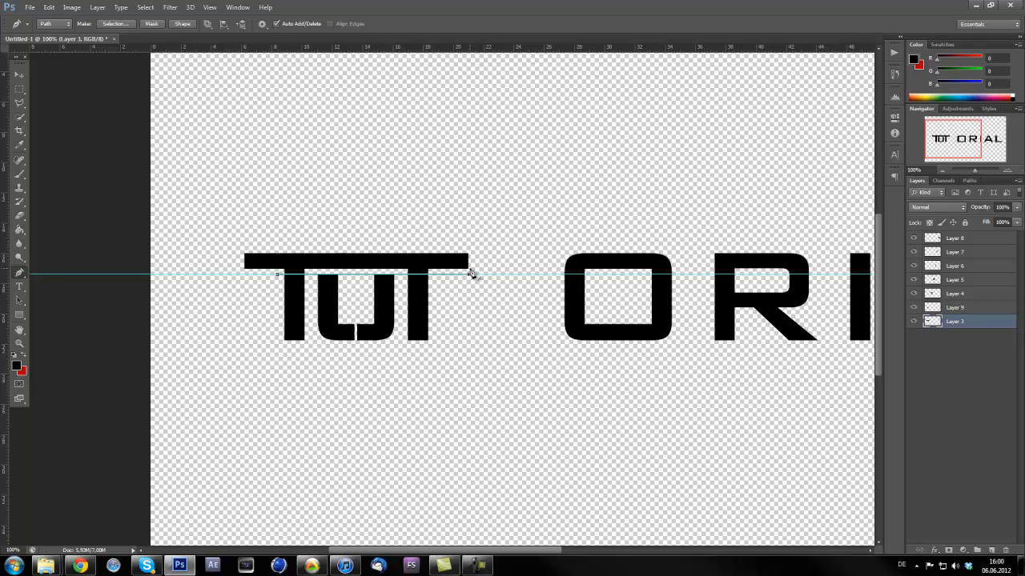
mouse_move(275, 275)
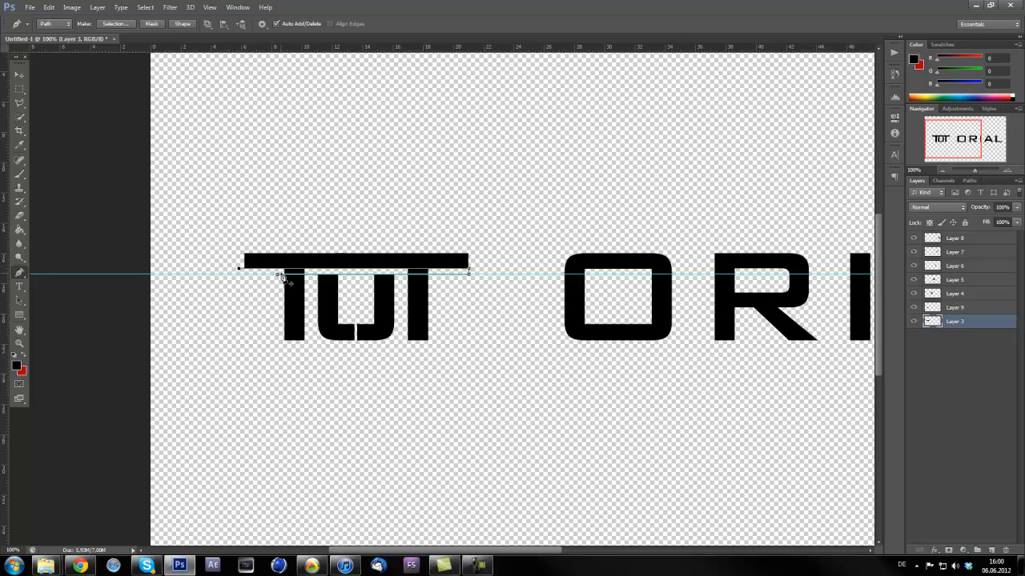
right_click(284, 278)
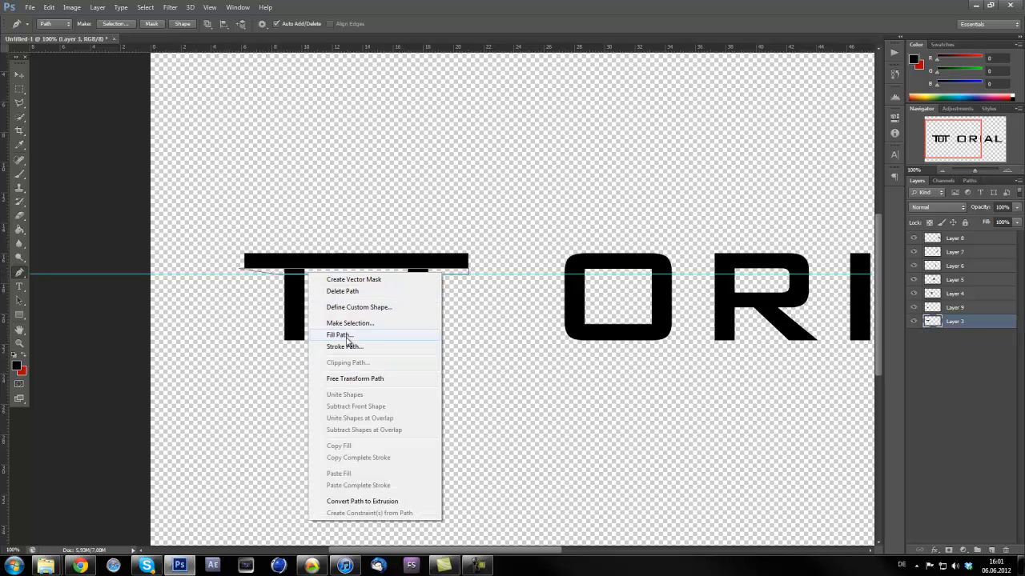
click(350, 322)
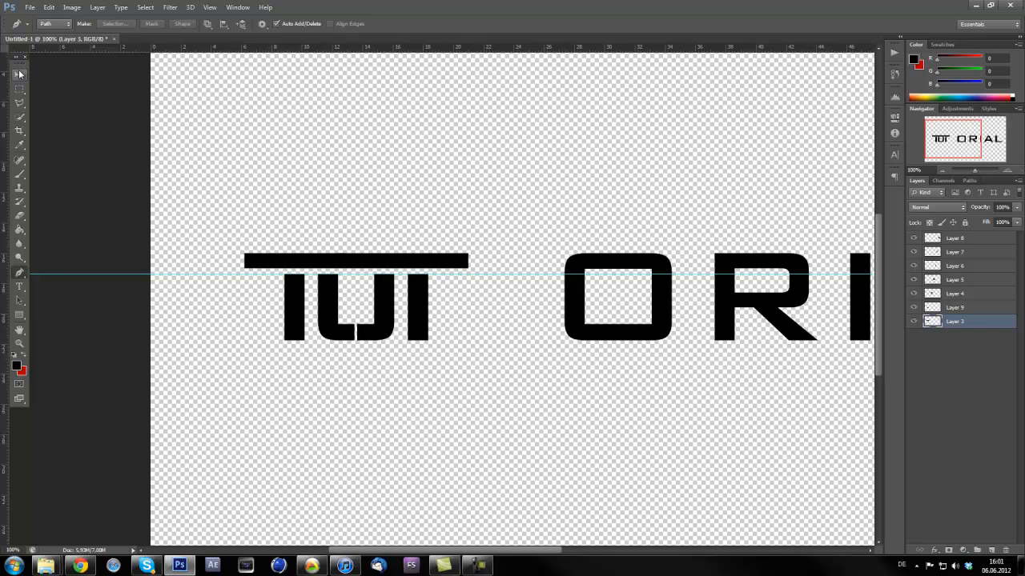
Move the O flush against TUT and outline a narrow Pen strip over it on Layer 4.
click(20, 75)
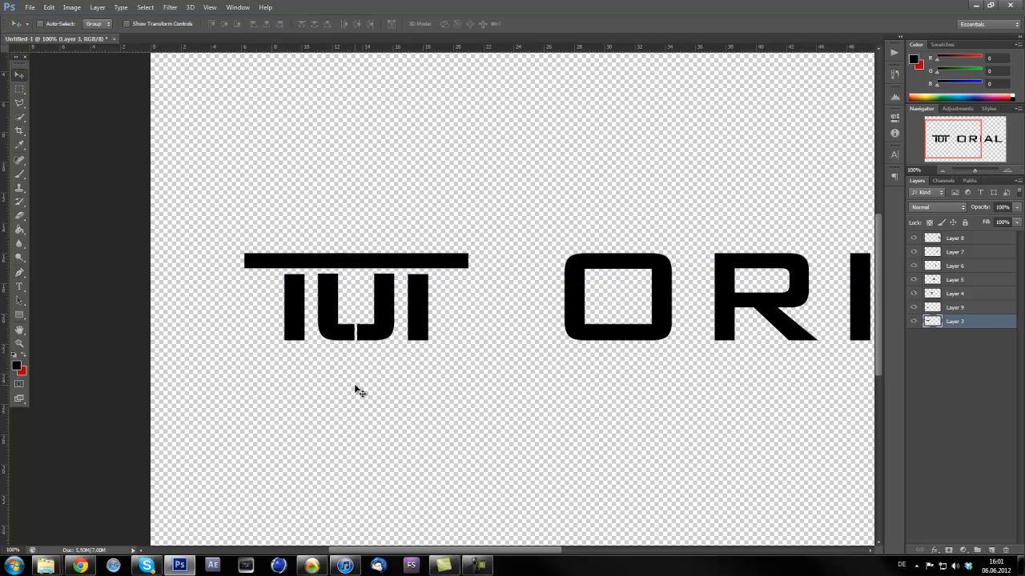
mouse_move(357, 374)
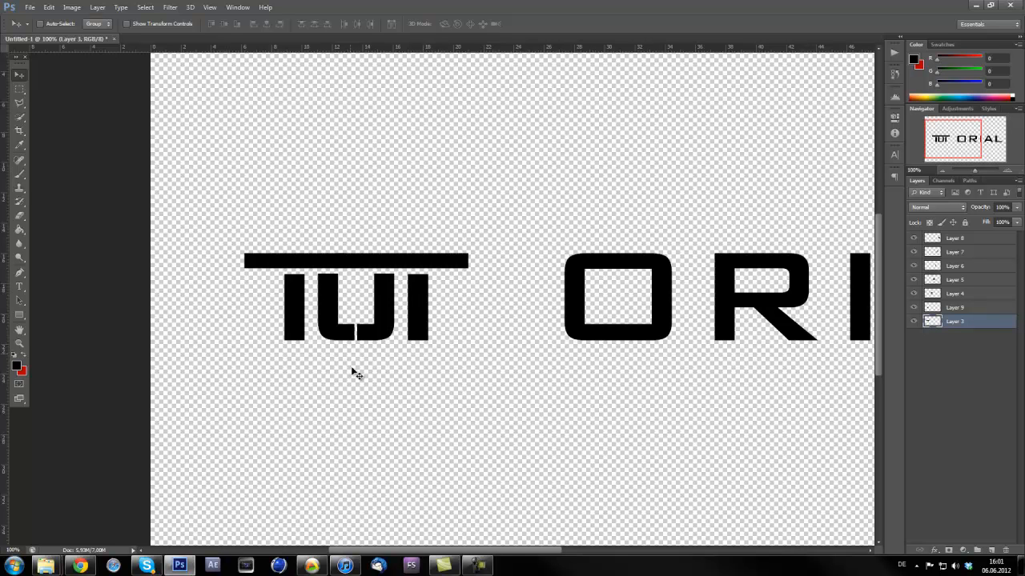
mouse_move(378, 335)
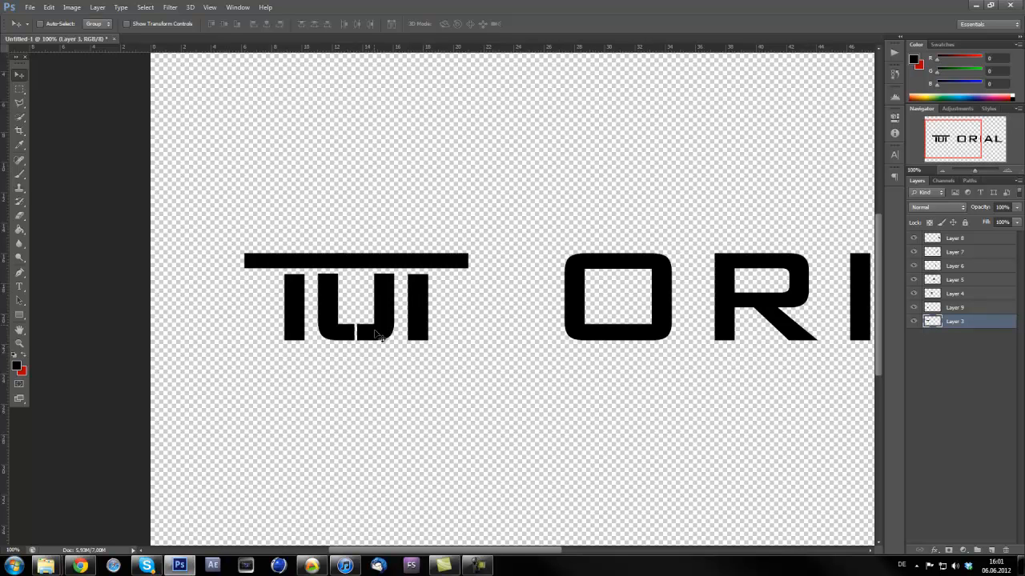
mouse_move(519, 391)
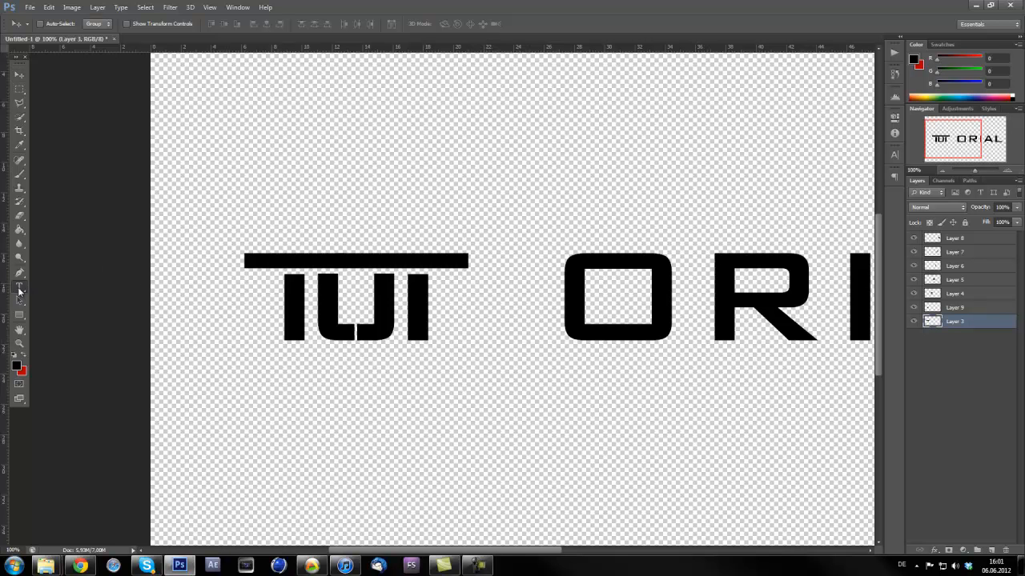
click(19, 286)
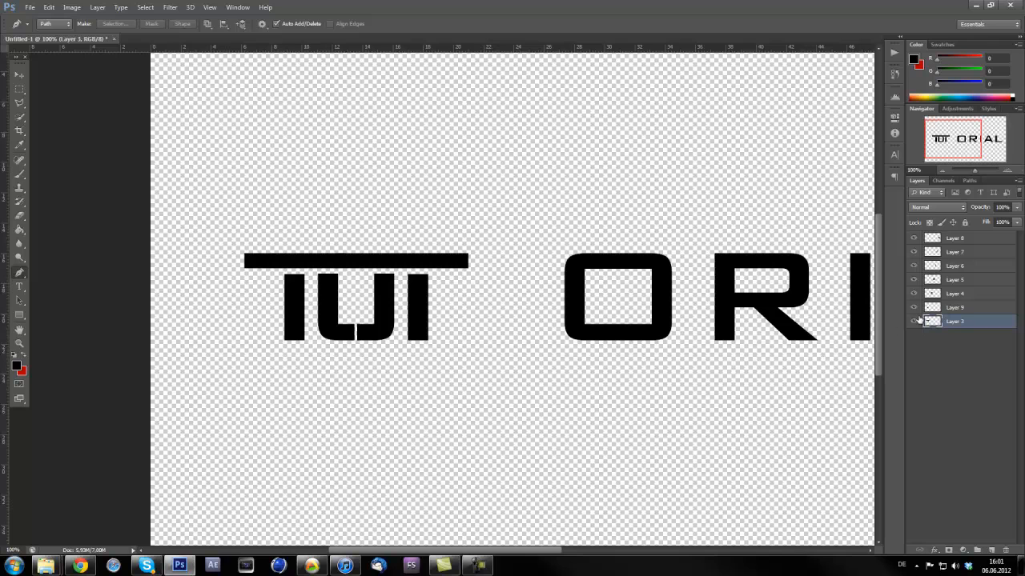
click(954, 308)
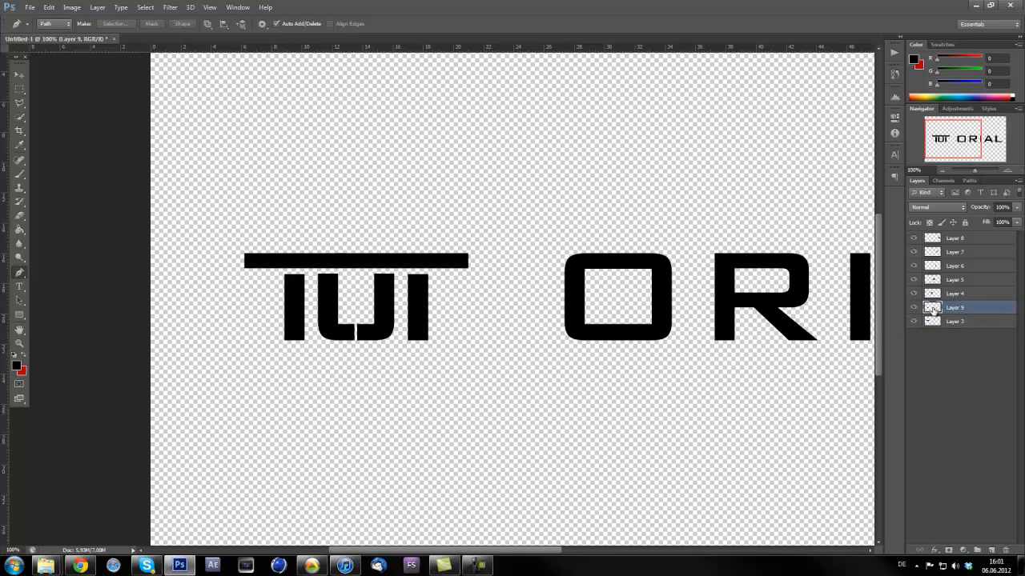
click(954, 293)
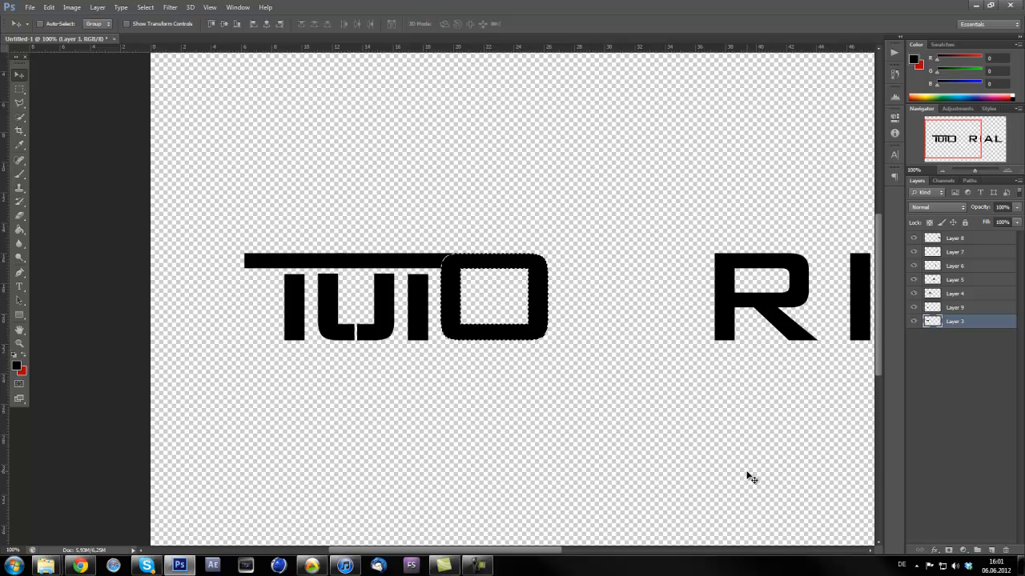
click(961, 293)
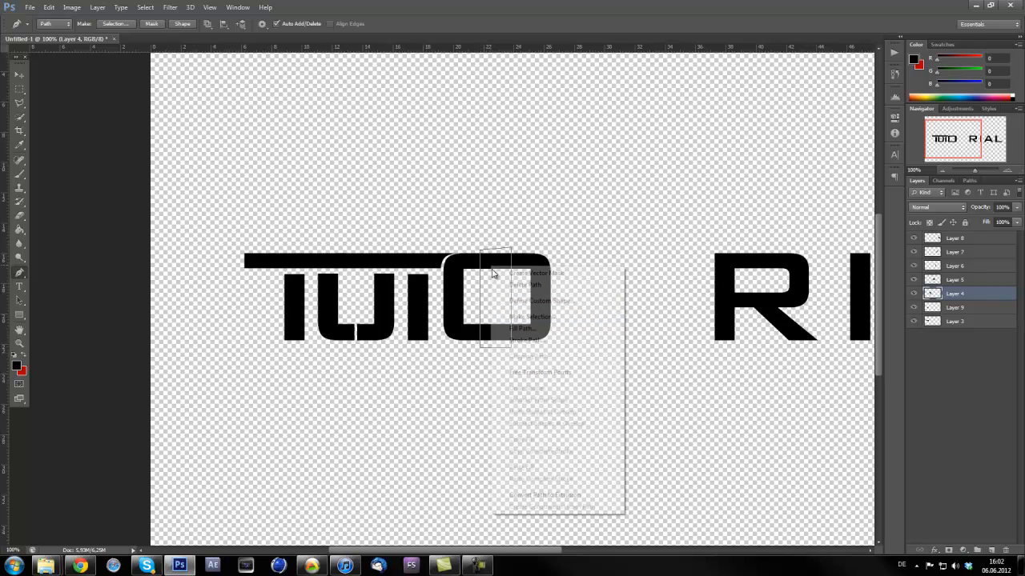
Turn the strip path into a selection with no feathering and delete the strip.
click(530, 317)
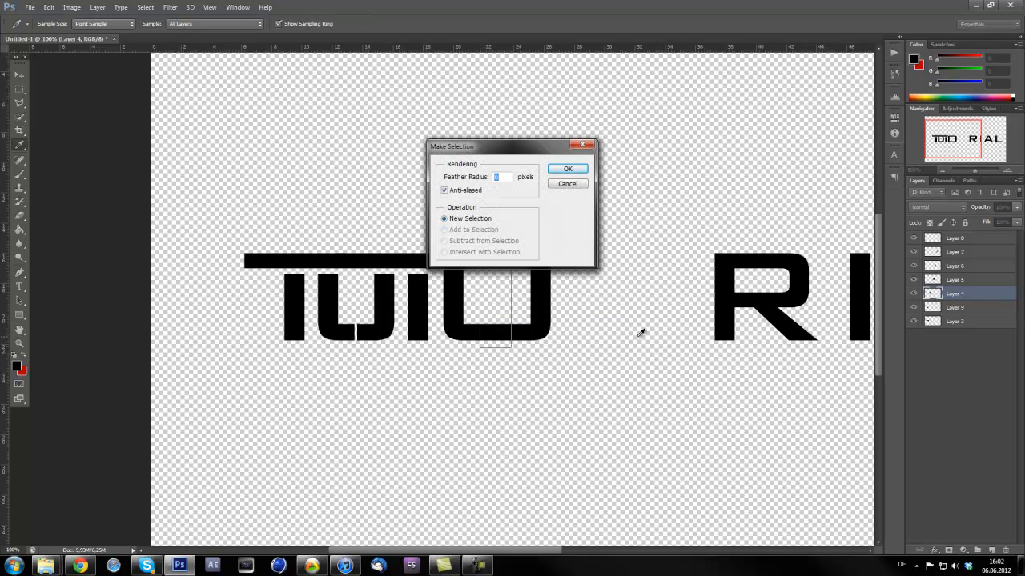
click(567, 168)
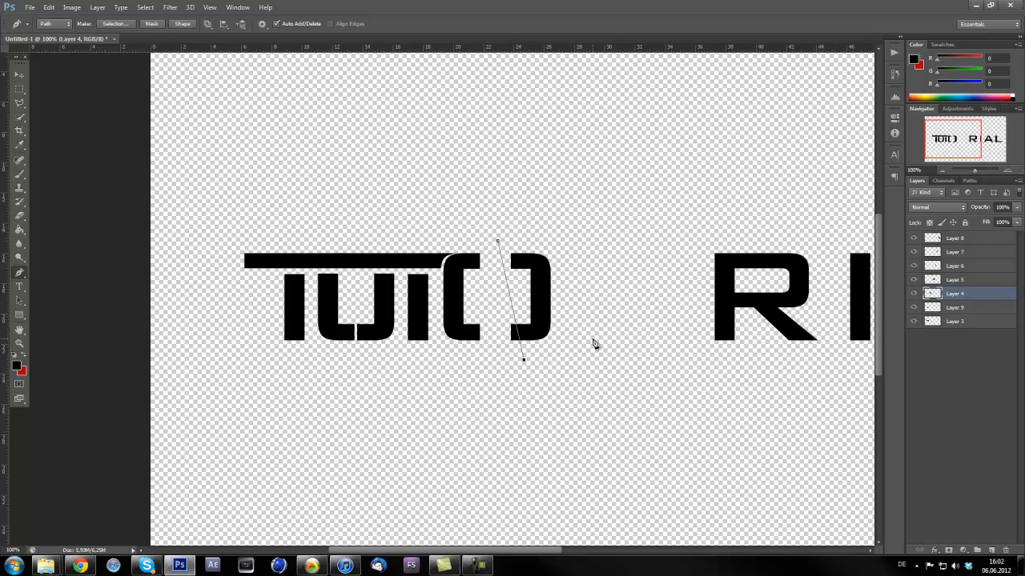
right_click(596, 343)
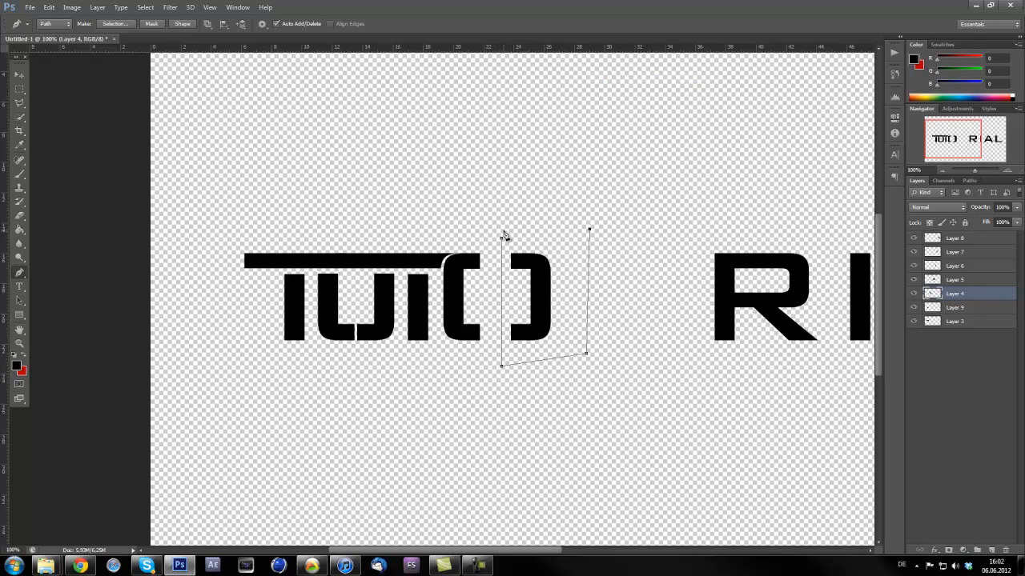
Cut the O's right half onto Layer 10 and slide it left to close the gap.
right_click(544, 296)
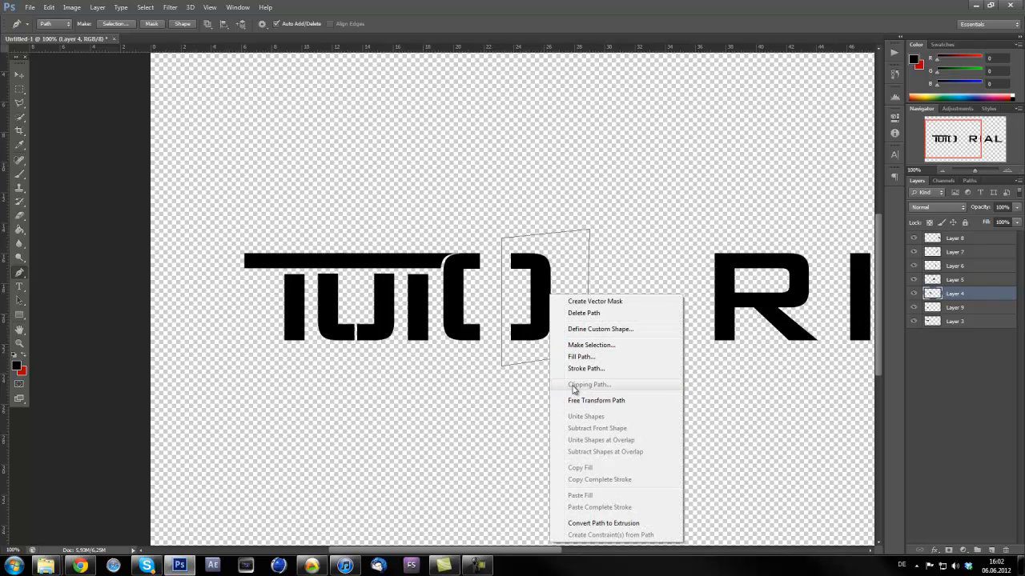
mouse_move(595, 400)
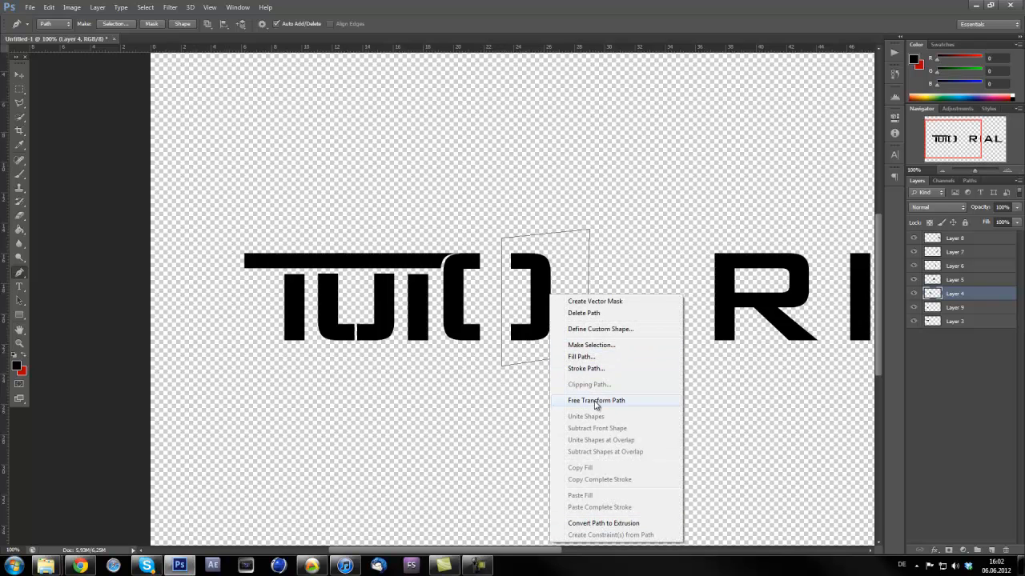
mouse_move(580, 354)
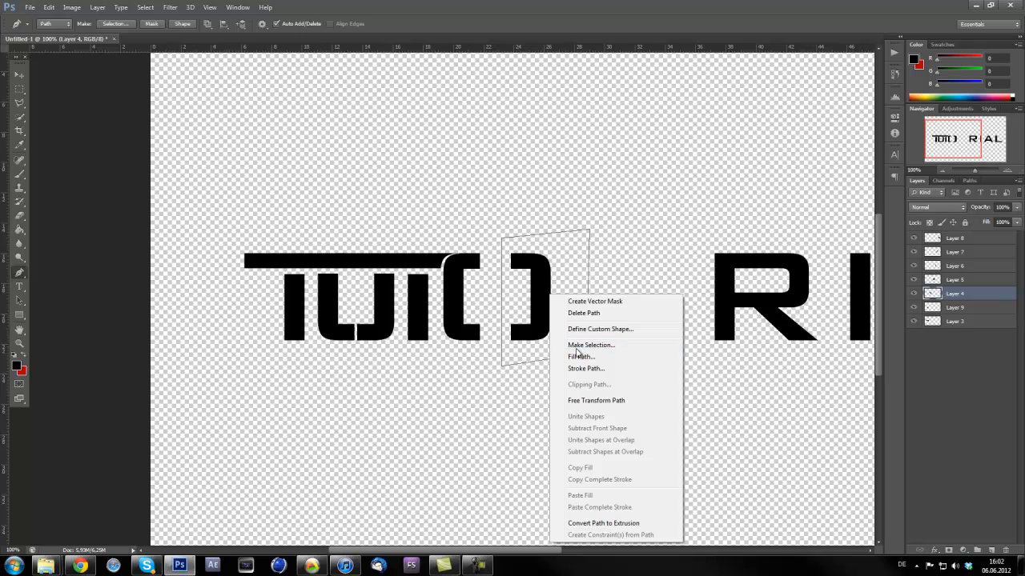
click(591, 345)
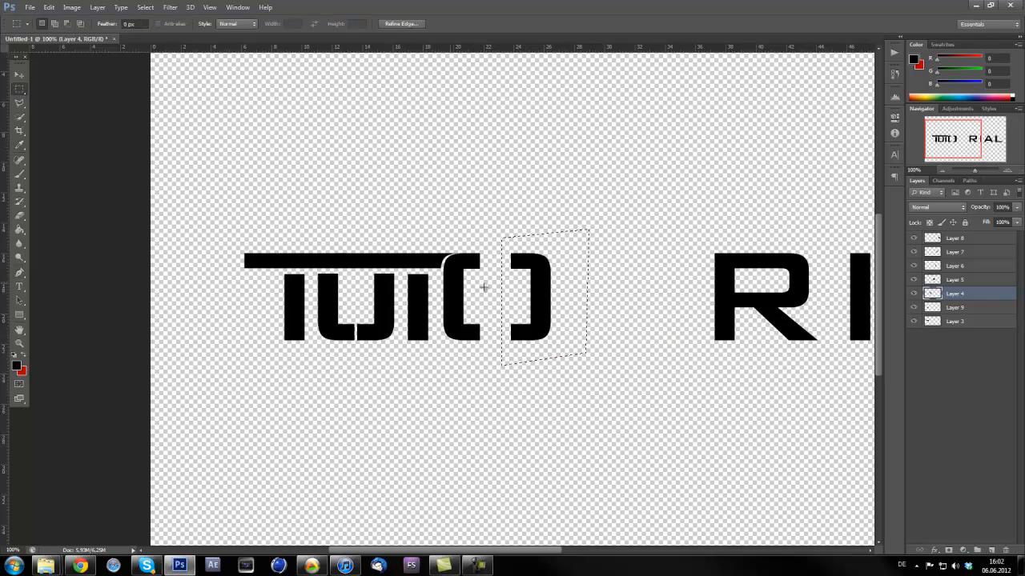
right_click(544, 297)
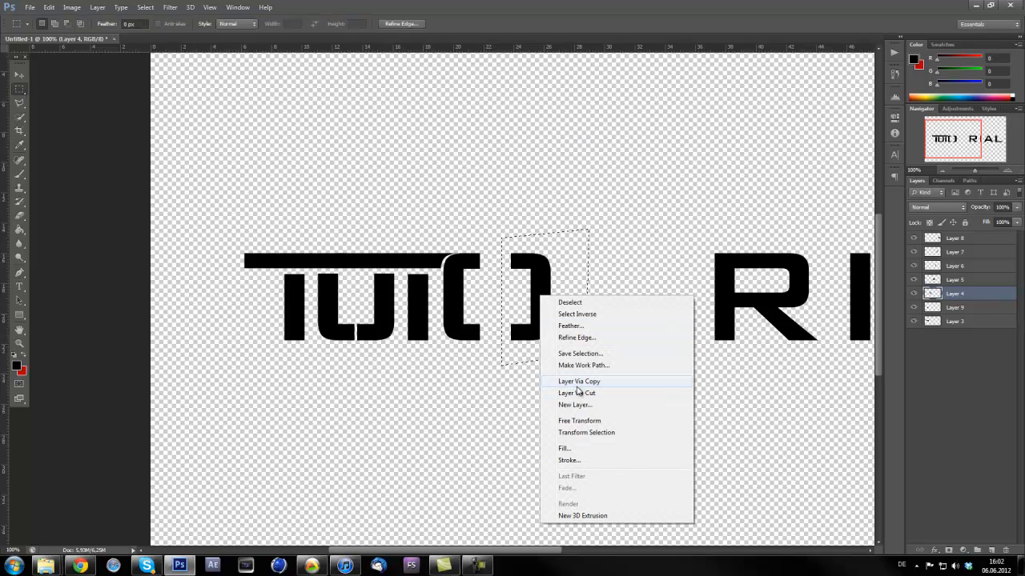
click(578, 381)
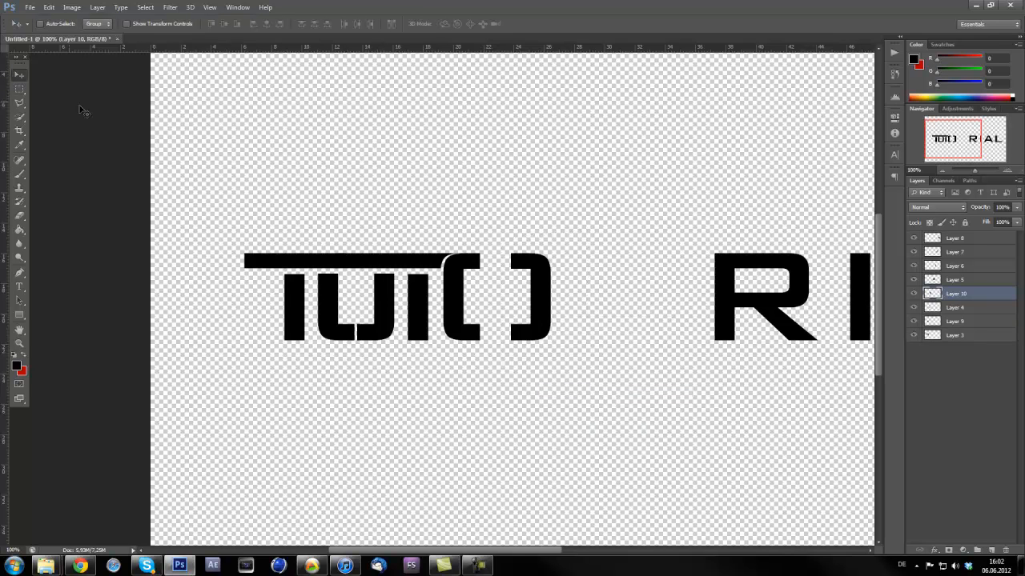
drag(528, 296, 508, 292)
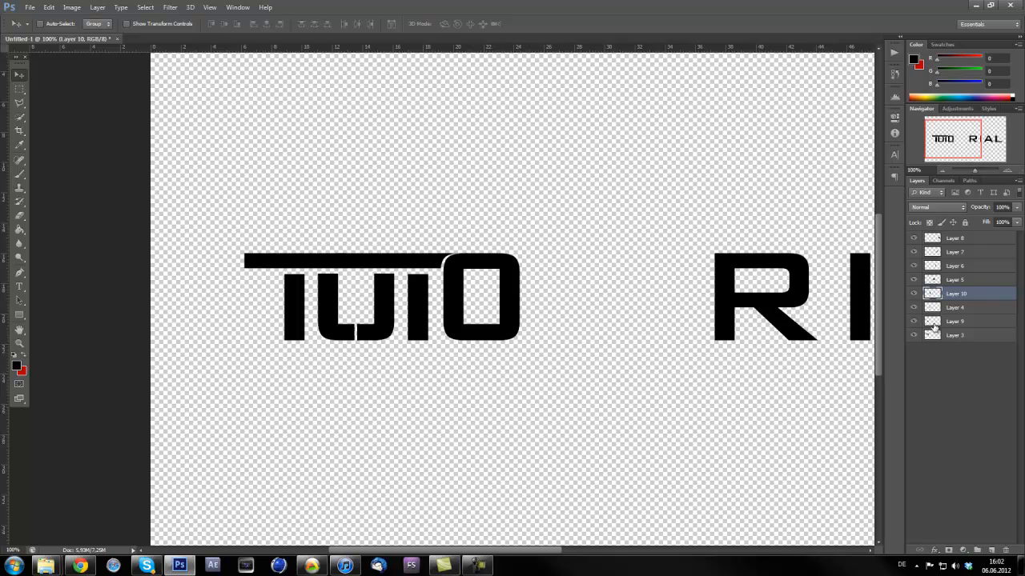
Merge the two halves of the O into one layer.
right_click(955, 321)
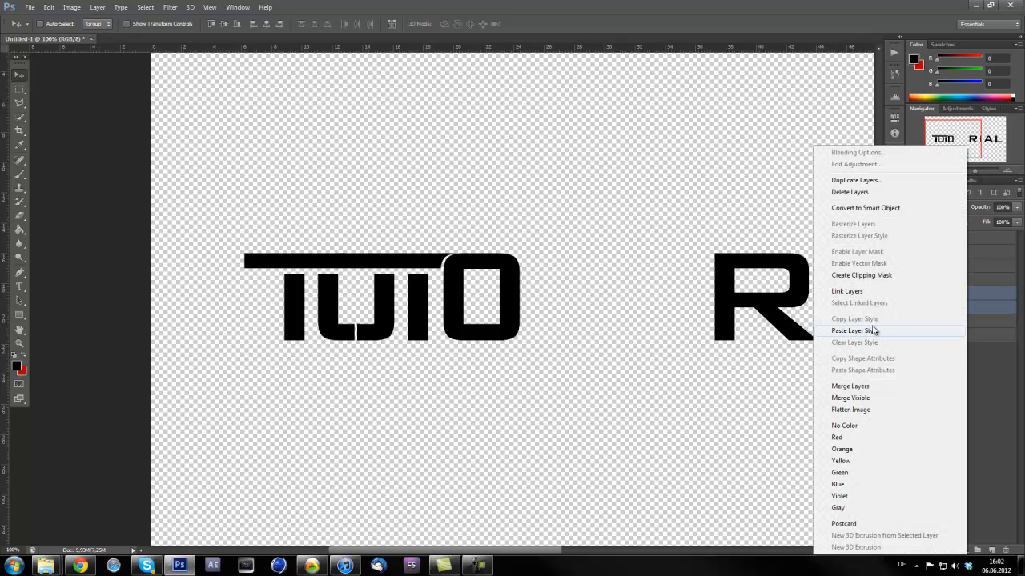
click(854, 330)
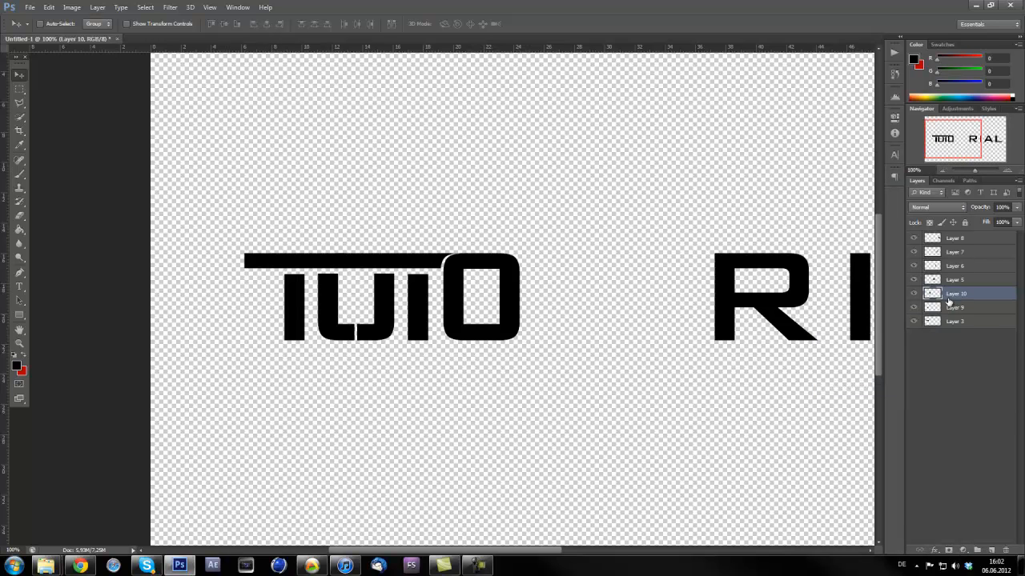
click(19, 275)
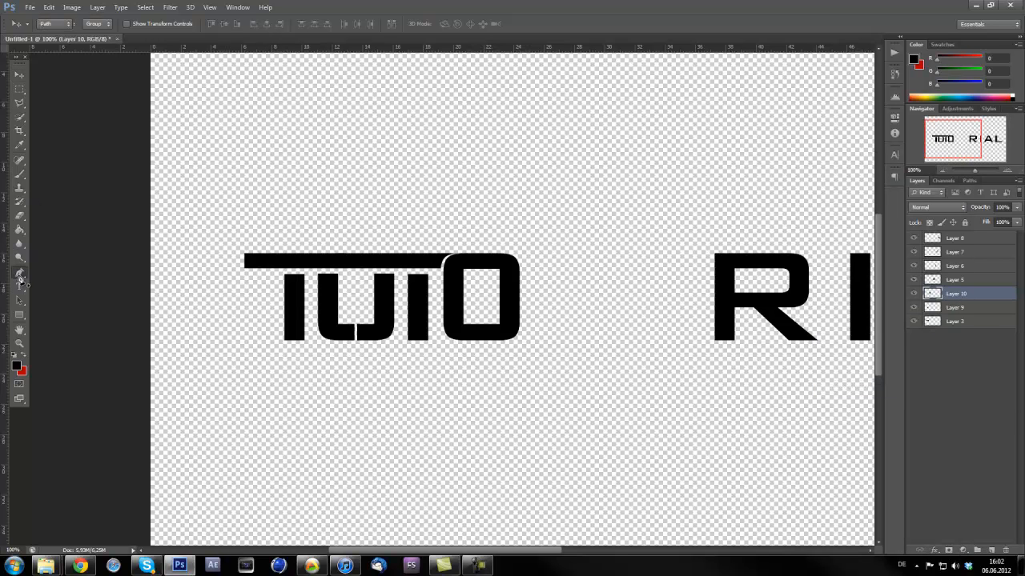
Draw a thin vertical Pen path through the O's right side and make it a selection.
click(19, 272)
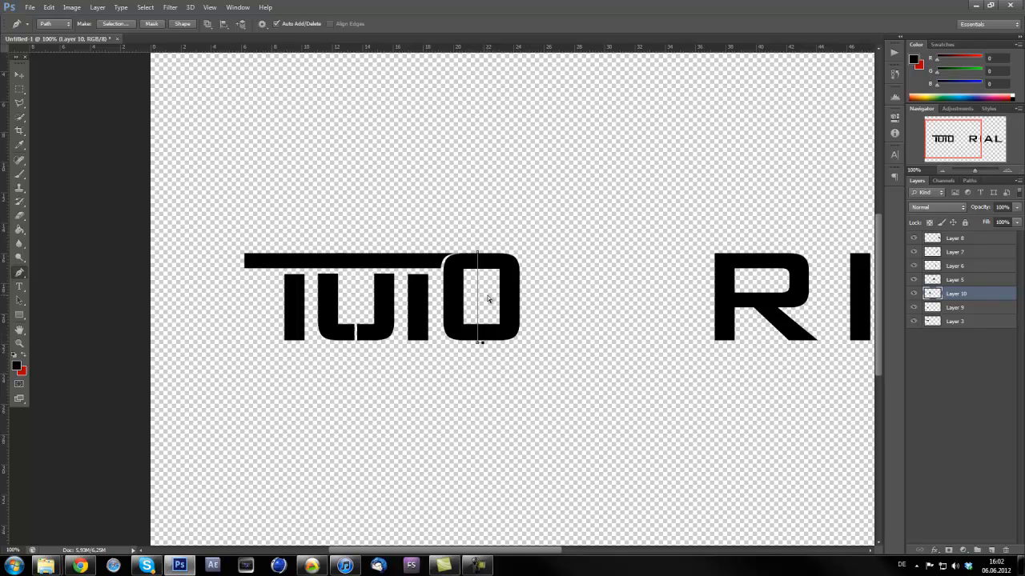
mouse_move(480, 346)
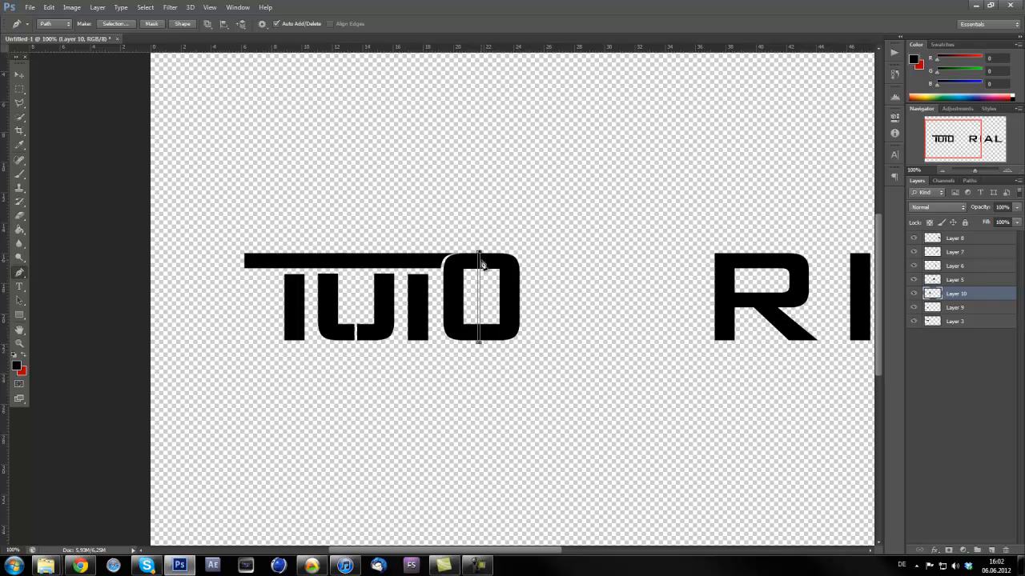
right_click(478, 284)
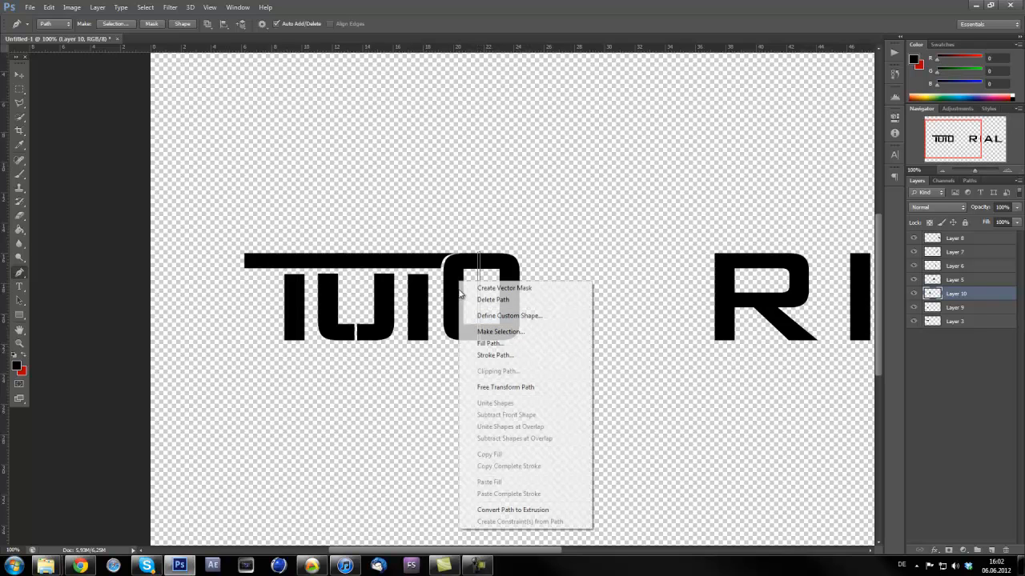
click(500, 332)
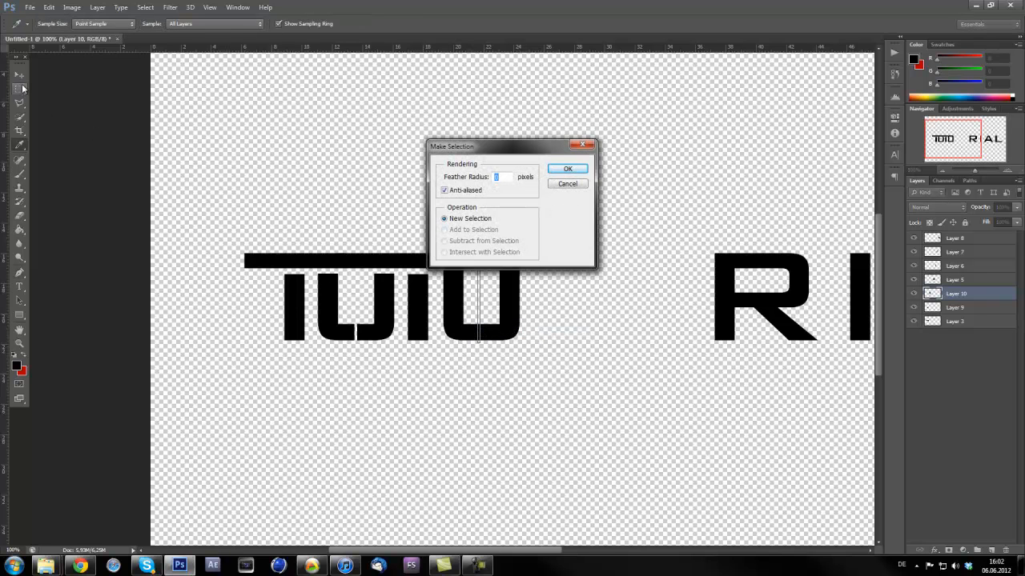
click(568, 169)
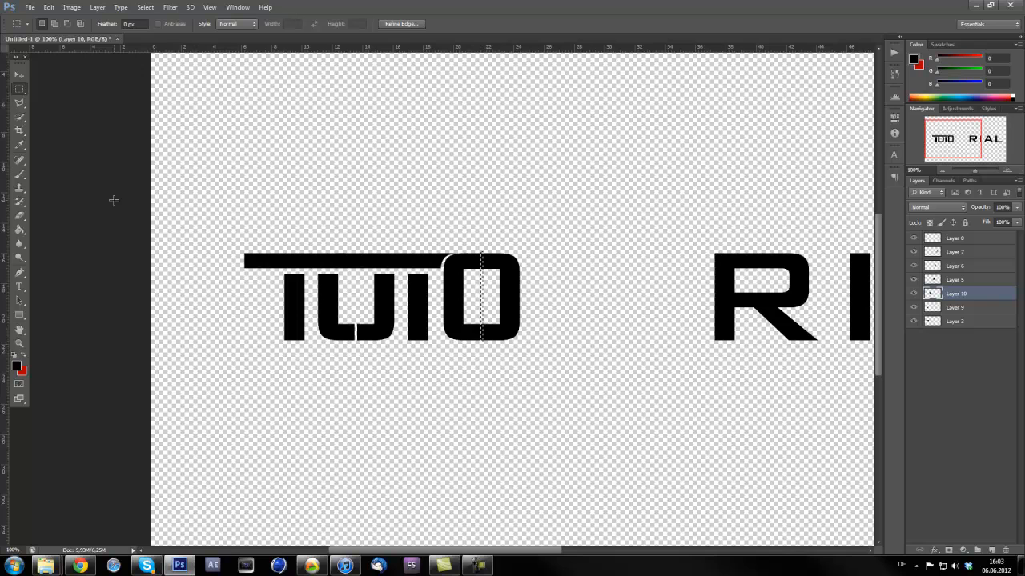
mouse_move(160, 210)
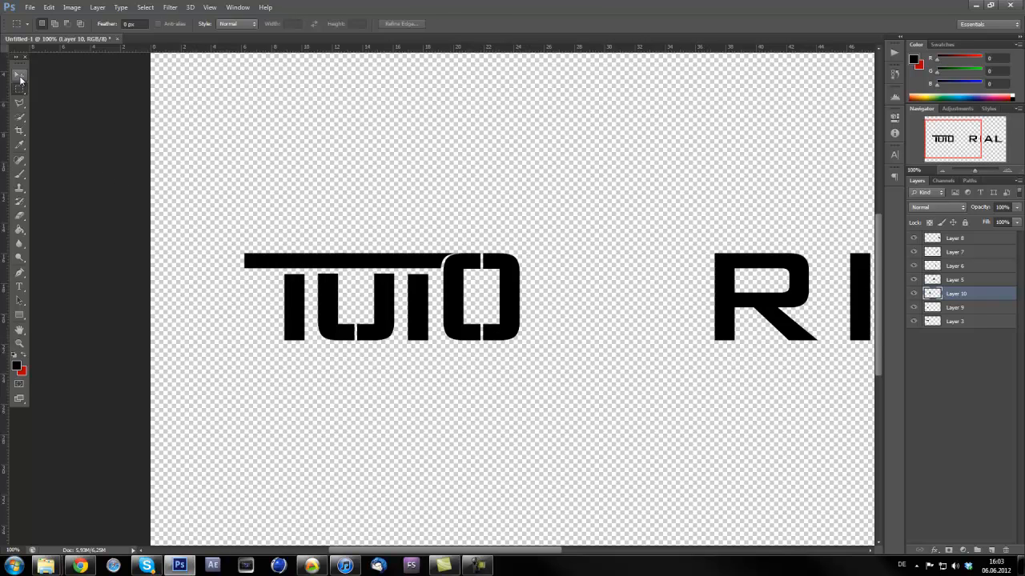
Select the R's Layer 5 and slide the R left toward the O.
click(965, 279)
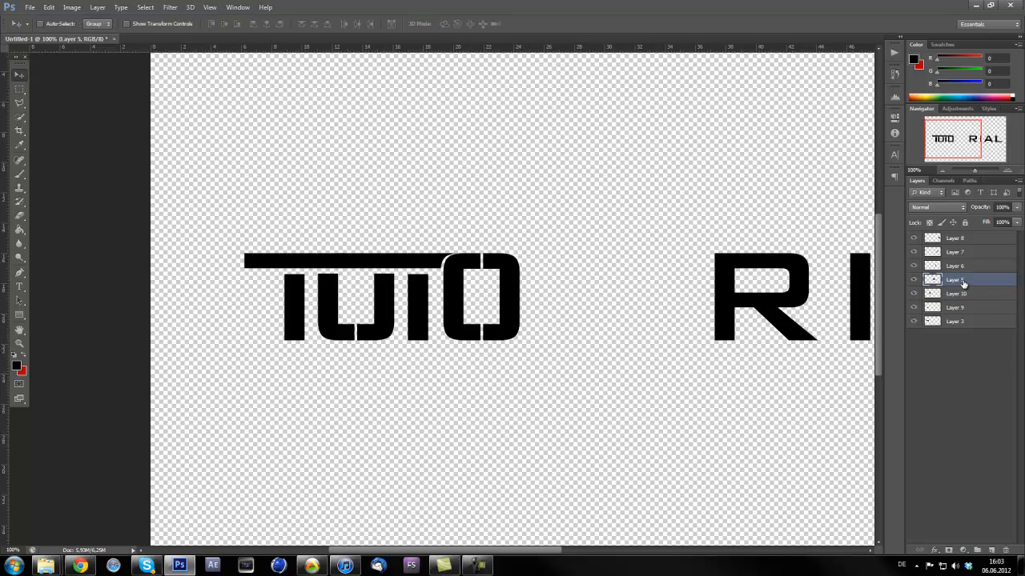
drag(764, 298, 649, 298)
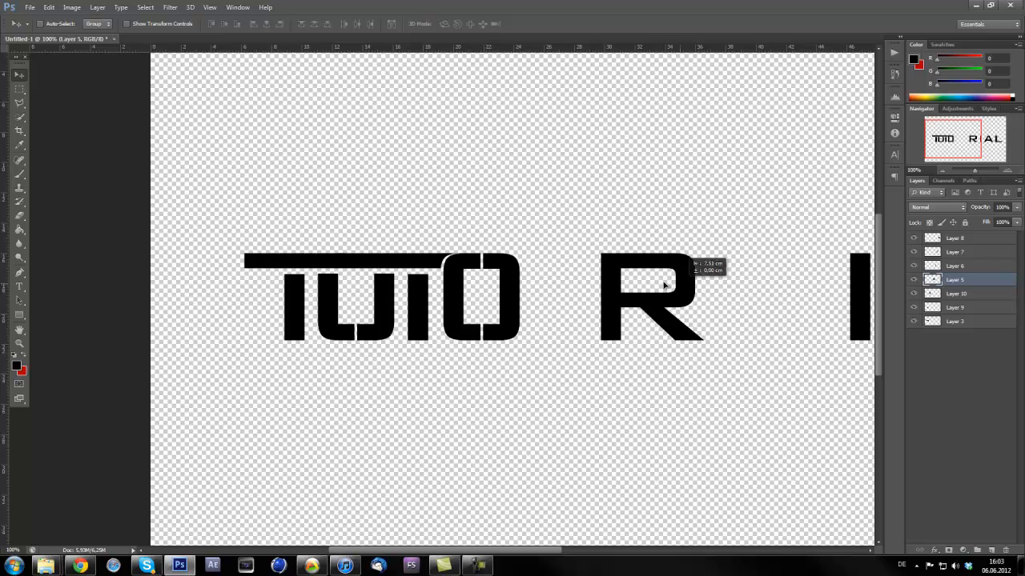
drag(665, 285, 620, 280)
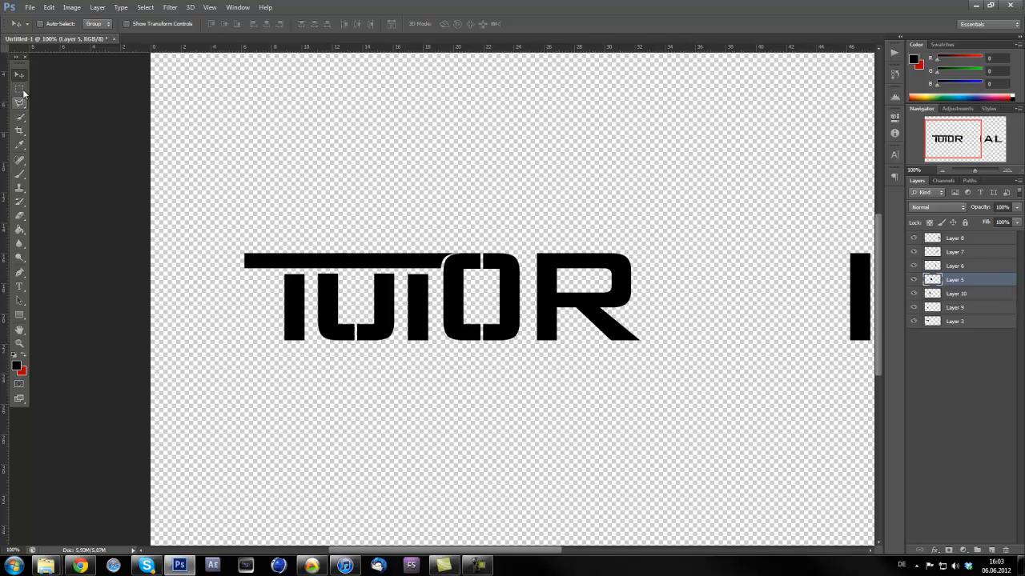
Marquee-select and remove the R's stem, then tuck the remaining bowl against the O.
click(20, 89)
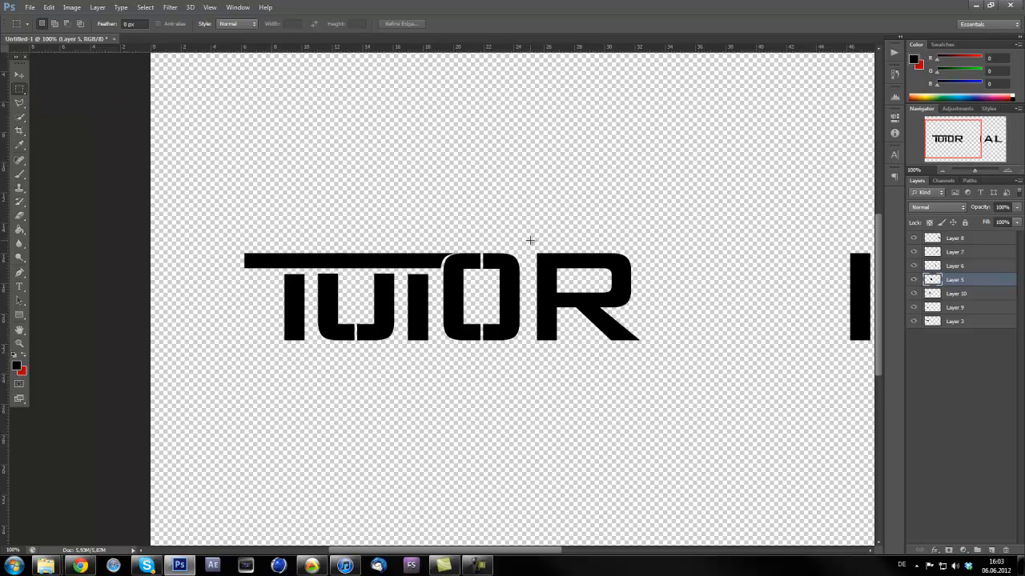
drag(531, 240, 588, 369)
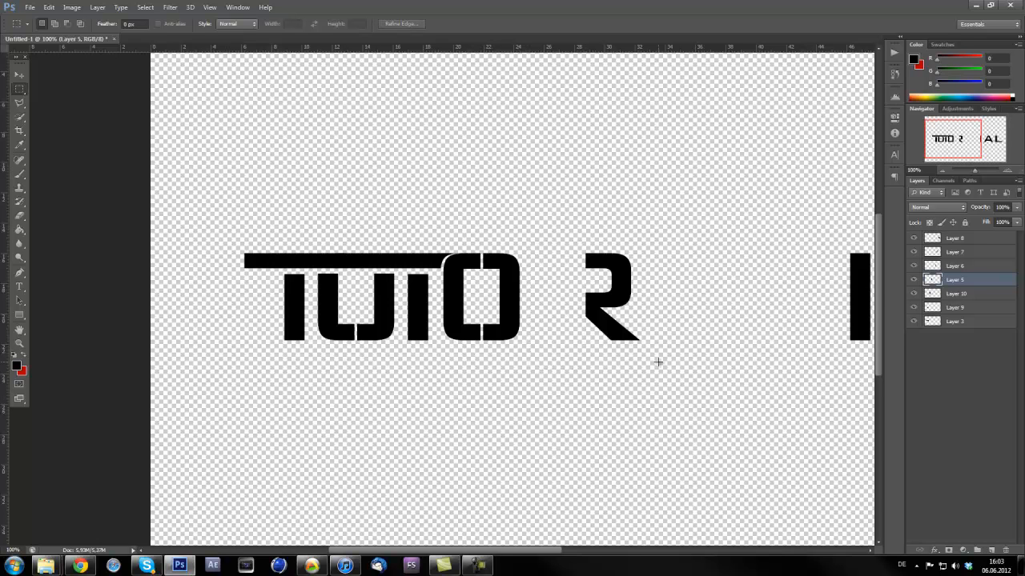
click(19, 73)
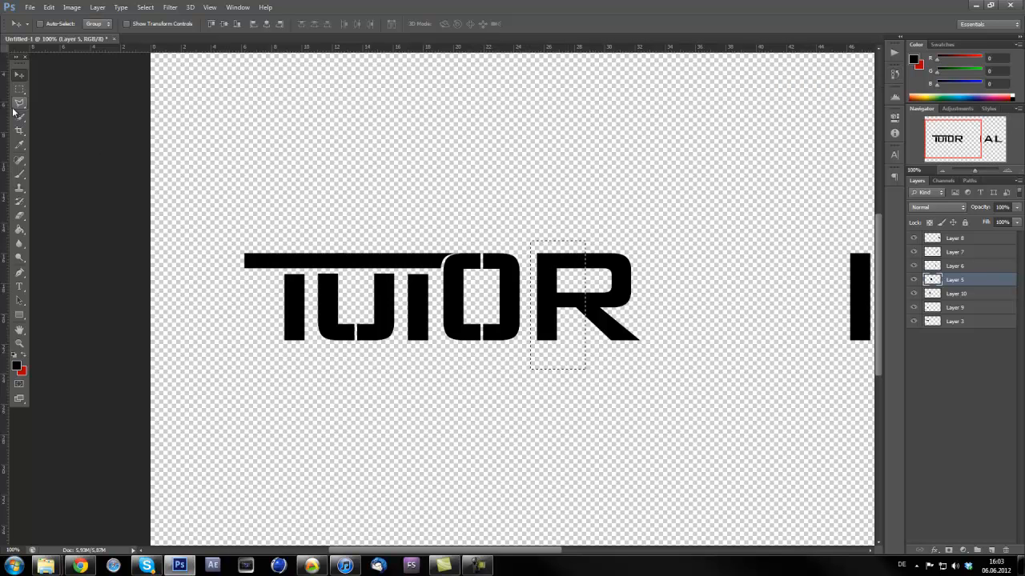
click(19, 77)
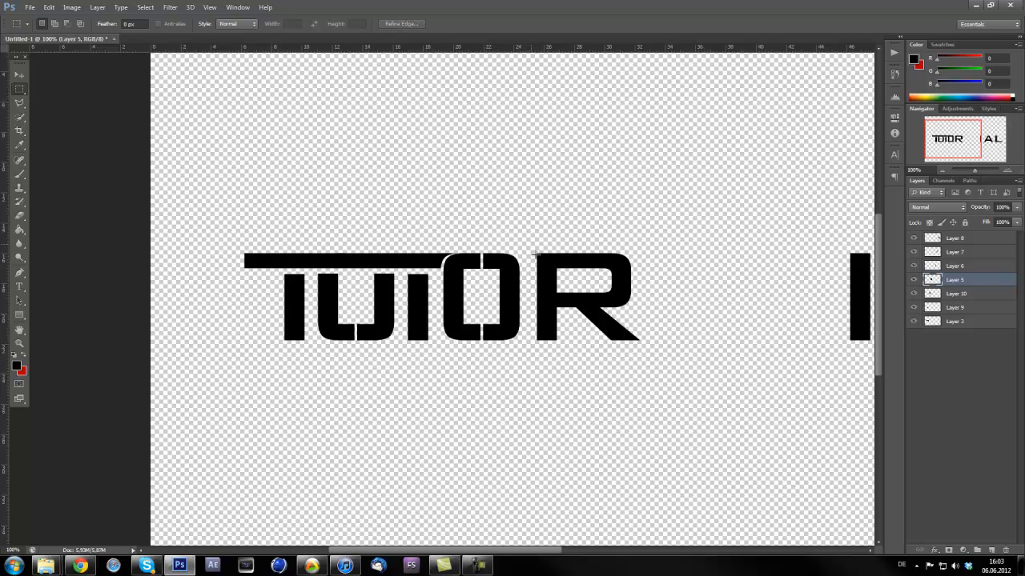
drag(533, 246, 579, 371)
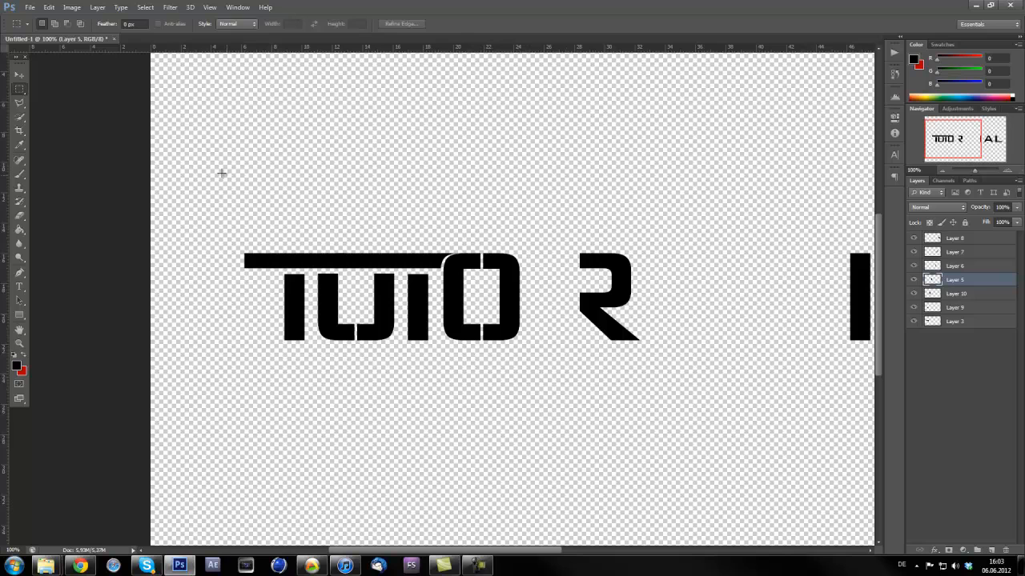
drag(608, 297, 552, 277)
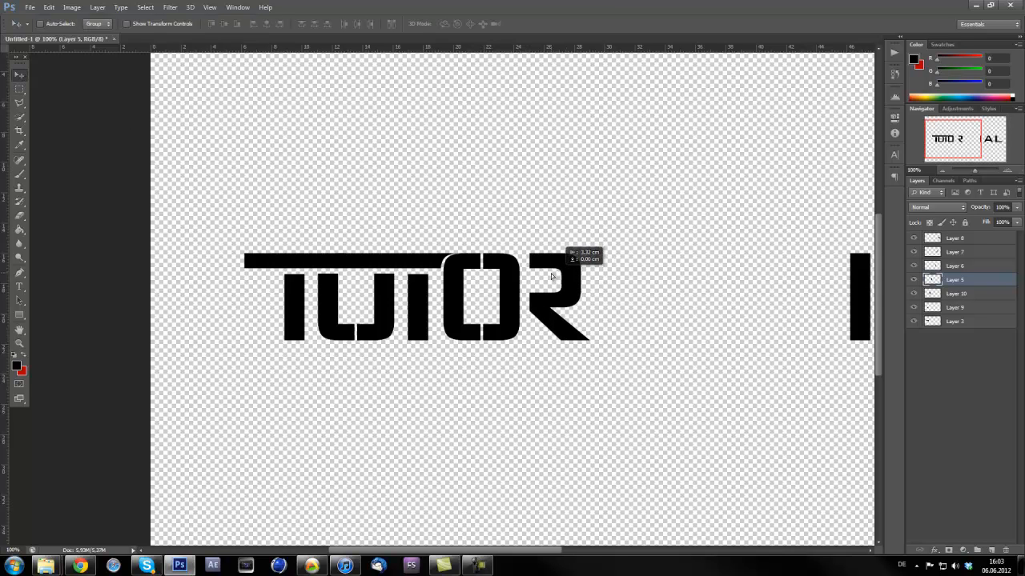
drag(552, 277, 541, 277)
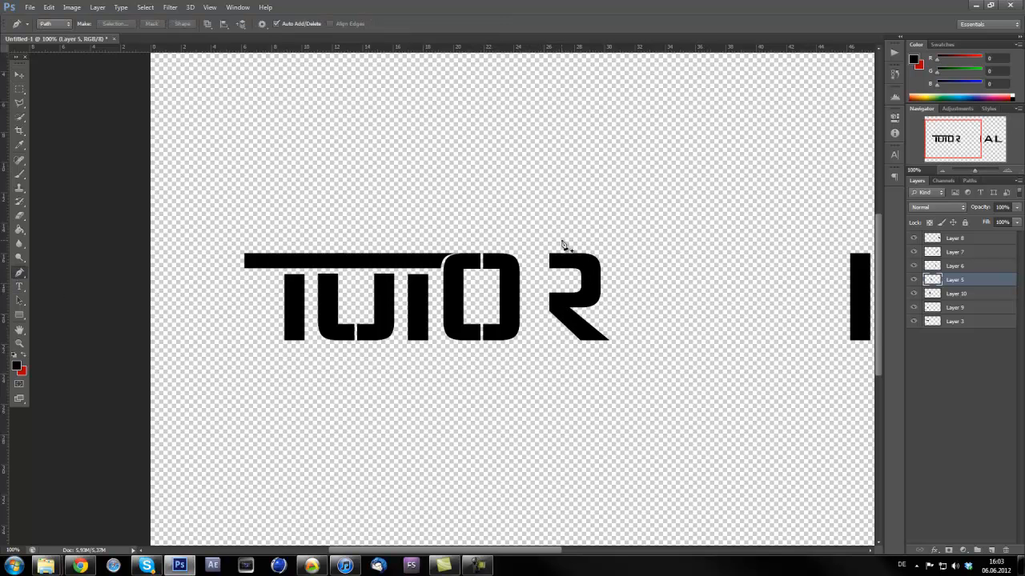
mouse_move(546, 255)
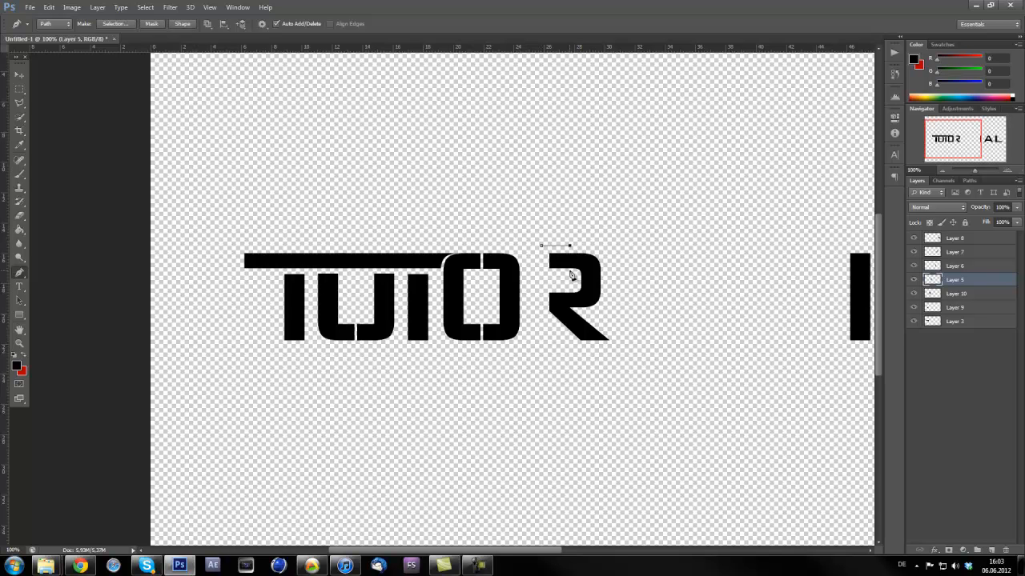
Turn the corner path into a selection and copy it onto new Layer 11.
right_click(570, 275)
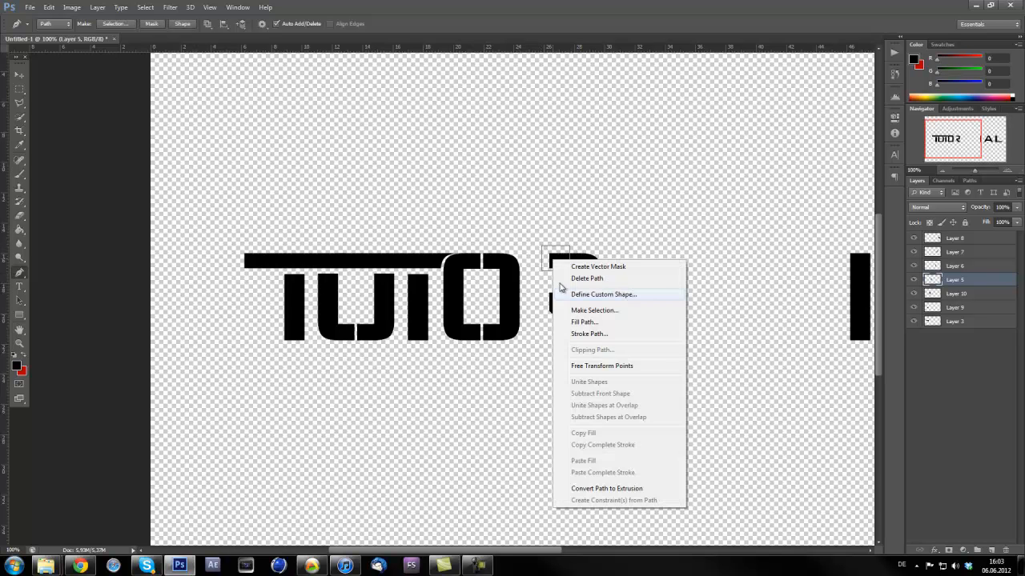
click(594, 310)
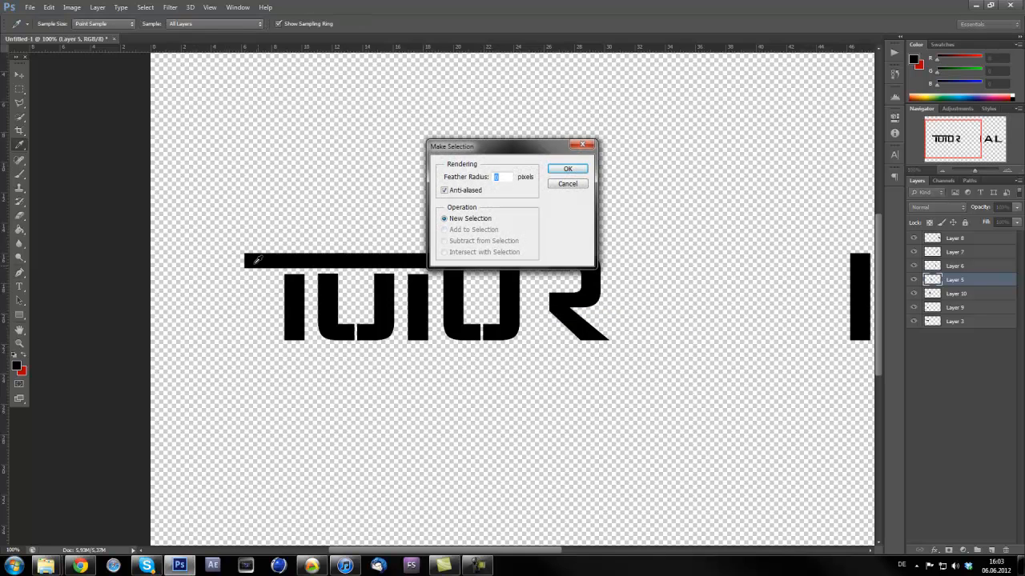
click(567, 168)
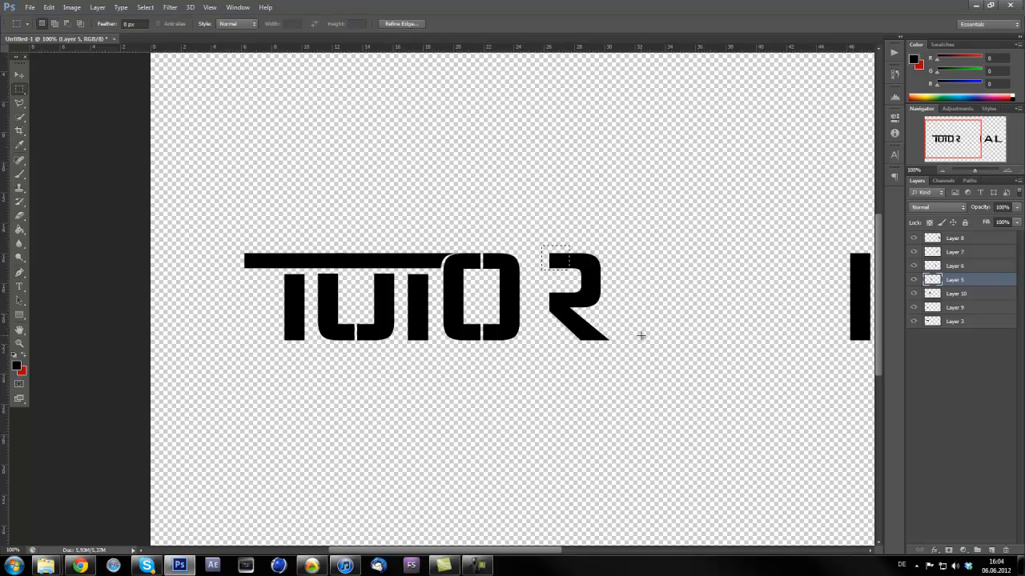
right_click(641, 336)
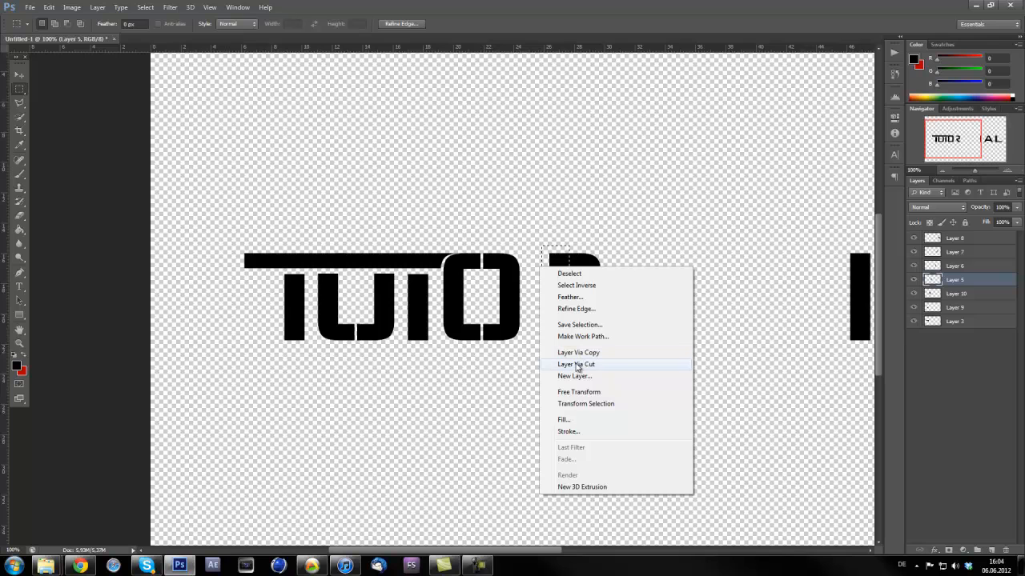
click(576, 364)
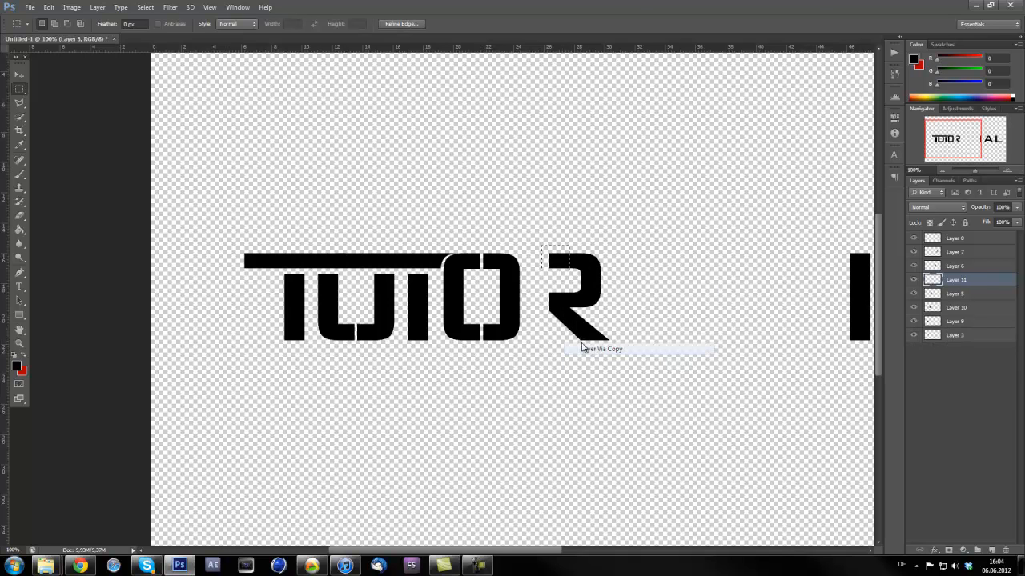
Position the copied piece to extend the R's top bar, together with Layer 5.
click(20, 75)
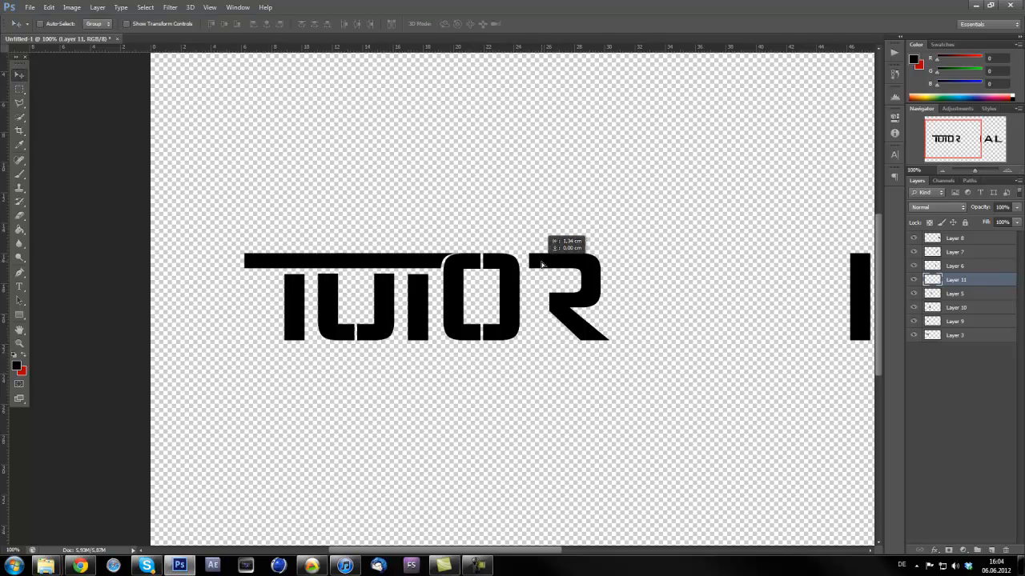
click(954, 294)
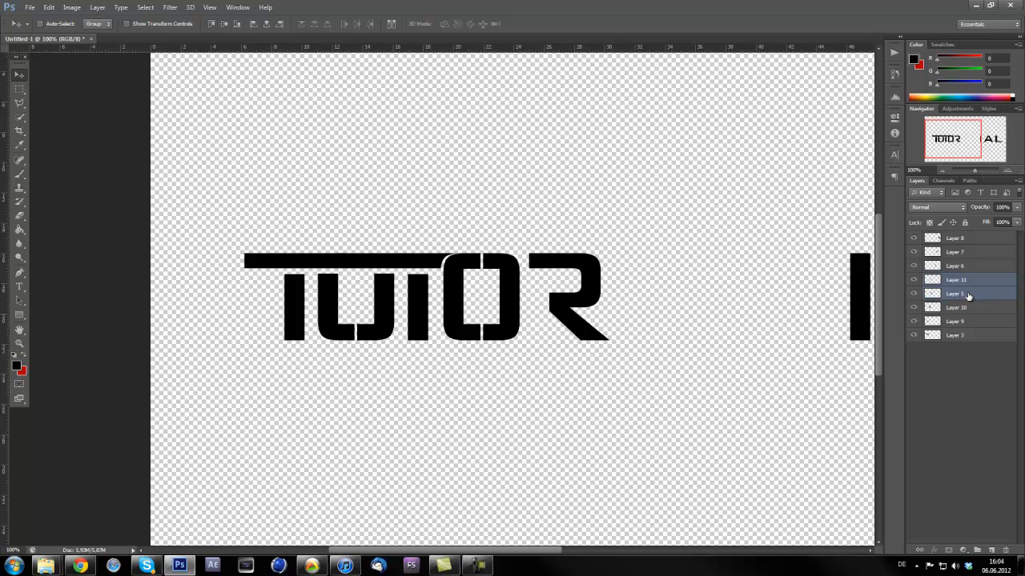
click(955, 279)
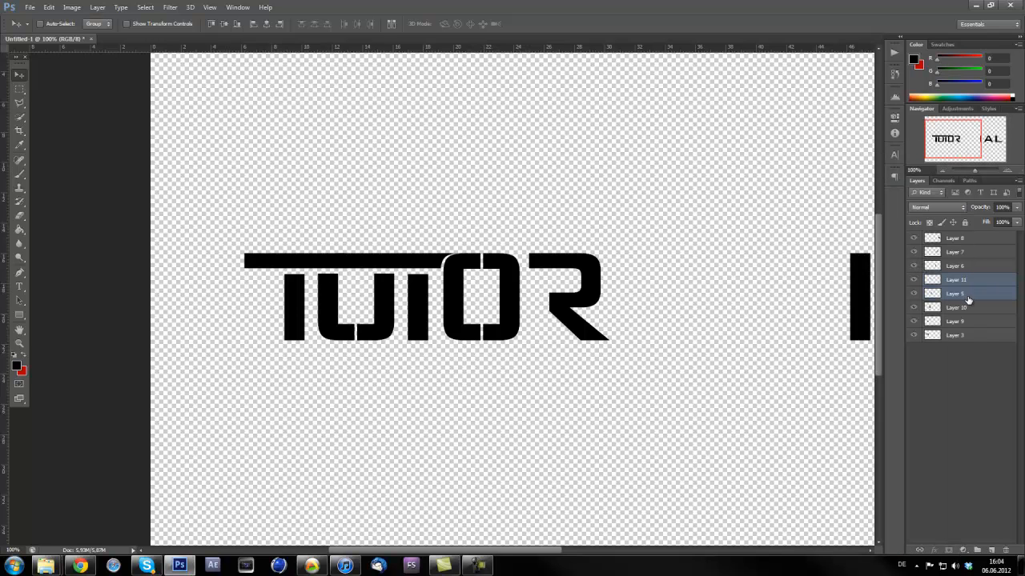
click(955, 280)
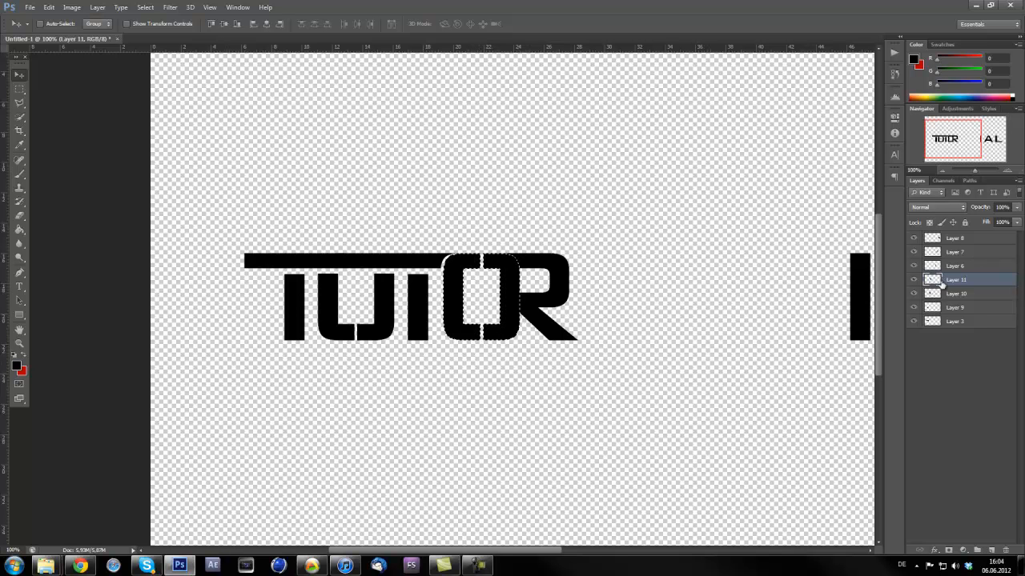
mouse_move(932, 279)
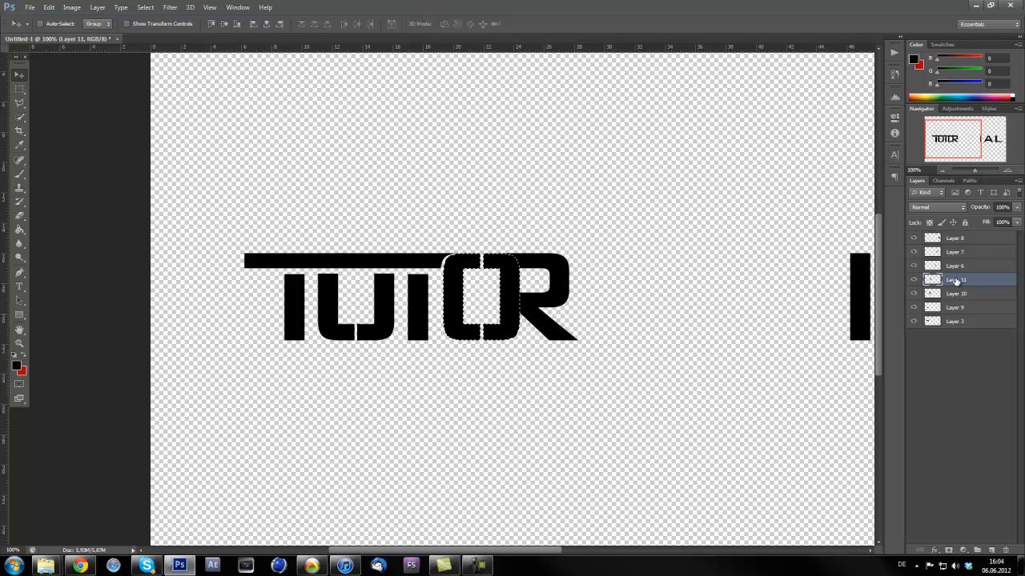
mouse_move(956, 279)
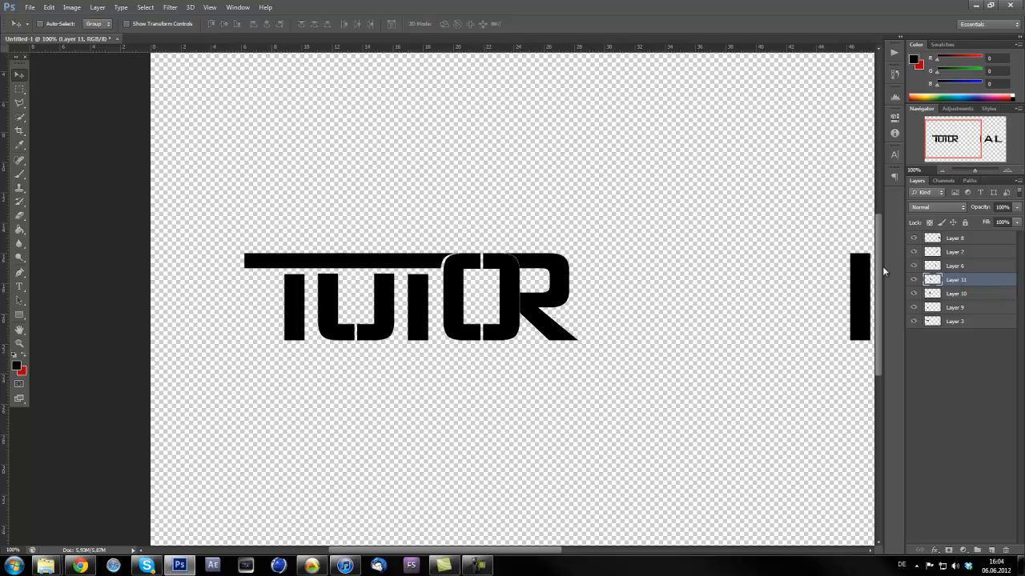
mouse_move(568, 278)
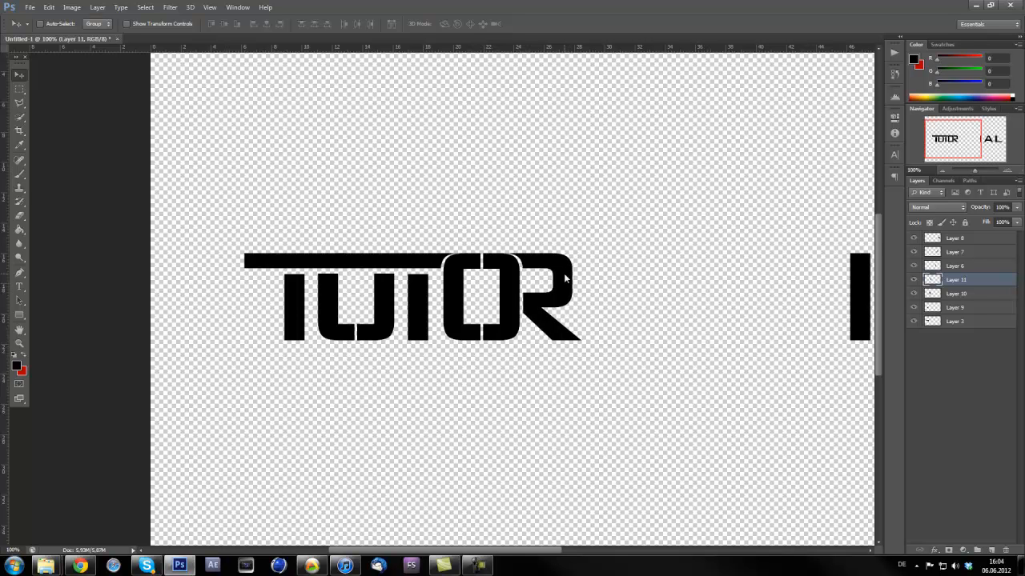
mouse_move(437, 273)
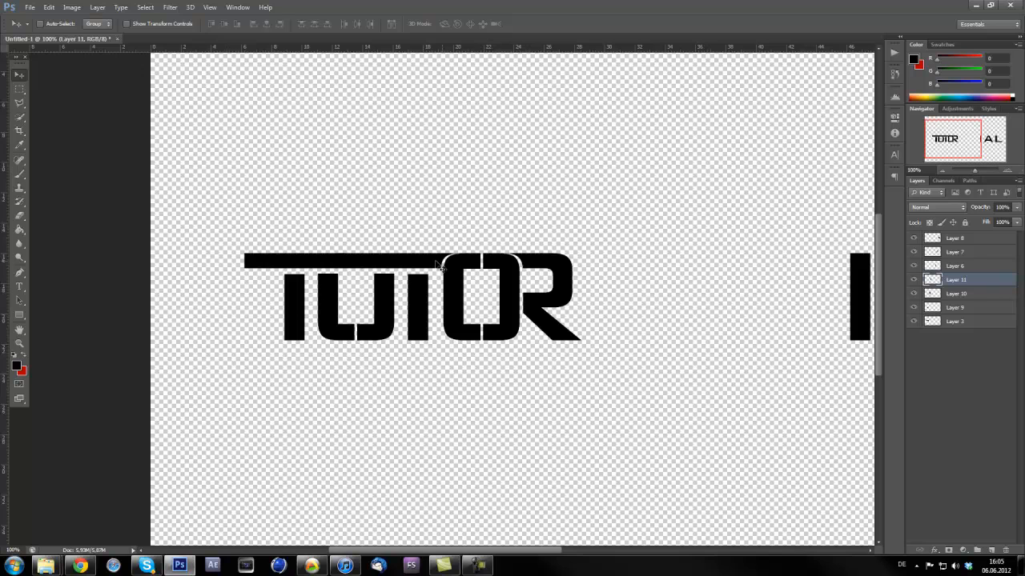
mouse_move(446, 298)
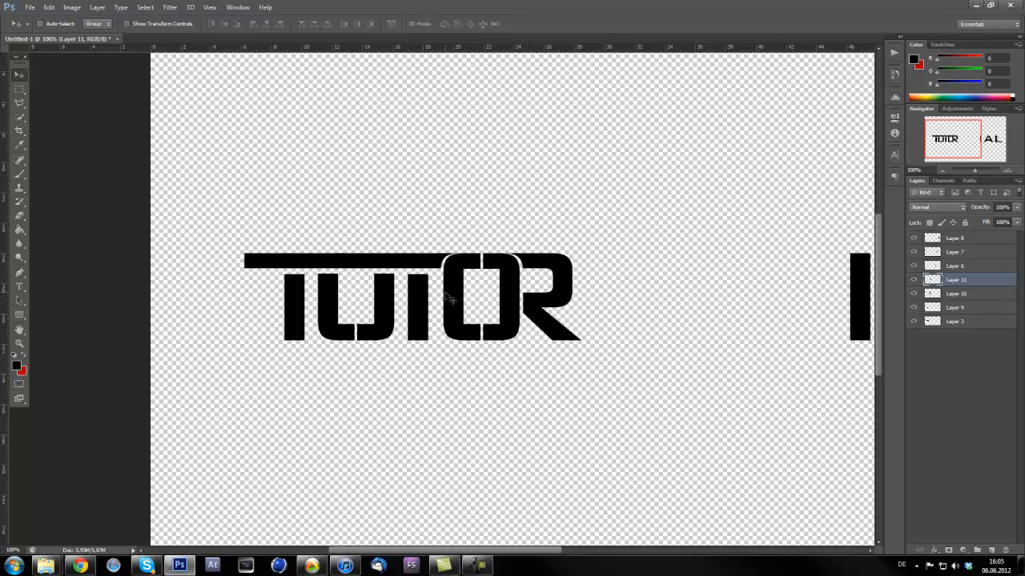
mouse_move(431, 342)
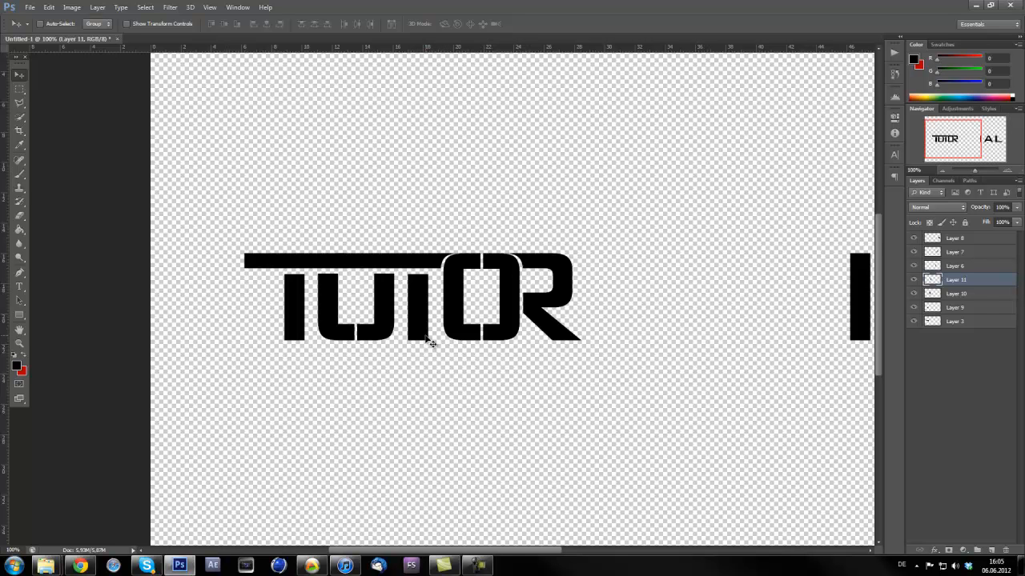
mouse_move(580, 311)
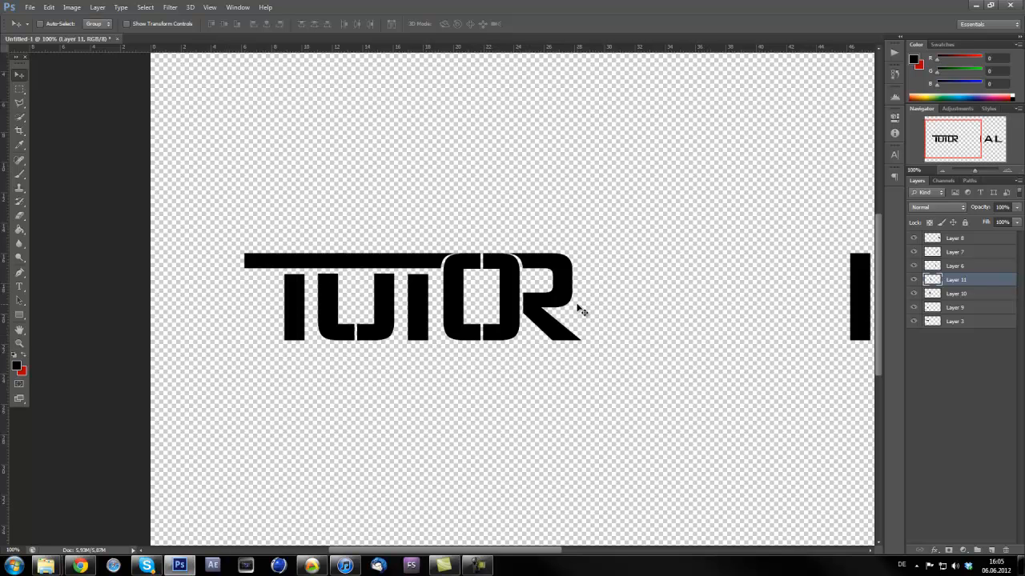
mouse_move(475, 516)
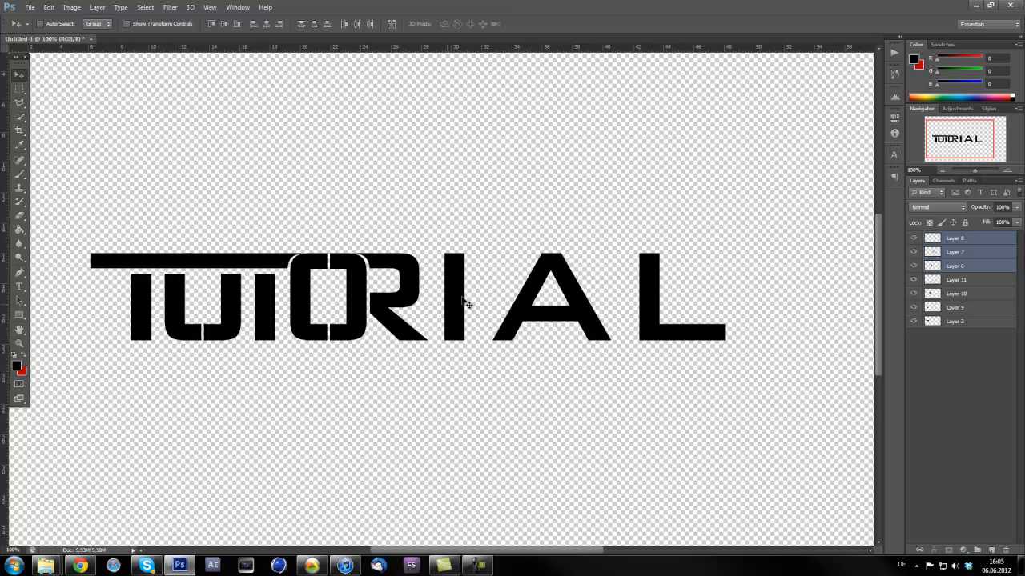
mouse_move(477, 308)
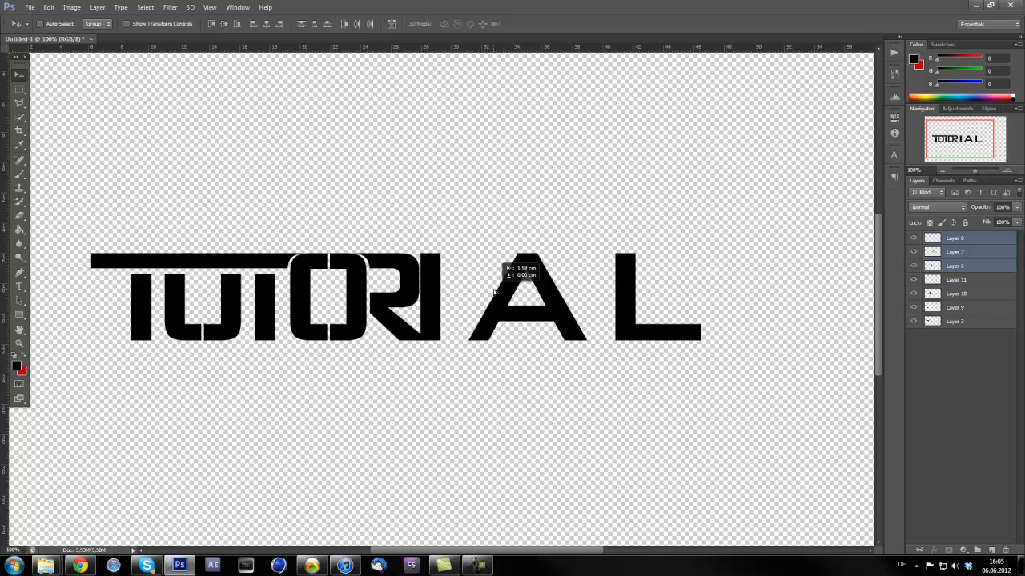
Drag the I, A and L left until the I meets the R, then select A and L.
drag(529, 296, 485, 290)
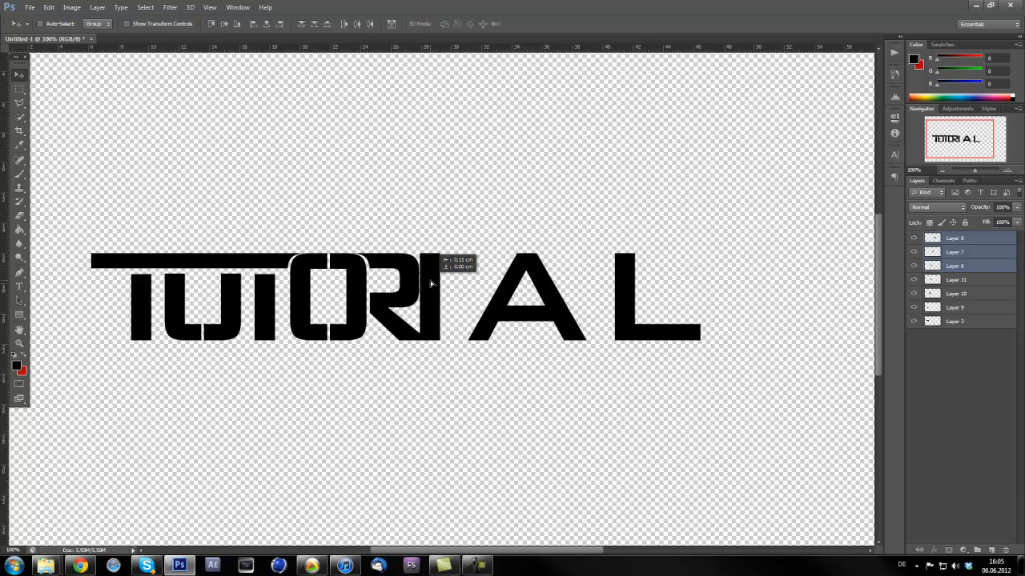
click(954, 265)
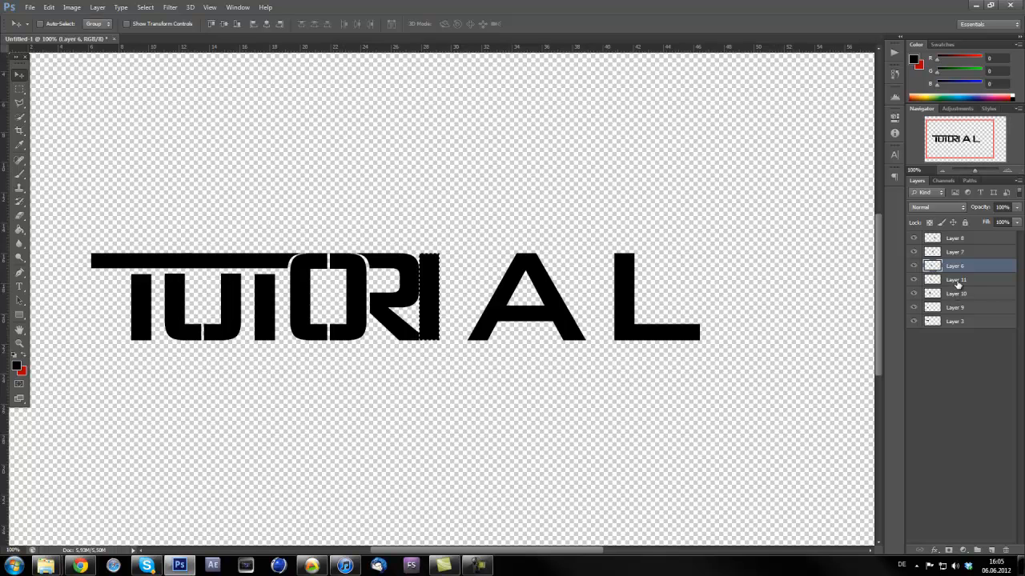
click(955, 280)
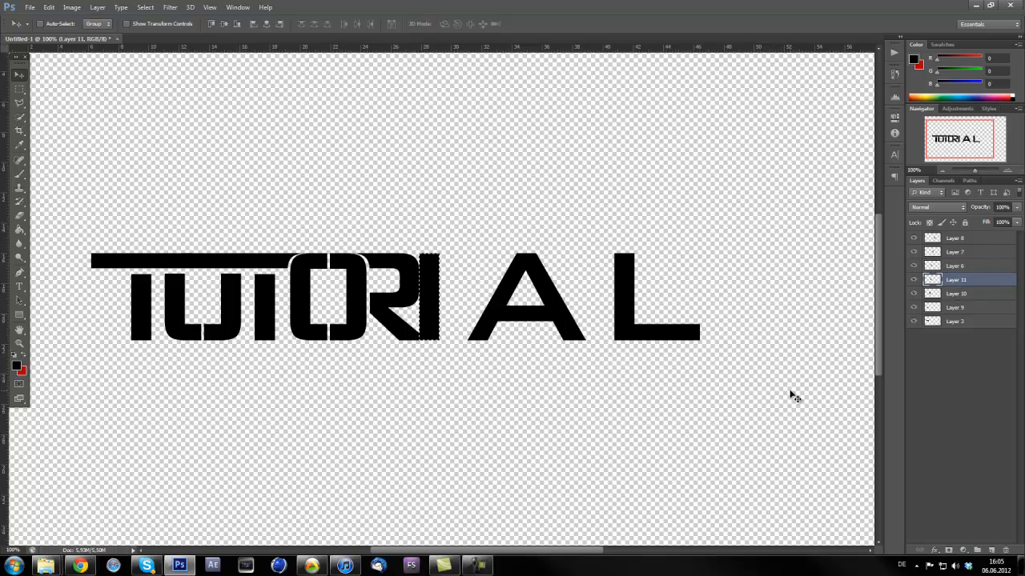
mouse_move(966, 260)
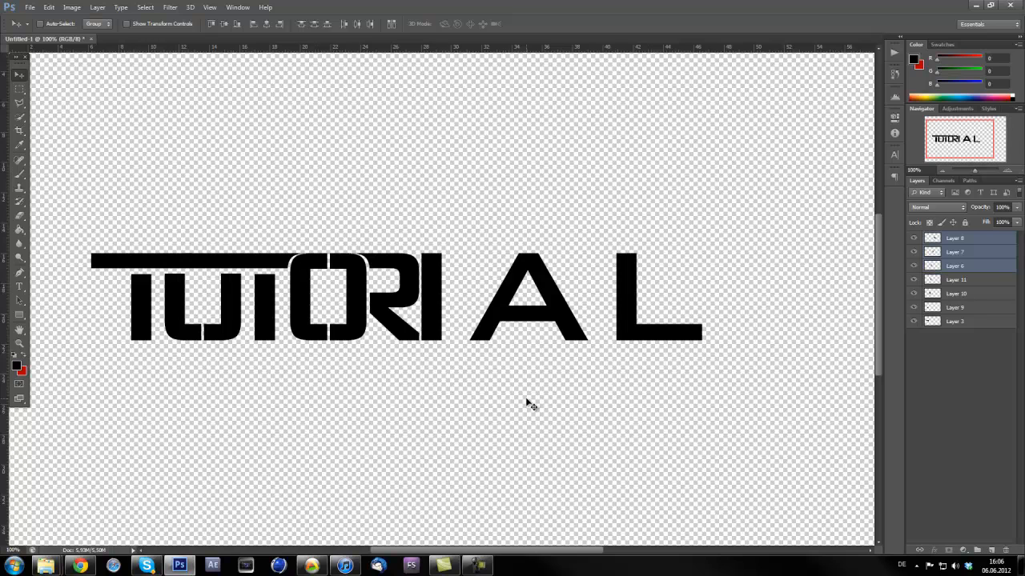
mouse_move(488, 284)
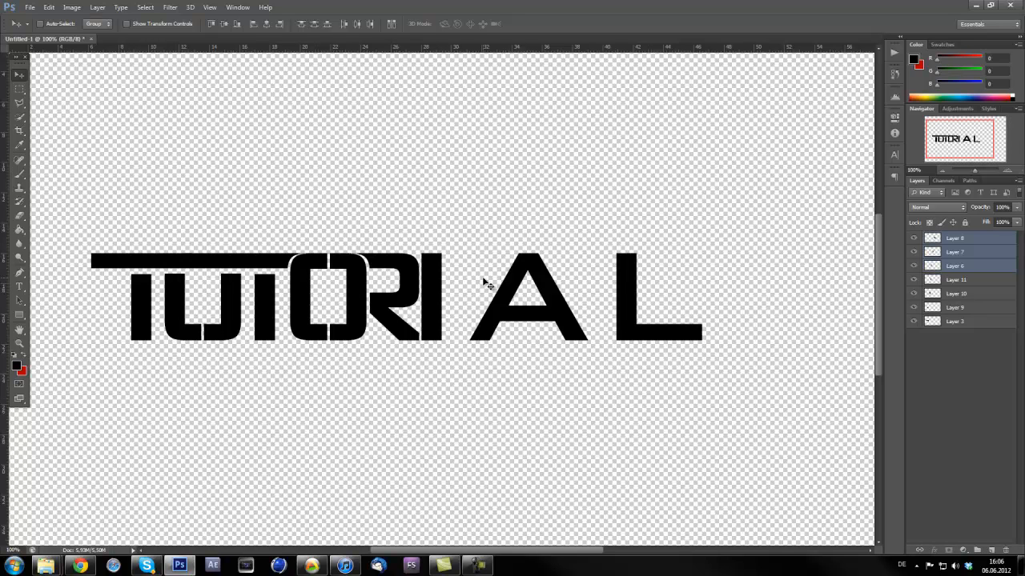
mouse_move(425, 276)
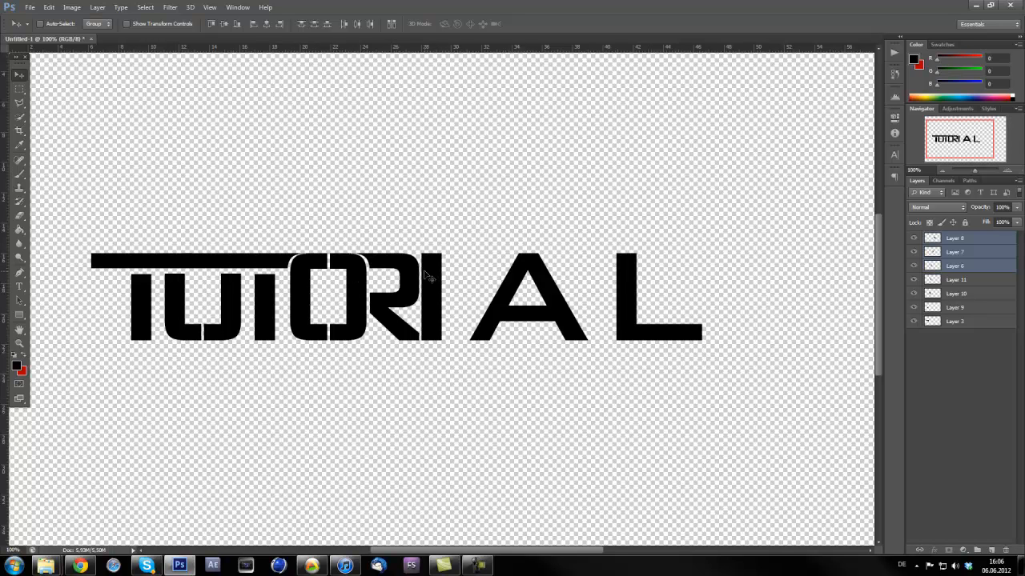
mouse_move(398, 346)
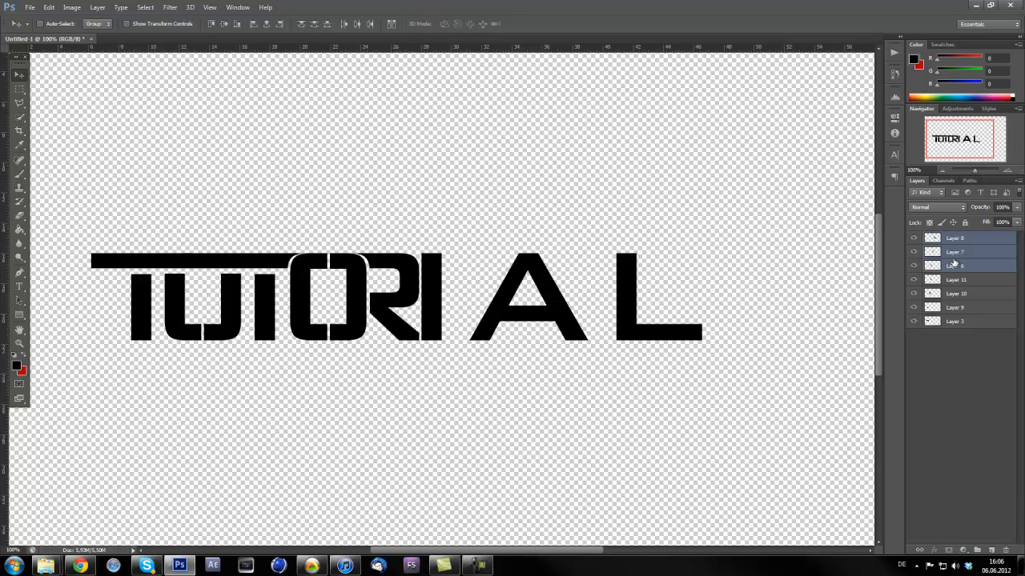
click(961, 252)
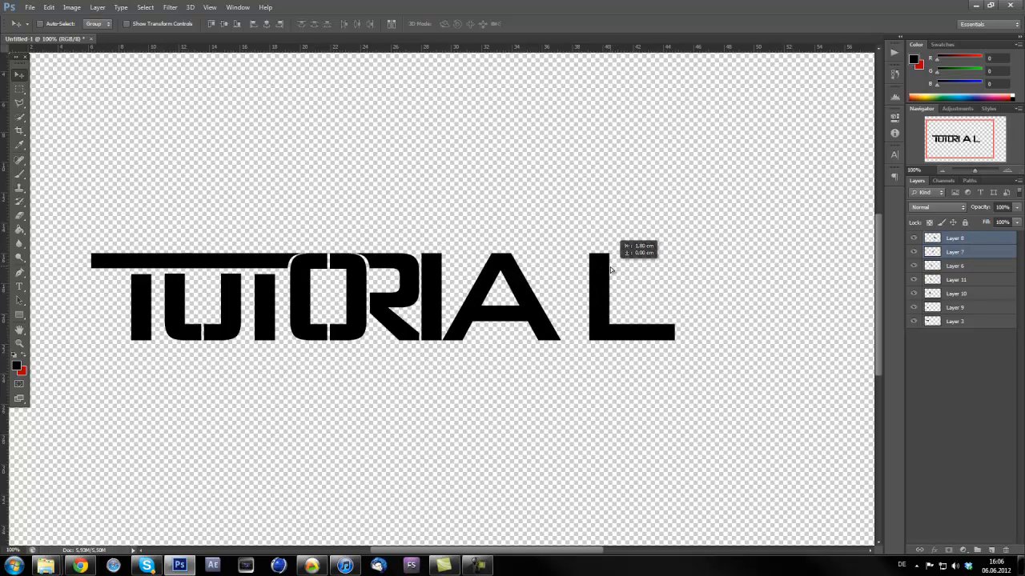
Slide the A and L left against the I, then select Layer 8 holding the L.
drag(616, 296, 588, 296)
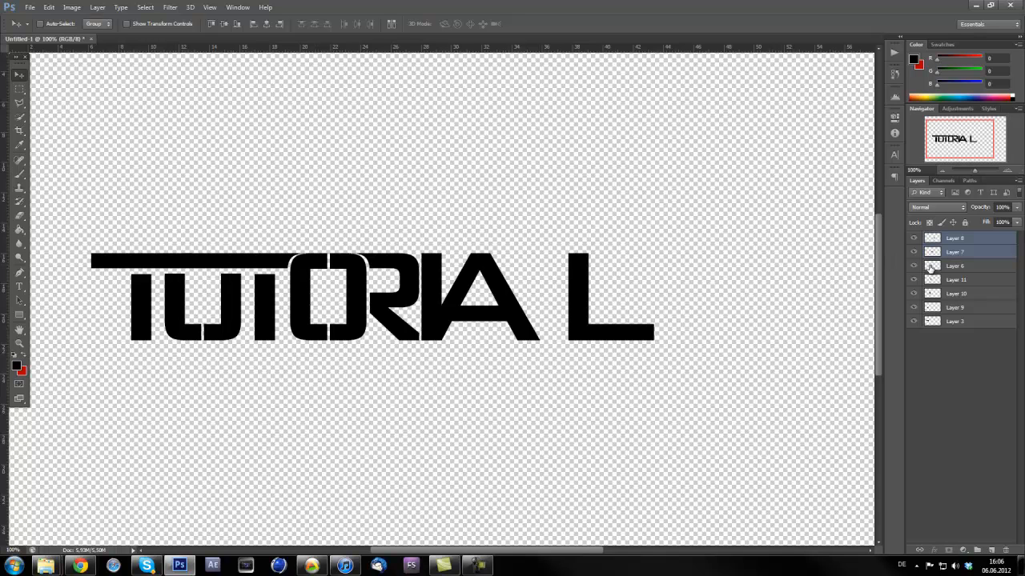
click(955, 252)
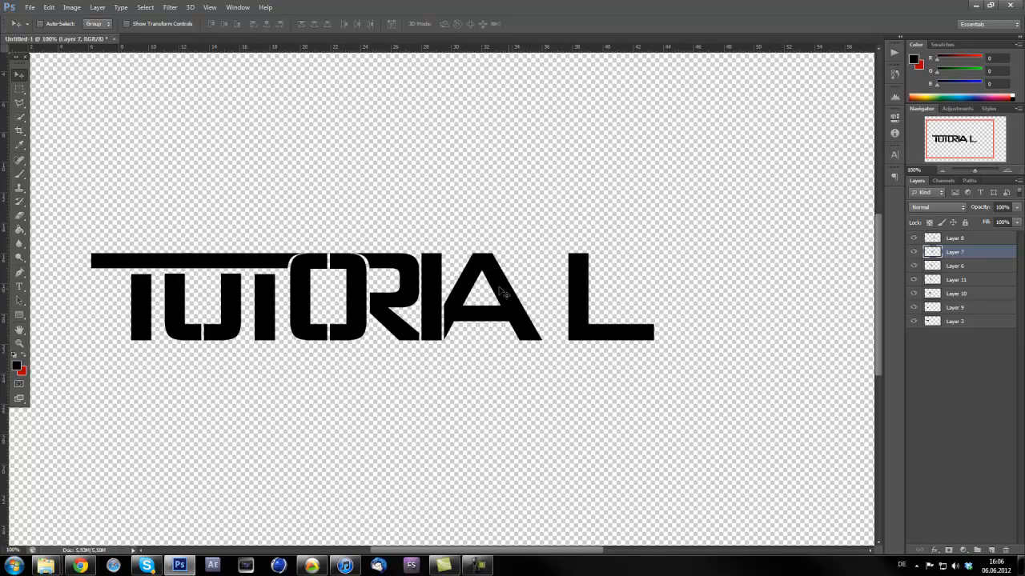
mouse_move(506, 264)
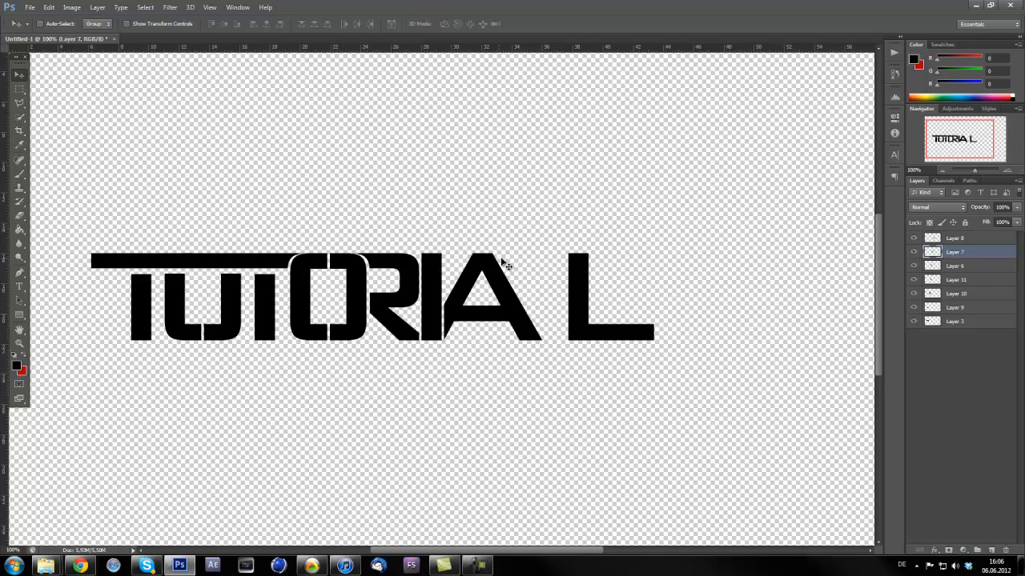
click(954, 238)
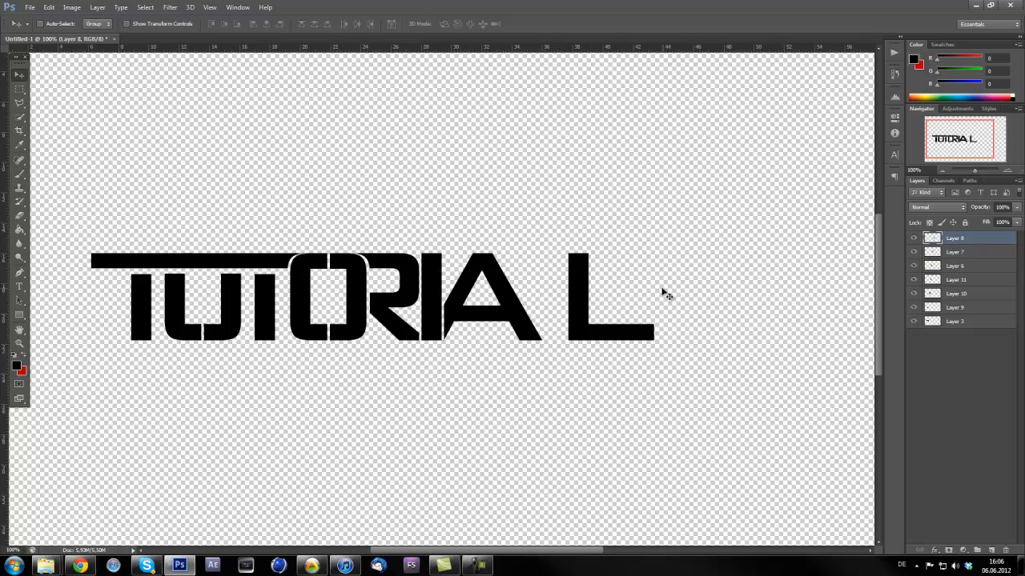
Clear the A's right leg on Layer 7 and slide the L on Layer 8 against it.
drag(596, 301, 497, 300)
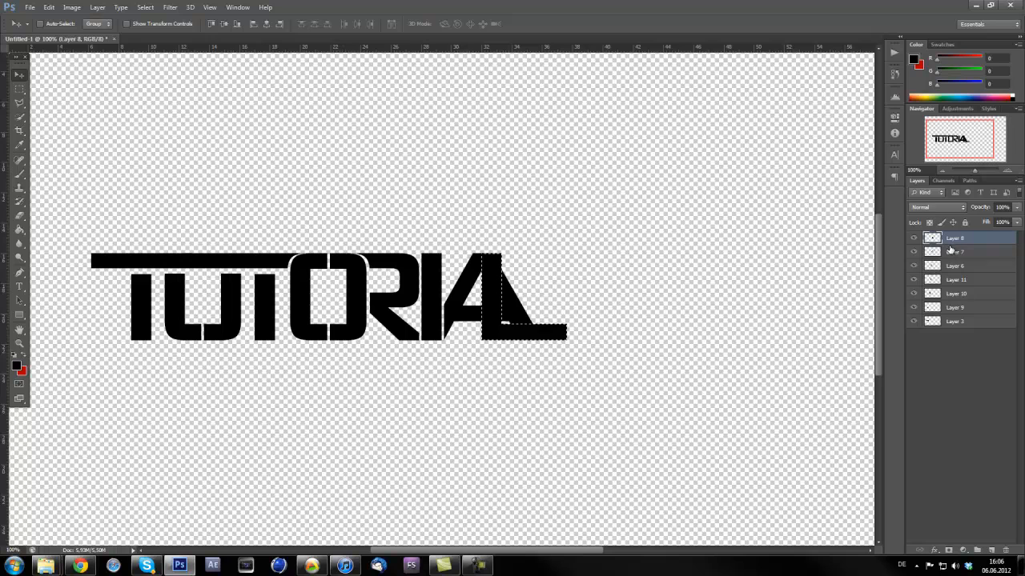
click(954, 251)
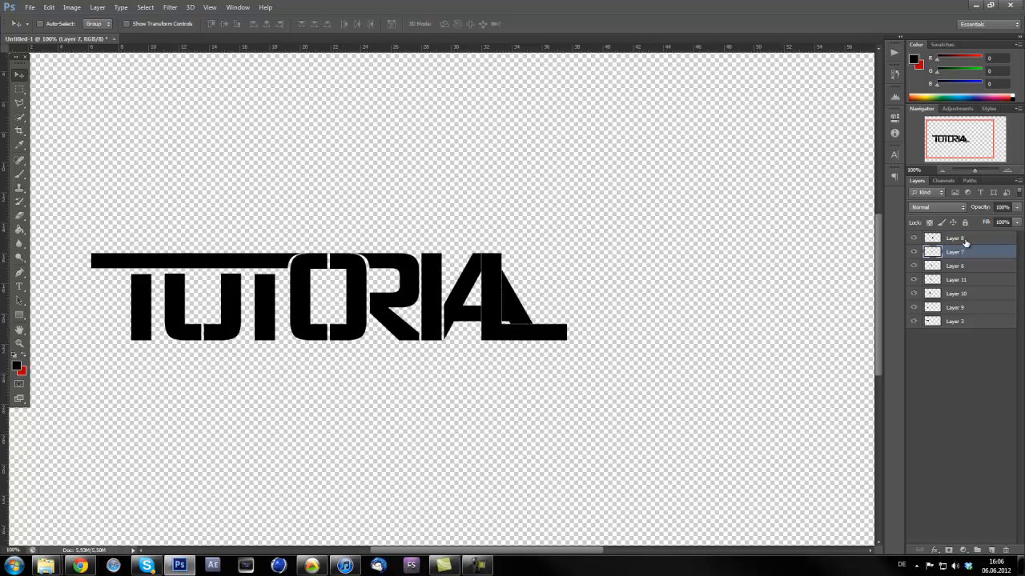
click(957, 238)
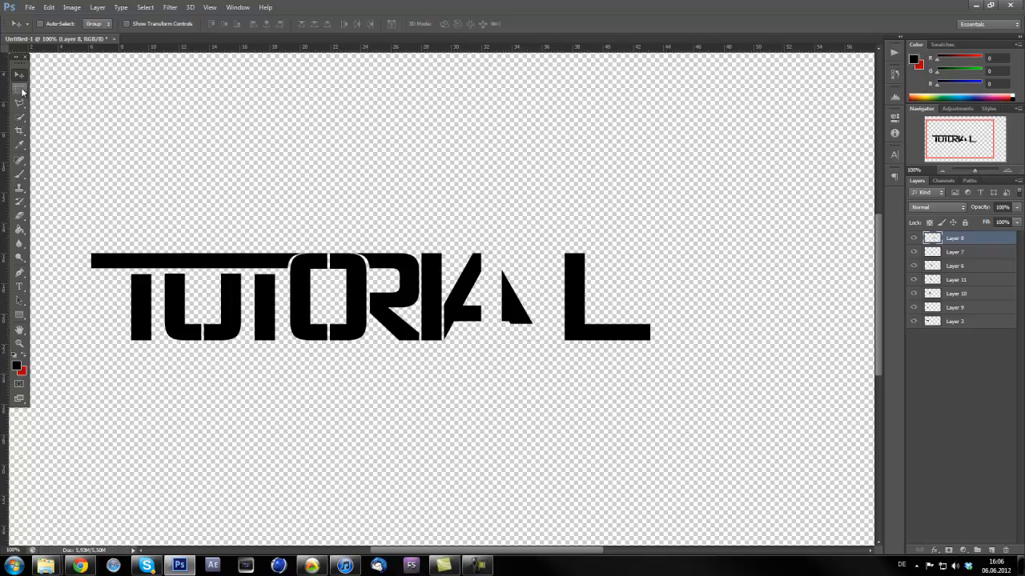
drag(496, 260, 547, 348)
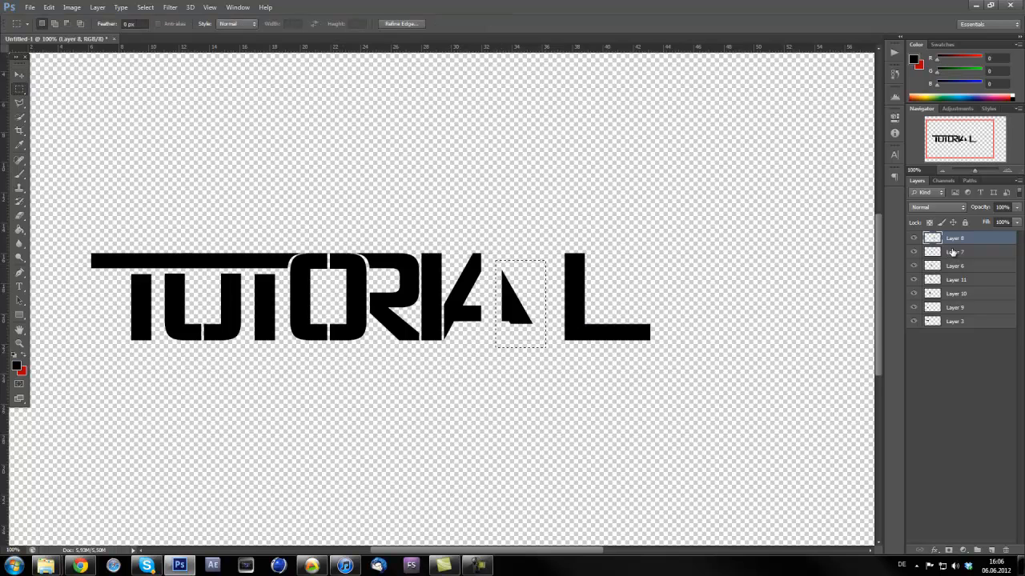
click(955, 251)
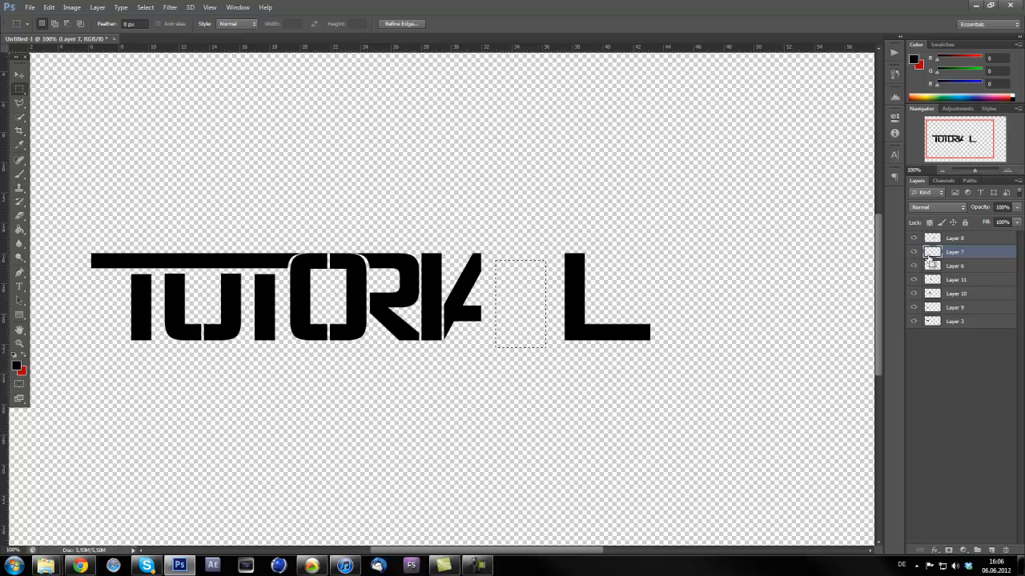
click(957, 237)
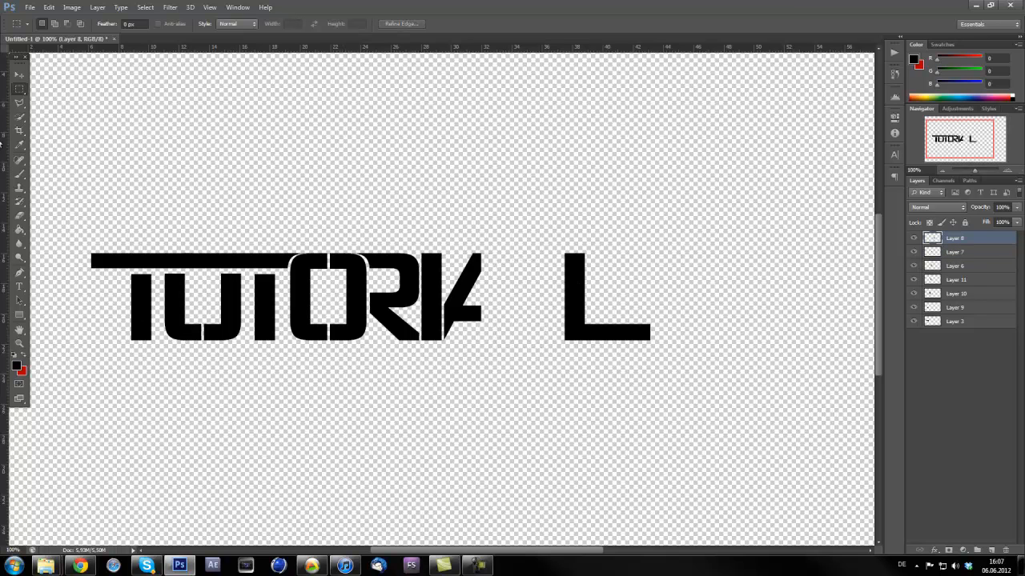
drag(604, 313, 561, 313)
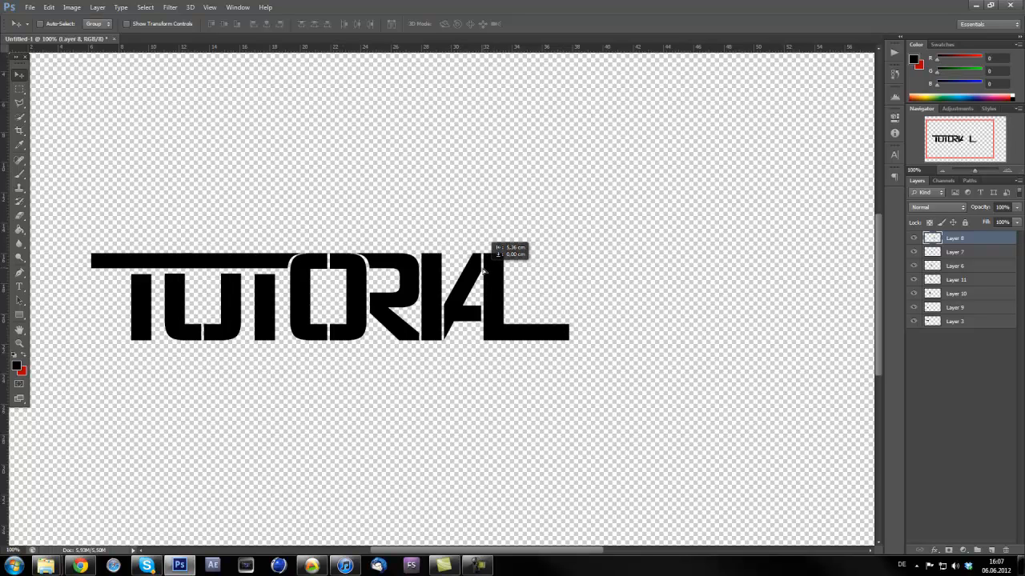
mouse_move(492, 313)
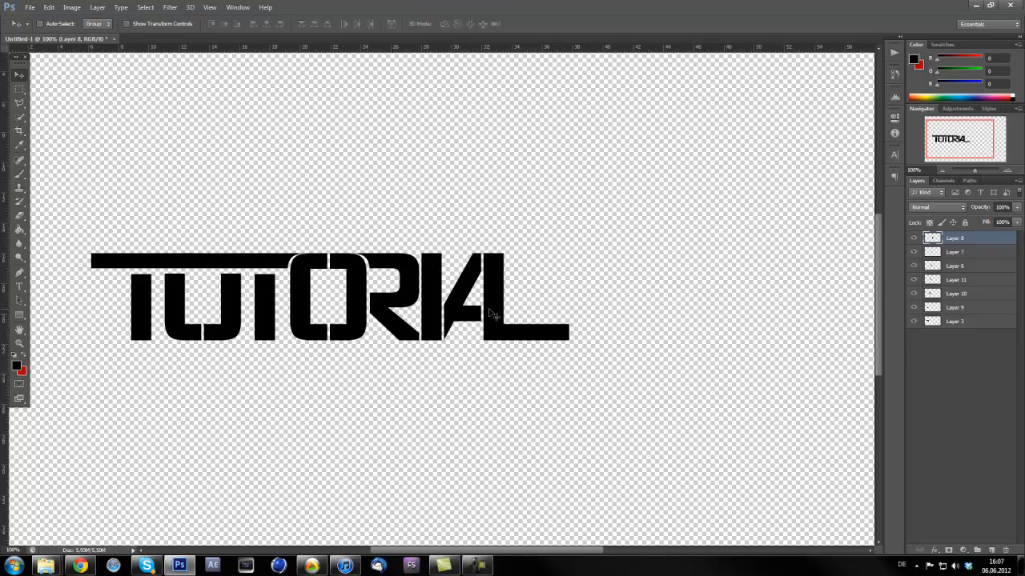
mouse_move(553, 275)
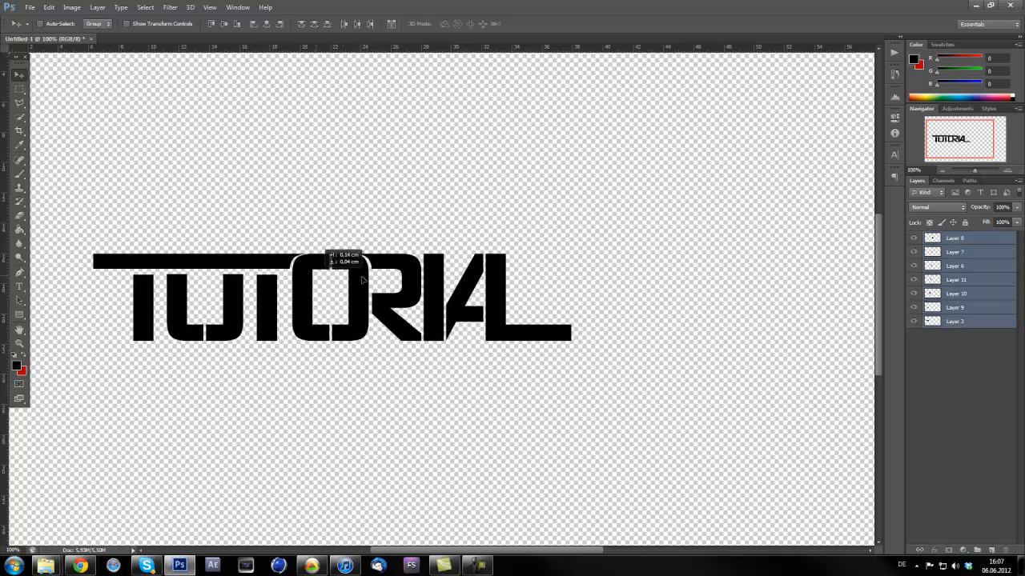
Drag all the letter layers together toward the canvas centre.
drag(361, 280, 460, 308)
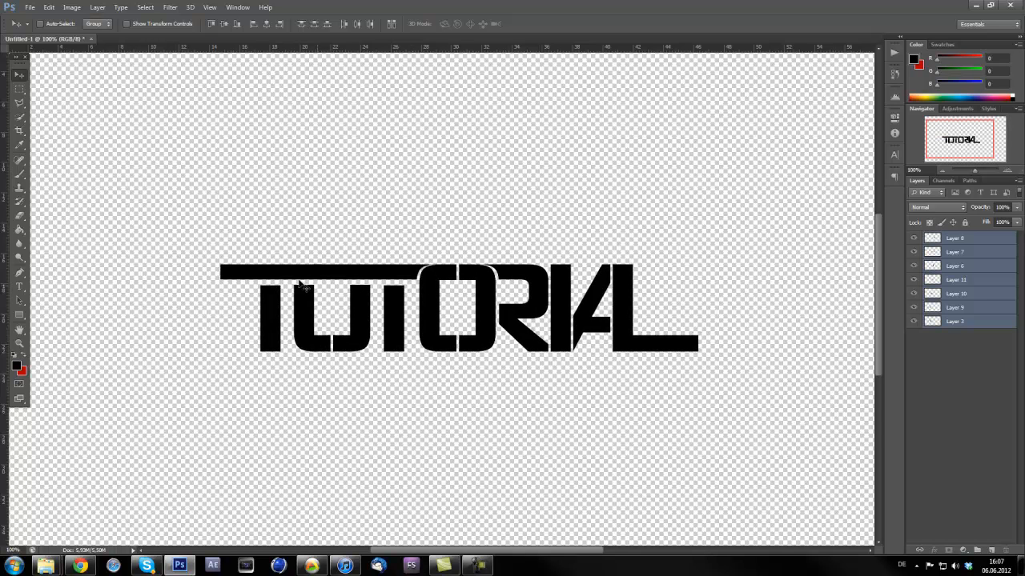
mouse_move(384, 442)
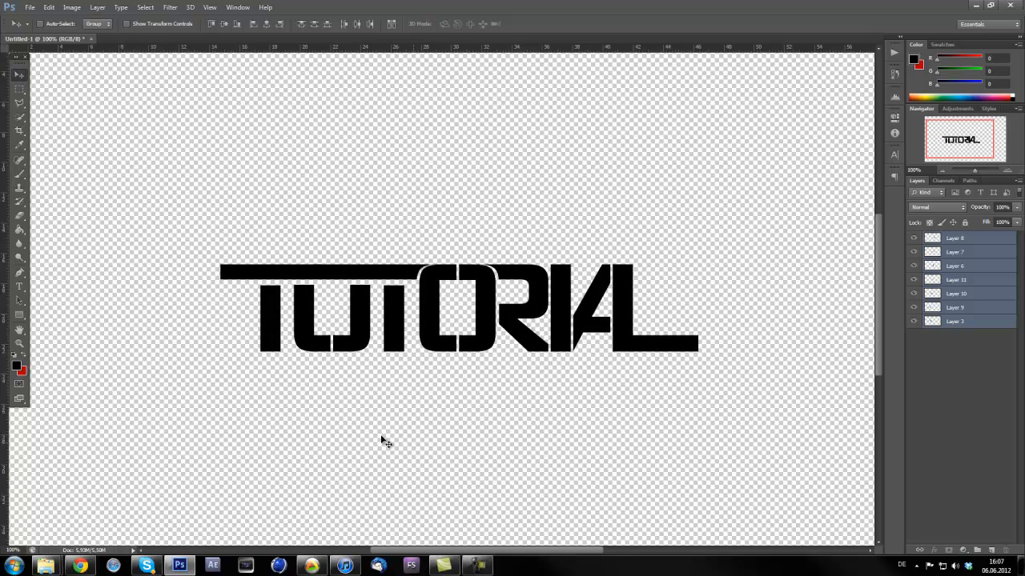
mouse_move(303, 326)
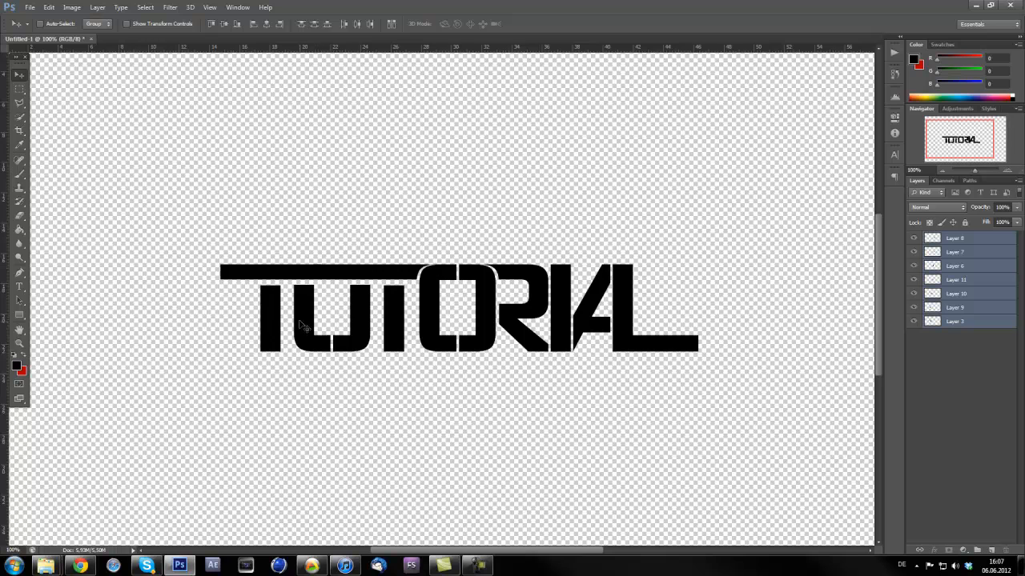
mouse_move(20, 253)
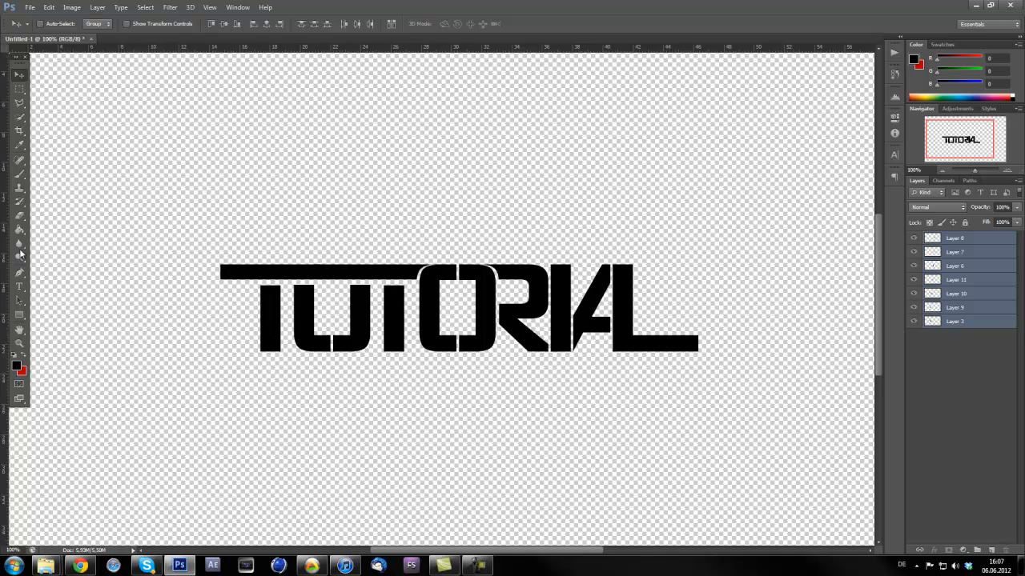
Pick the Pen tool with the plain TUTORIAL text shown above the lettering.
click(19, 287)
text(TUTORIAL)
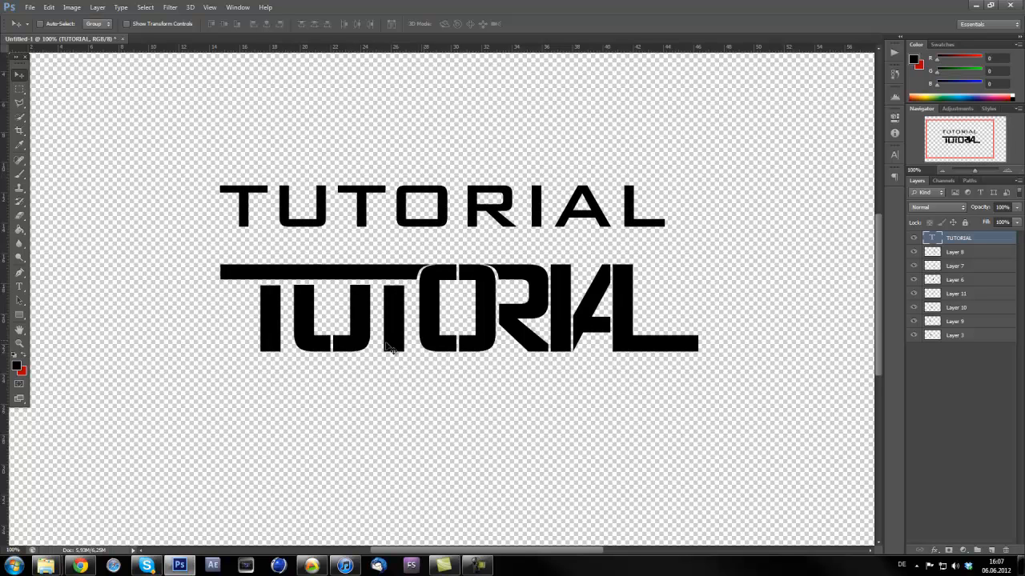
mouse_move(475, 327)
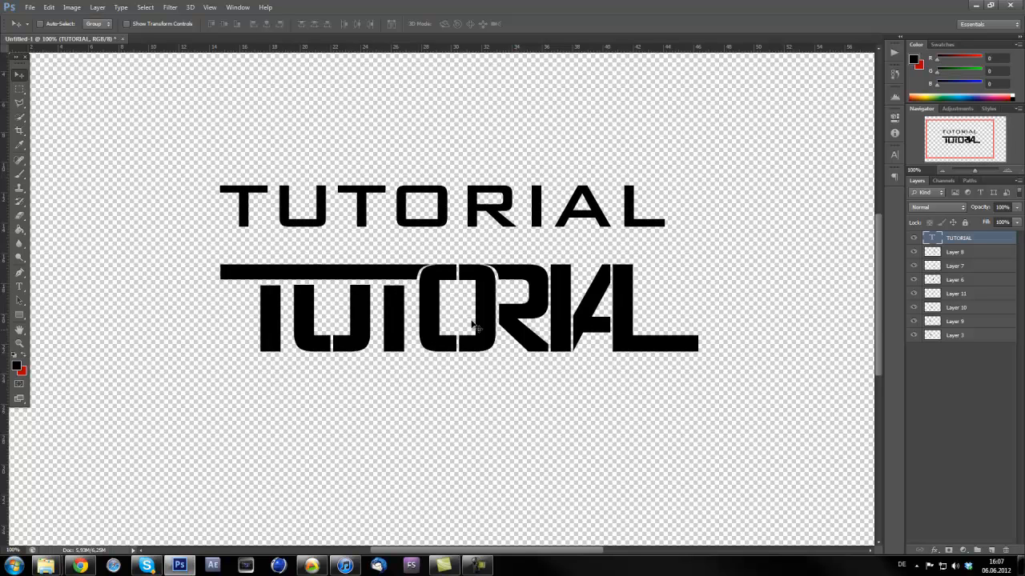
mouse_move(534, 221)
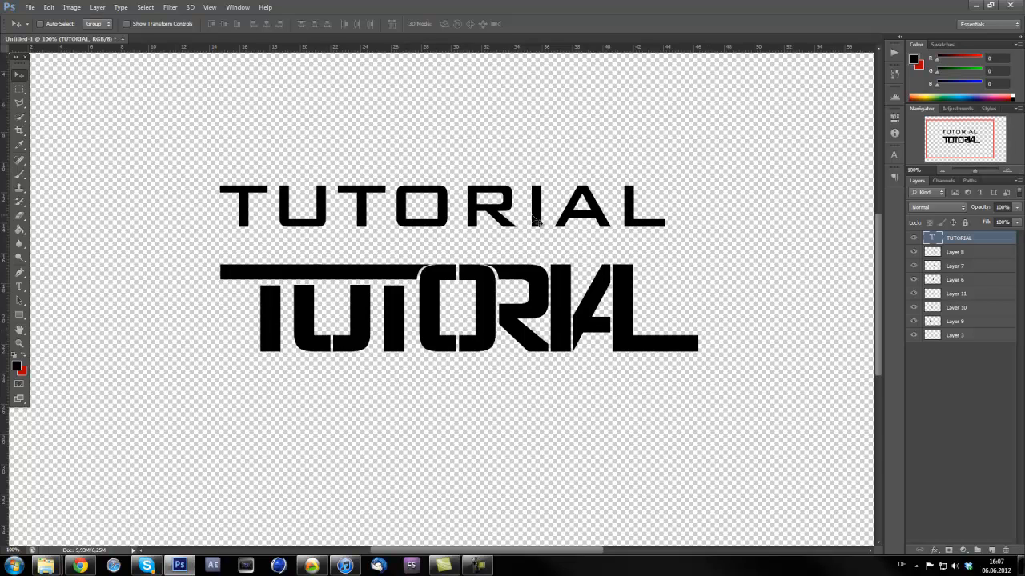
mouse_move(767, 412)
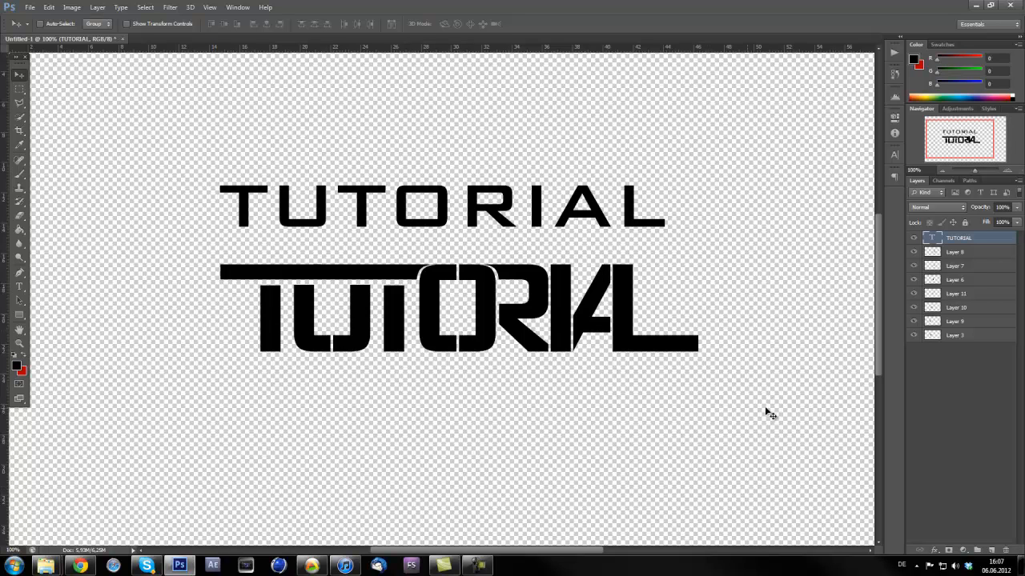
mouse_move(555, 387)
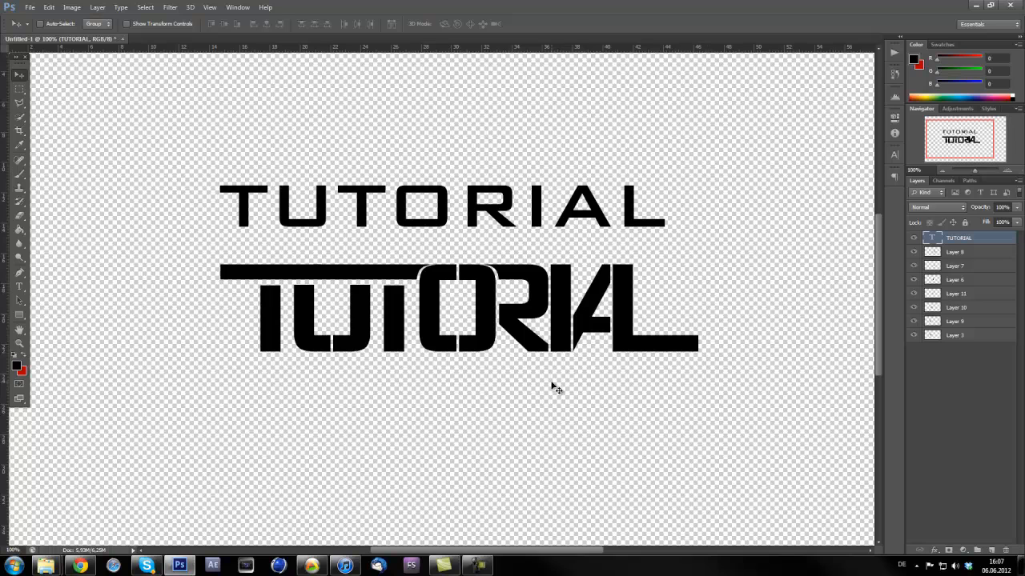
mouse_move(12, 309)
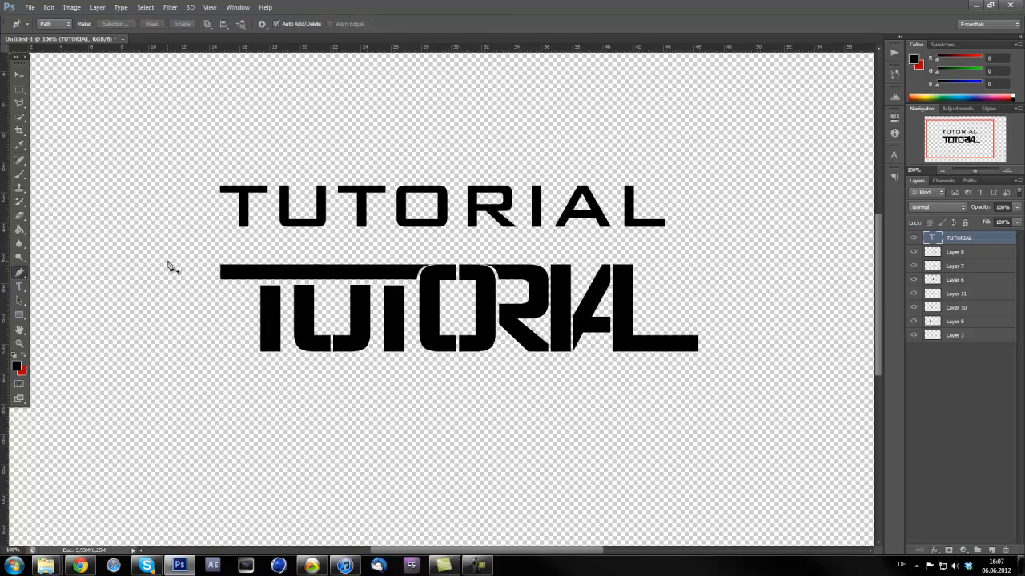
mouse_move(284, 355)
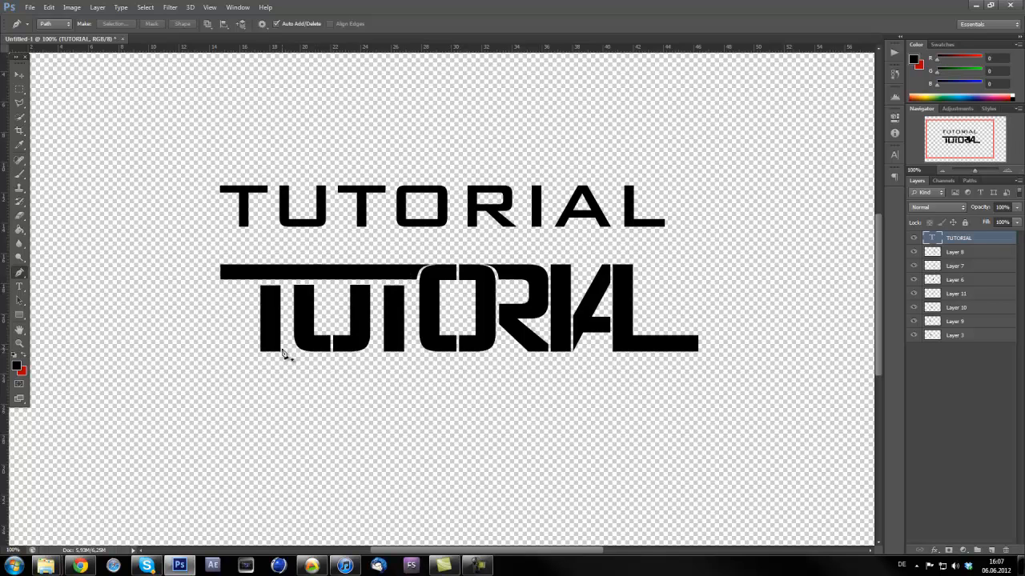
mouse_move(222, 270)
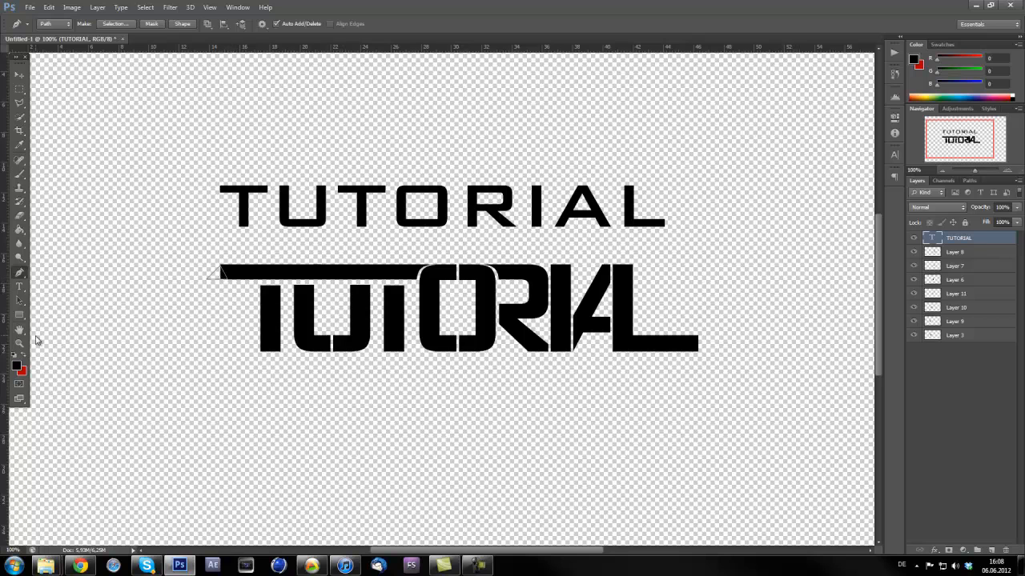
Fill the slanted path at the L's base with the black foreground colour, then delete the path.
click(954, 334)
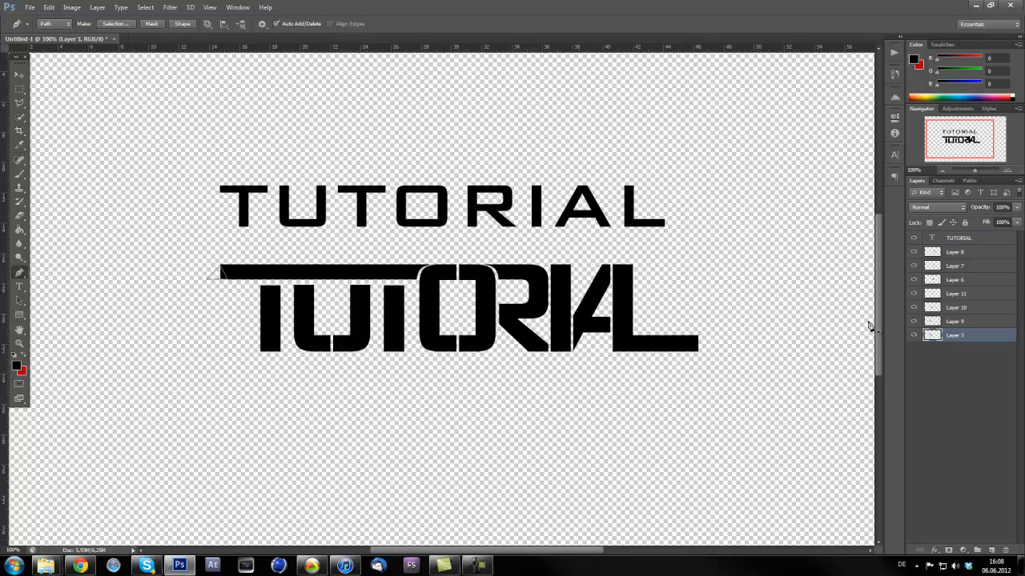
right_click(216, 277)
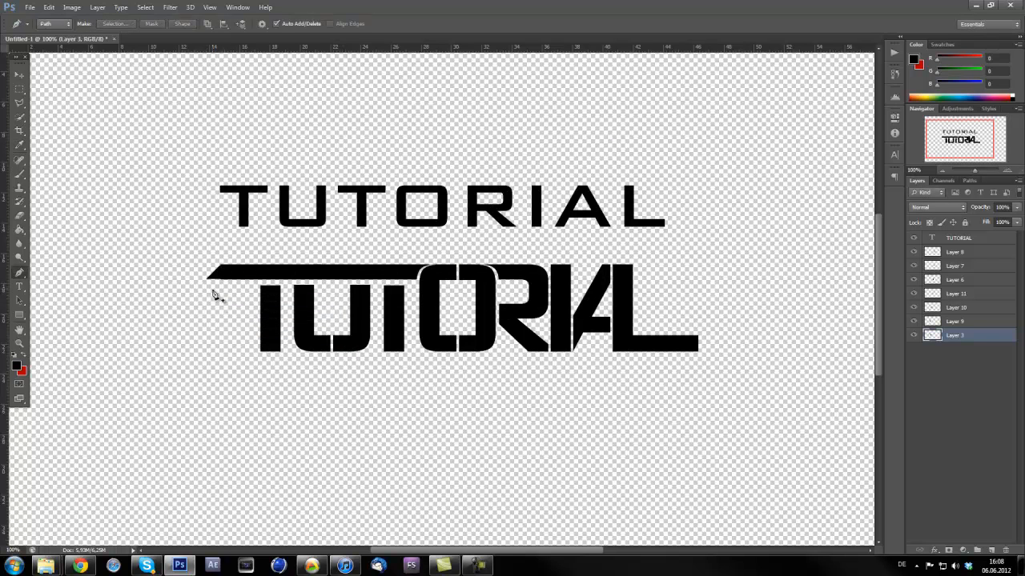
mouse_move(174, 285)
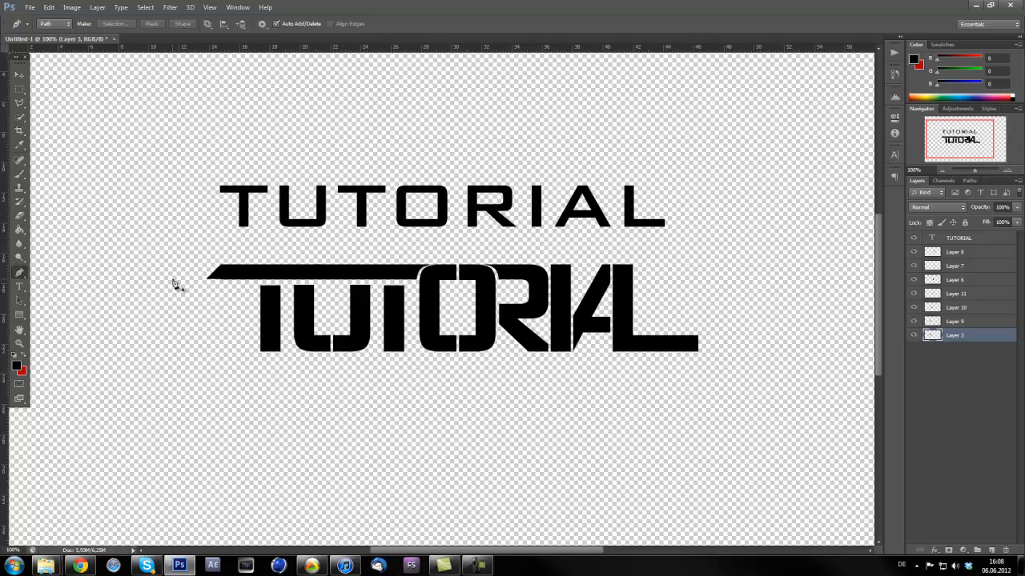
mouse_move(567, 300)
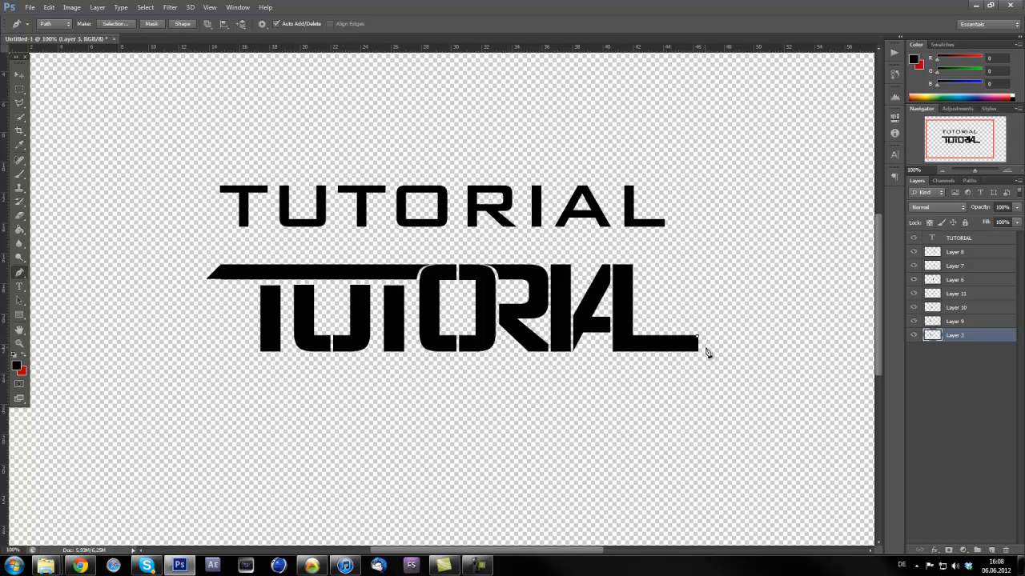
mouse_move(723, 357)
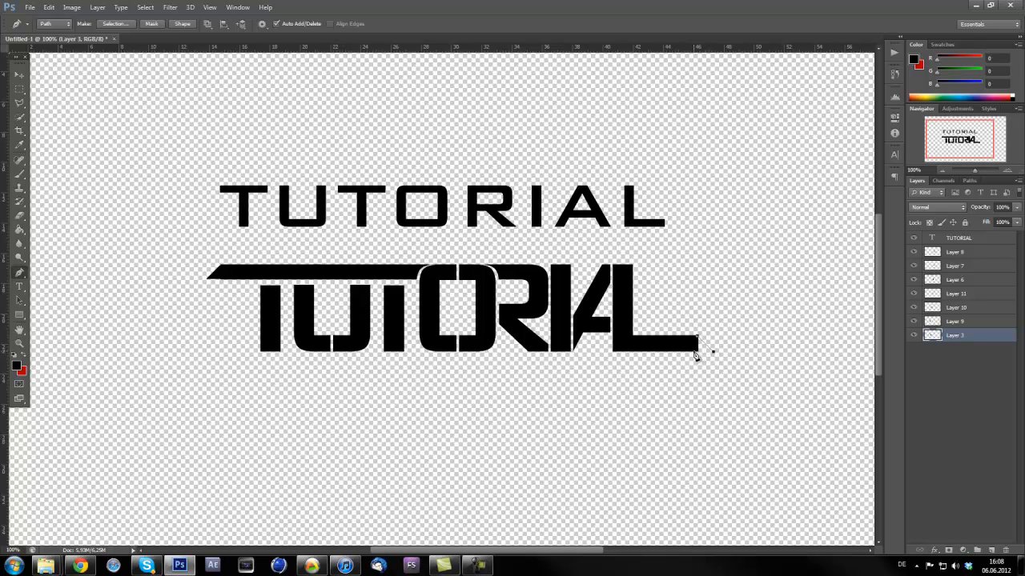
right_click(697, 353)
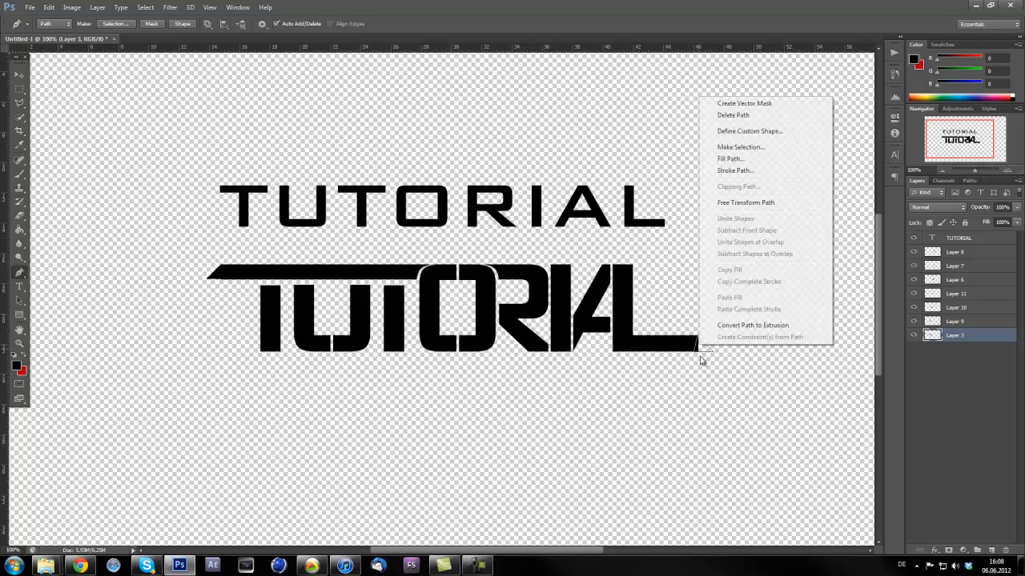
click(729, 158)
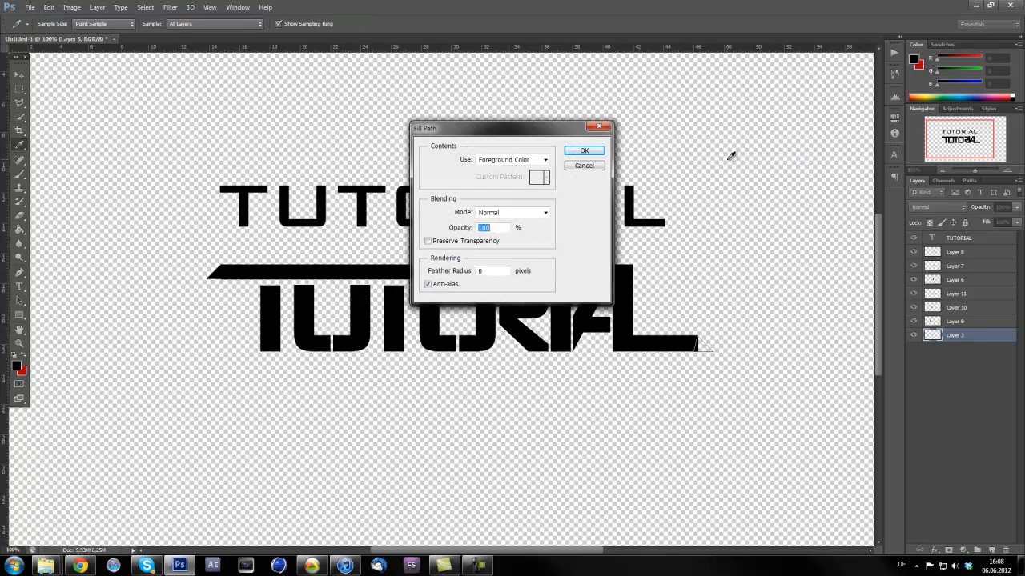
click(584, 151)
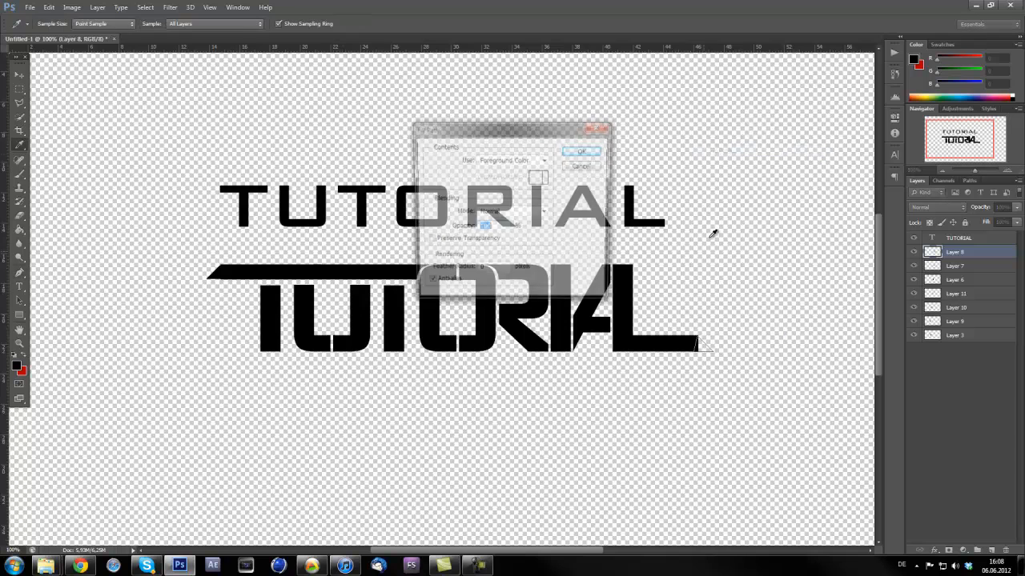
click(582, 152)
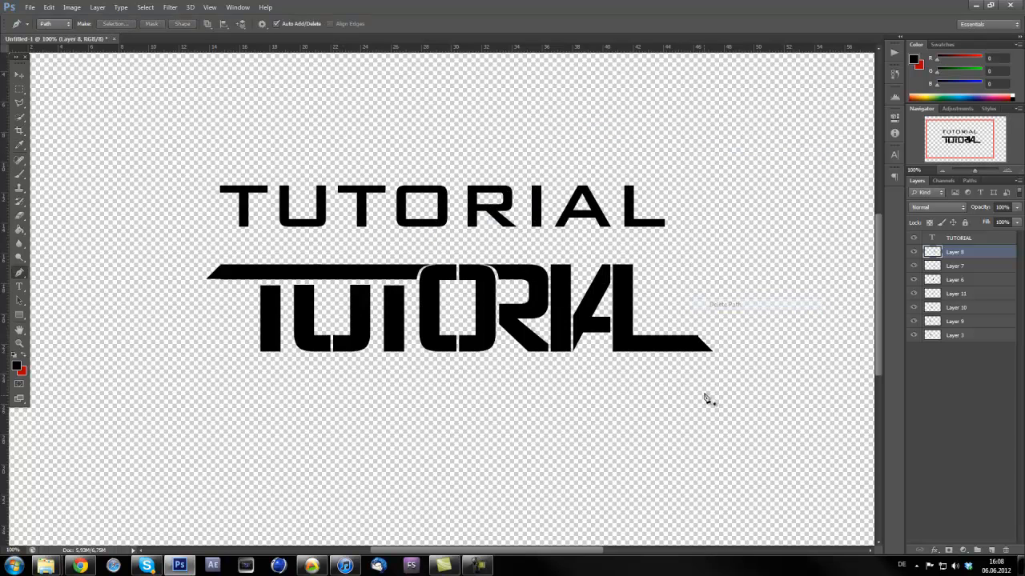
click(20, 74)
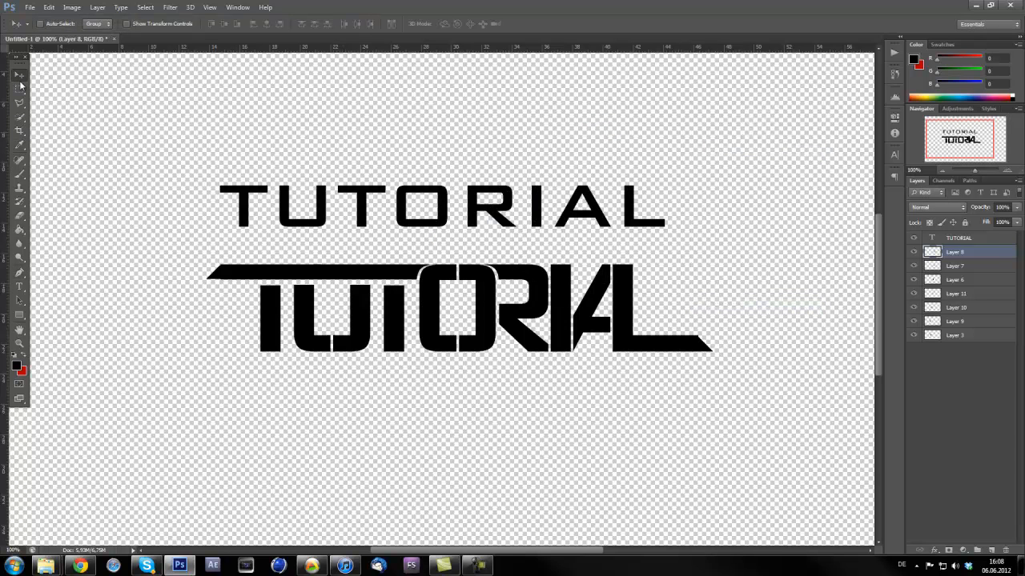
mouse_move(416, 352)
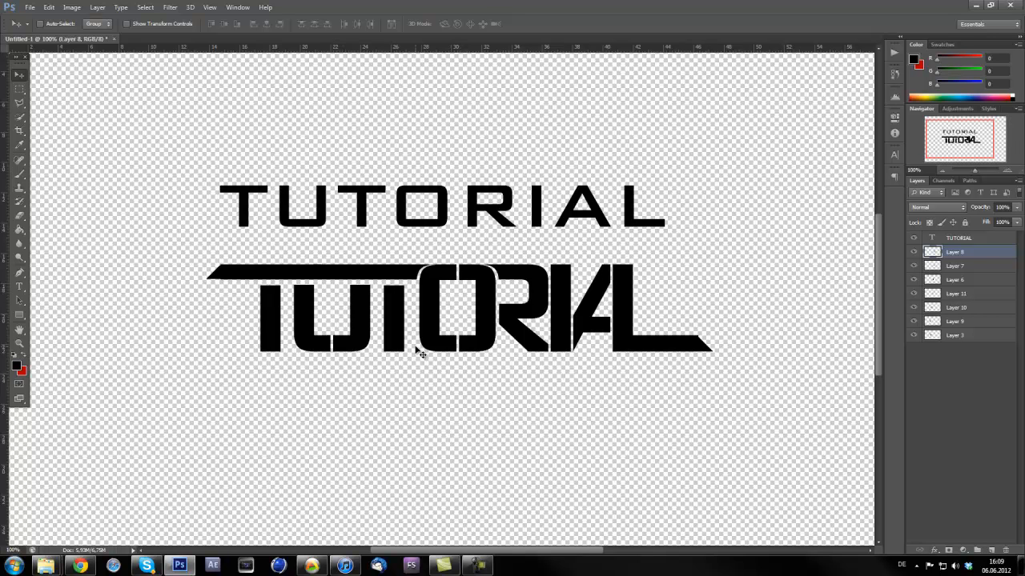
mouse_move(297, 286)
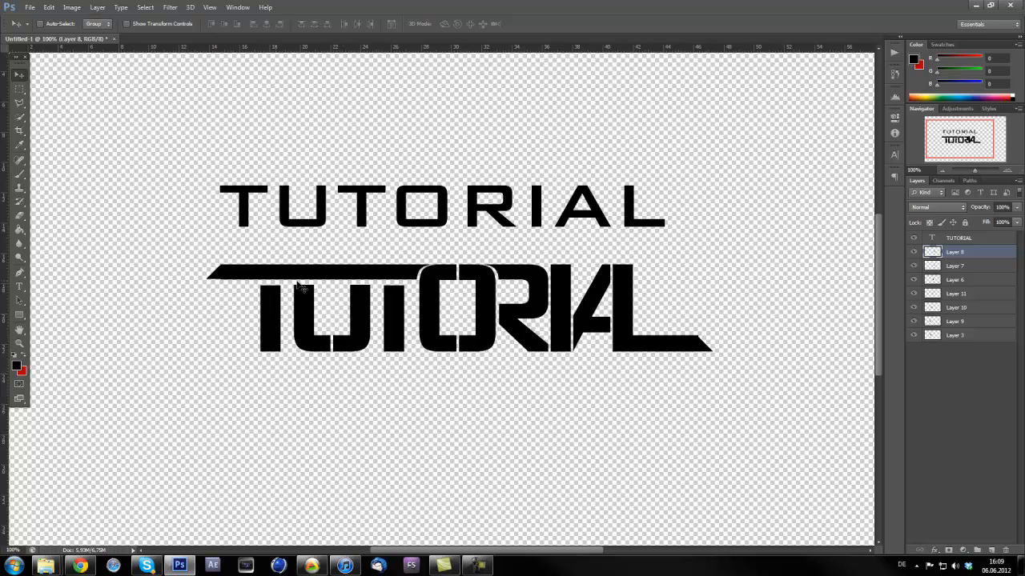
Trace a pen path around the T crossbar's long left tip, select it on Layer 1, and delete it.
click(19, 284)
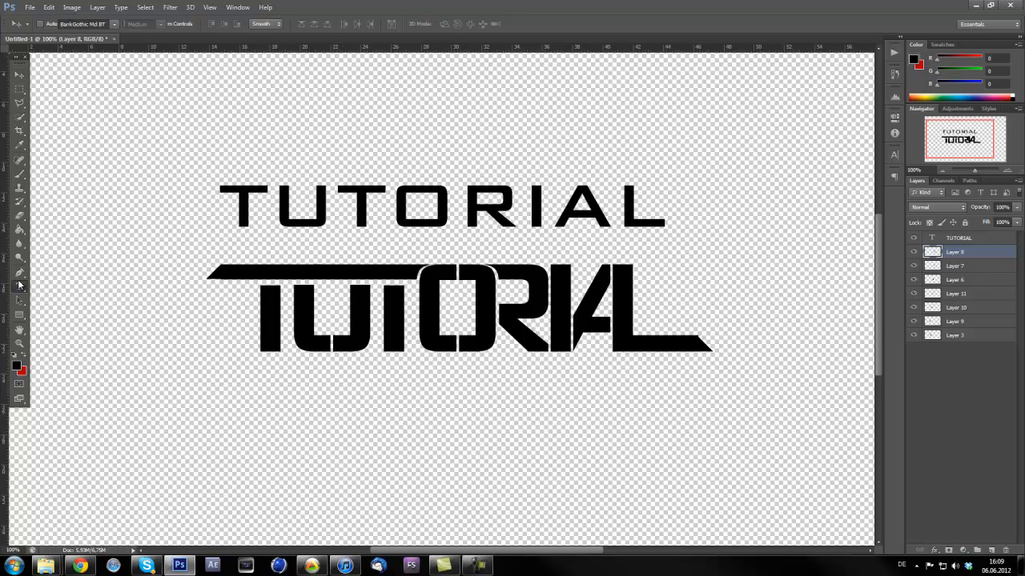
click(19, 273)
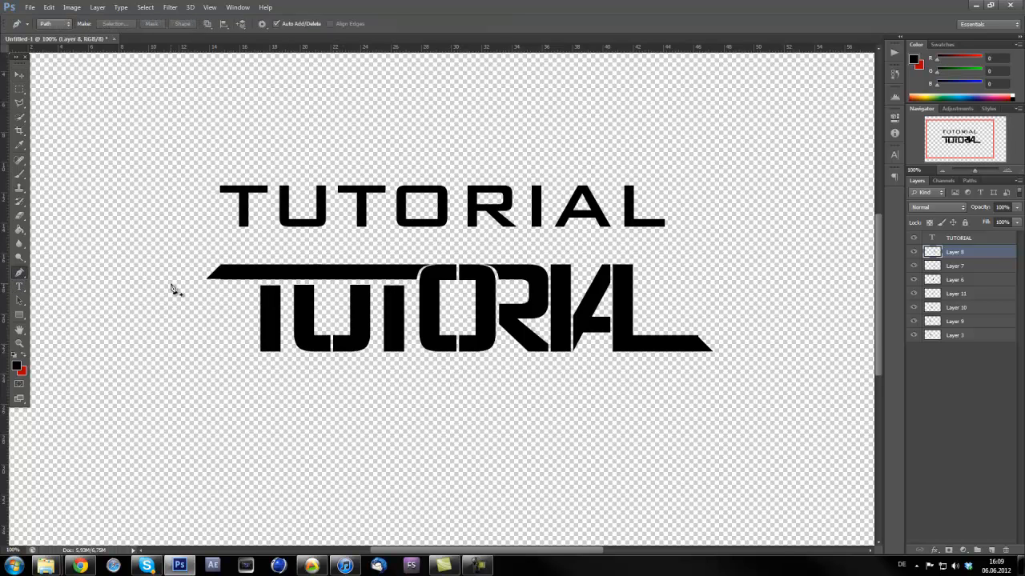
click(19, 102)
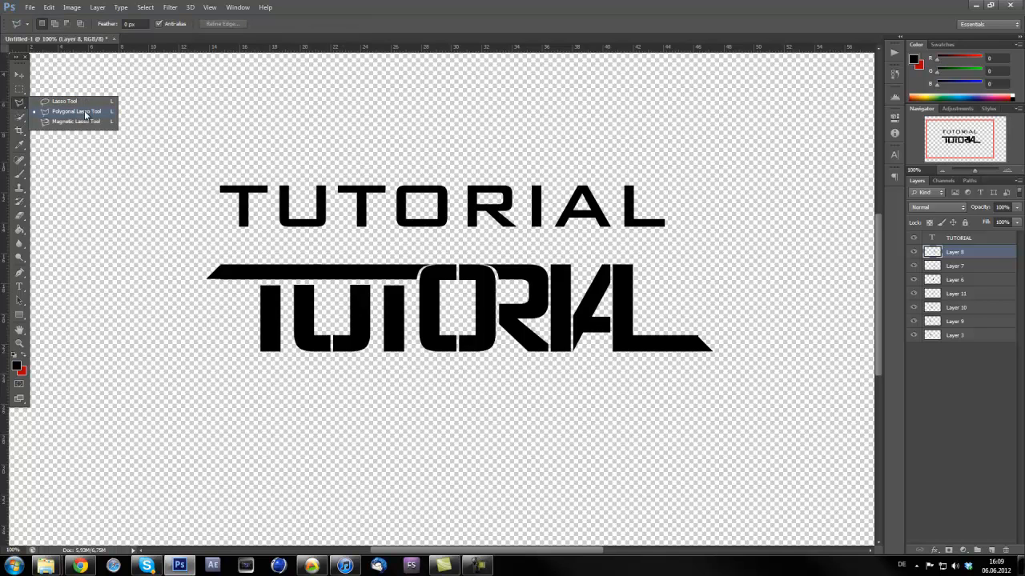
click(76, 110)
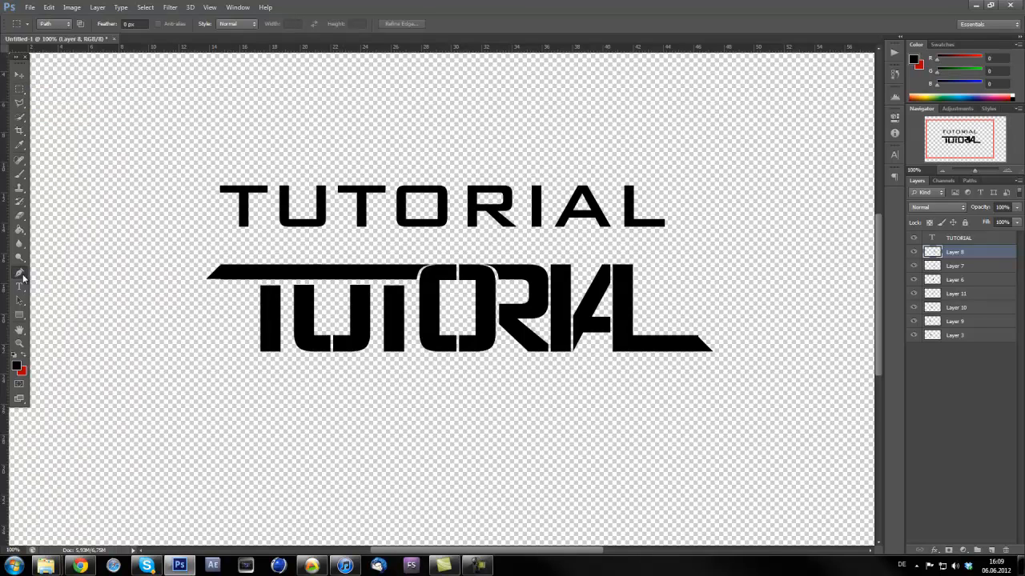
click(20, 273)
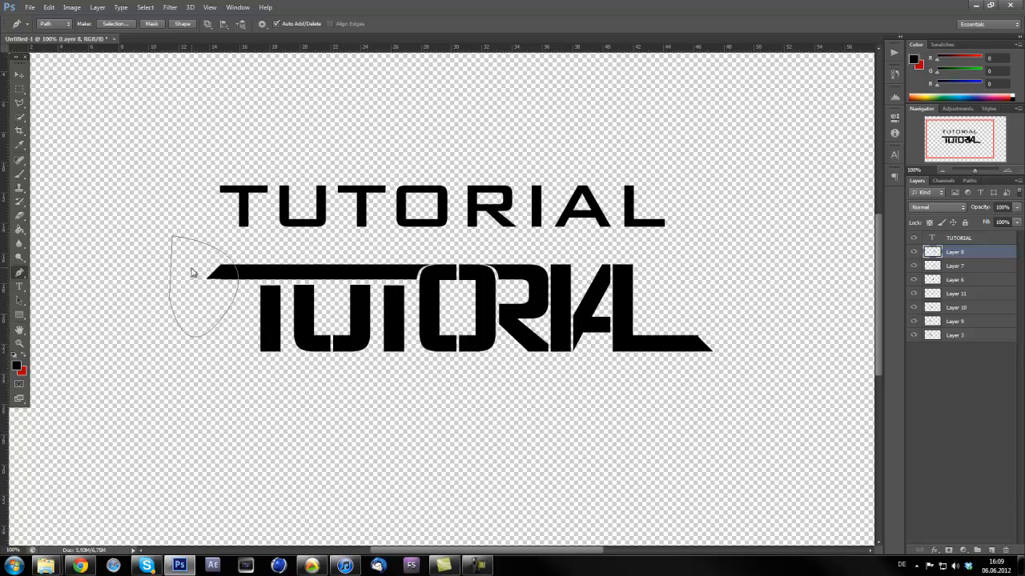
right_click(192, 273)
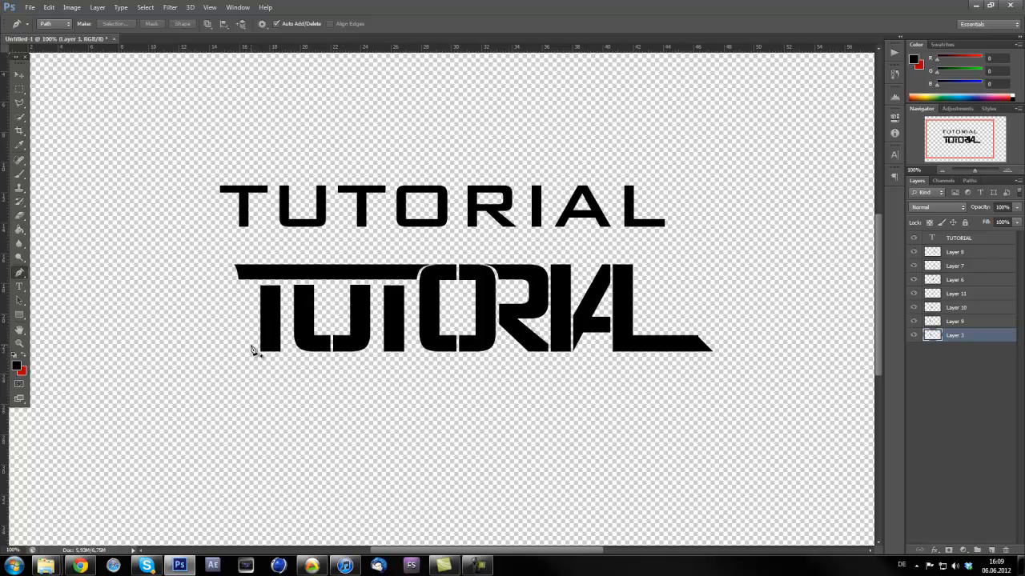
click(19, 73)
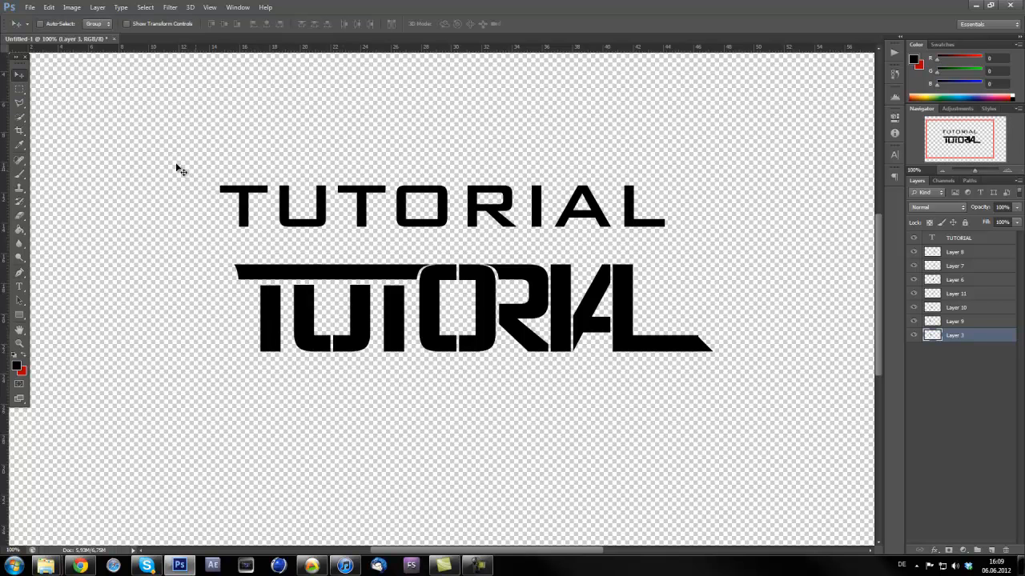
mouse_move(480, 441)
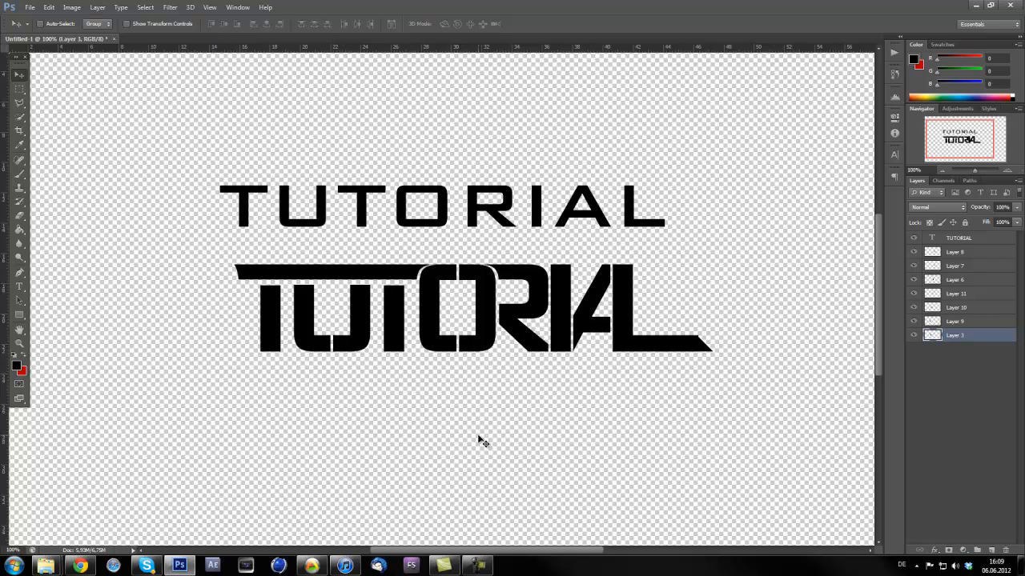
mouse_move(444, 420)
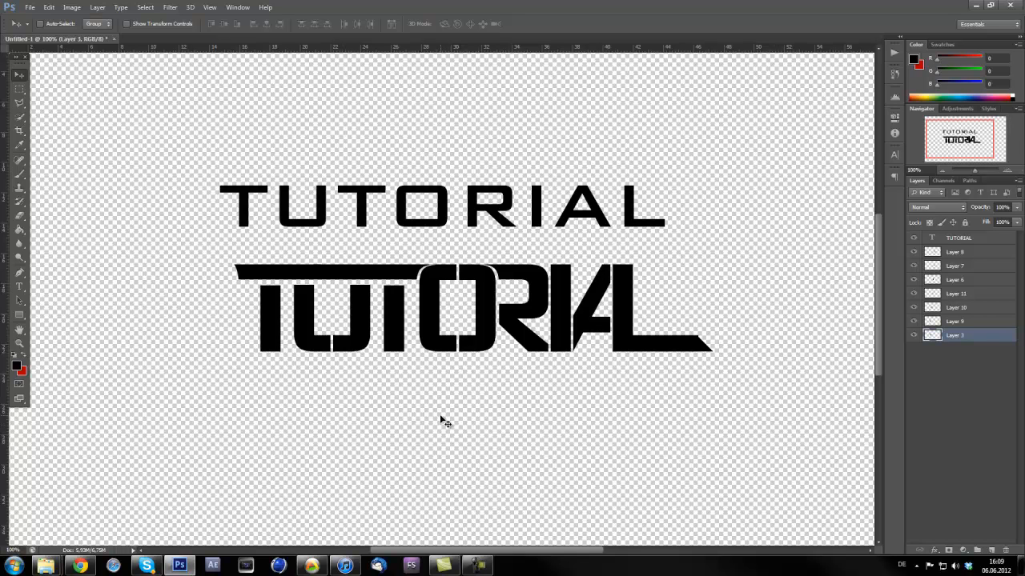
mouse_move(445, 433)
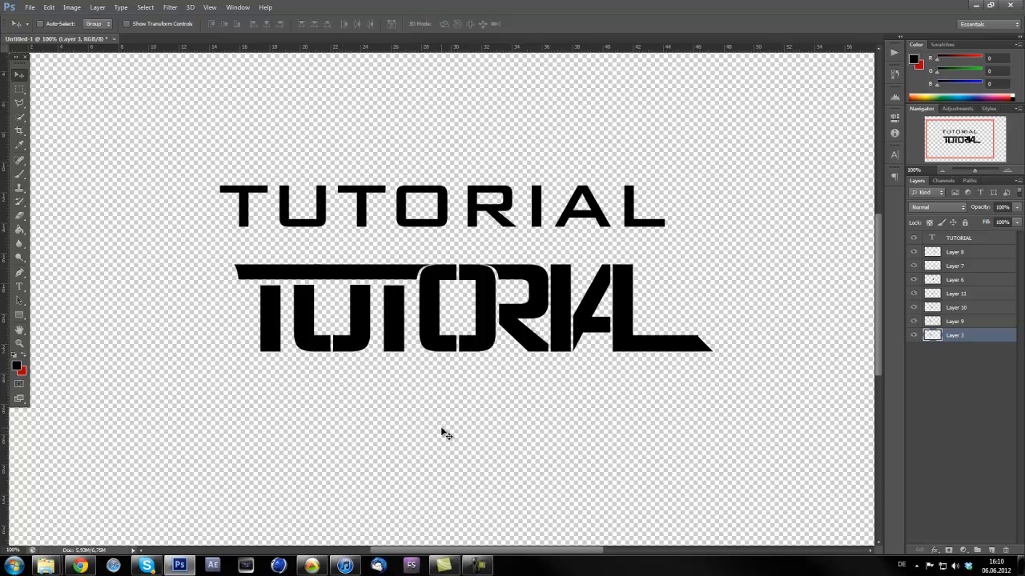
mouse_move(48, 92)
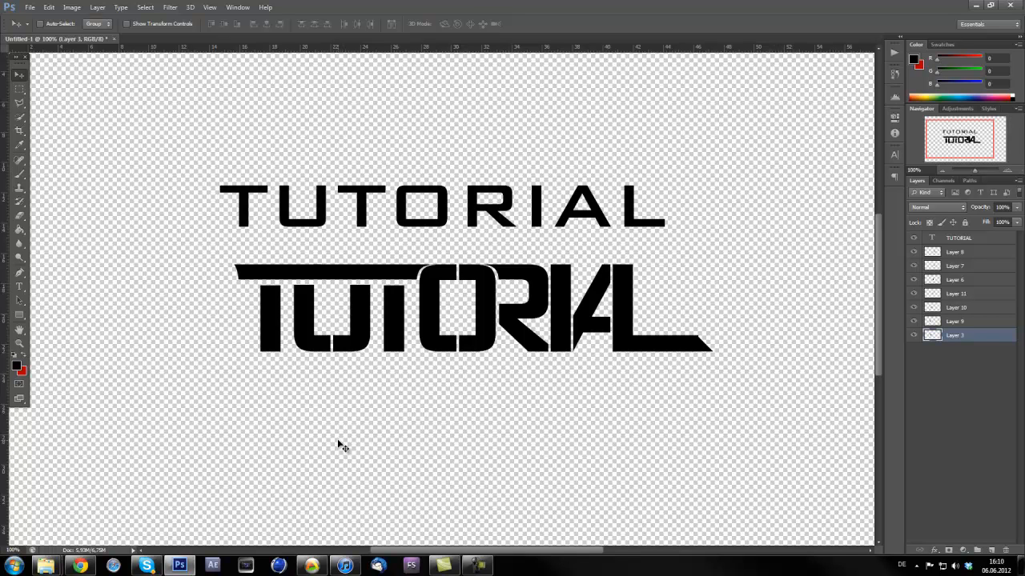
mouse_move(557, 332)
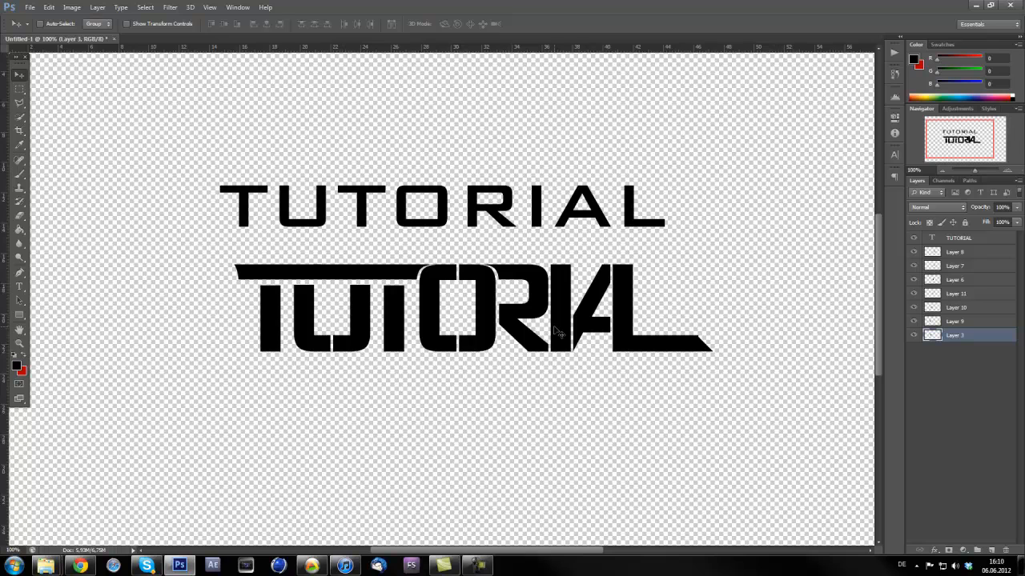
mouse_move(198, 350)
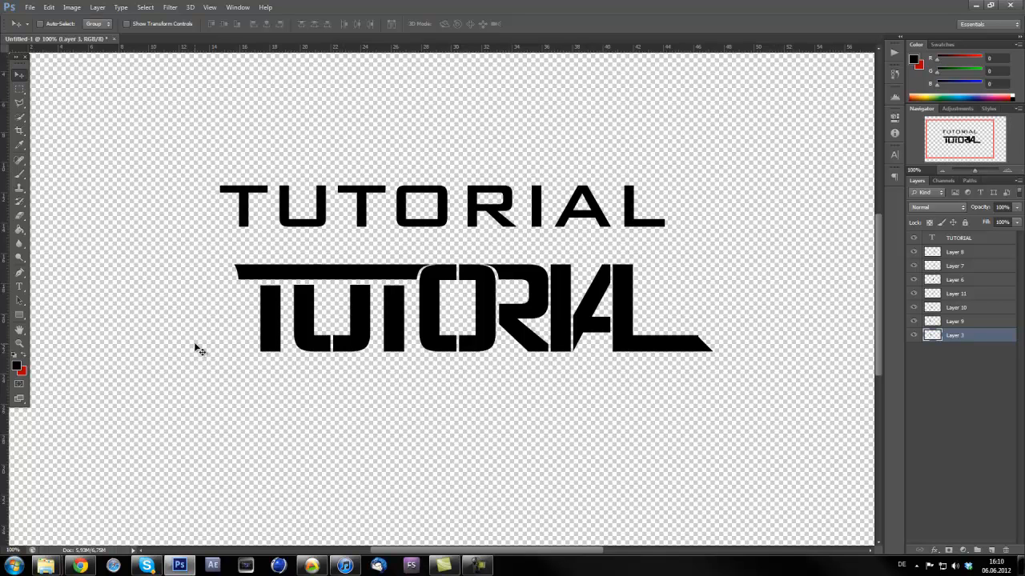
mouse_move(175, 330)
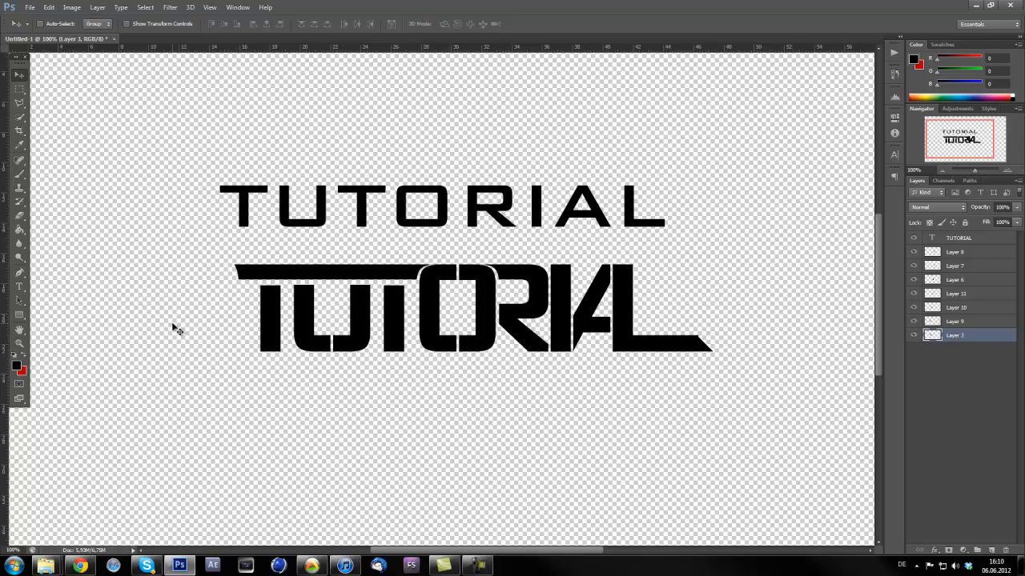
mouse_move(169, 317)
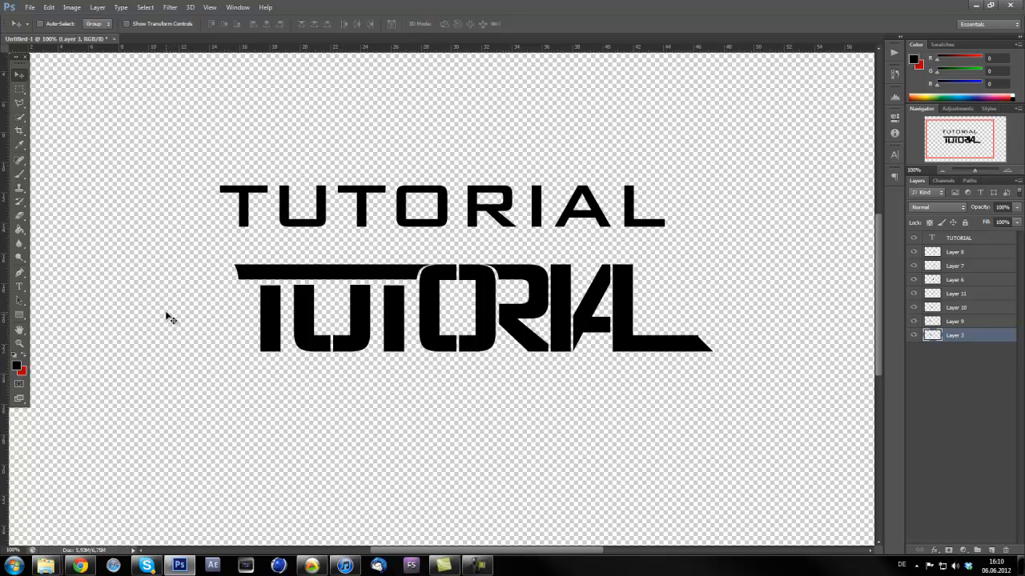
mouse_move(198, 329)
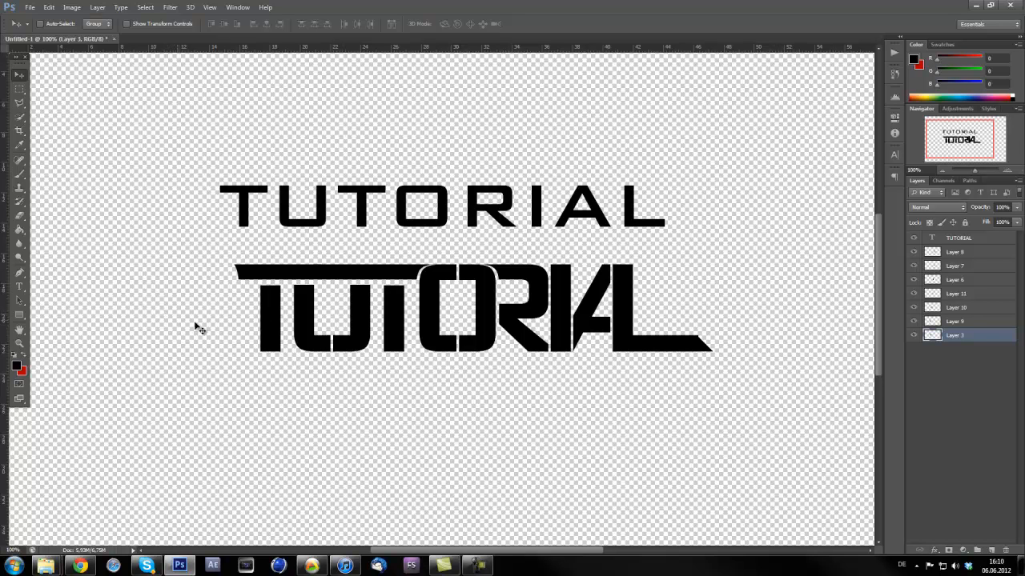
mouse_move(603, 463)
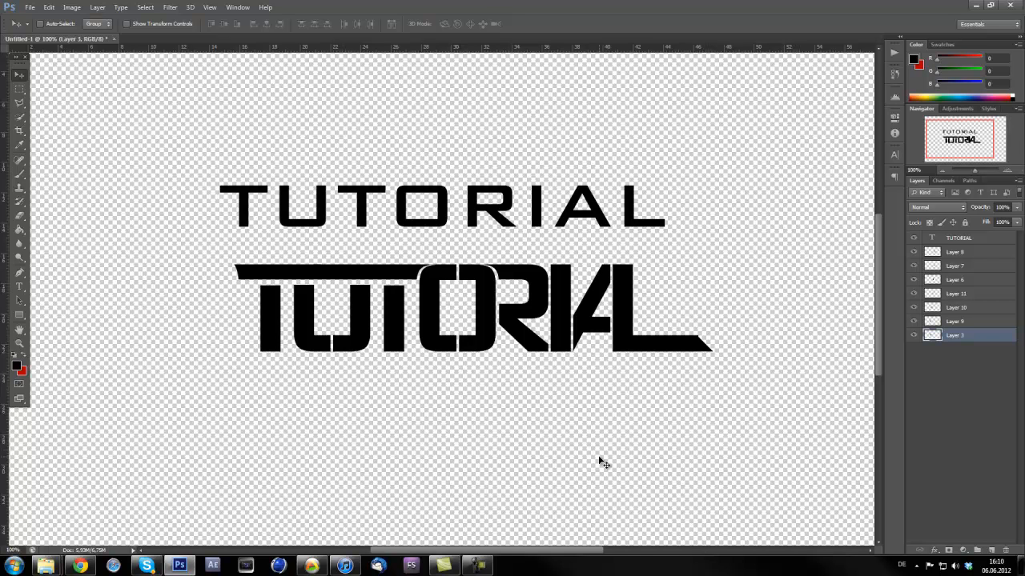